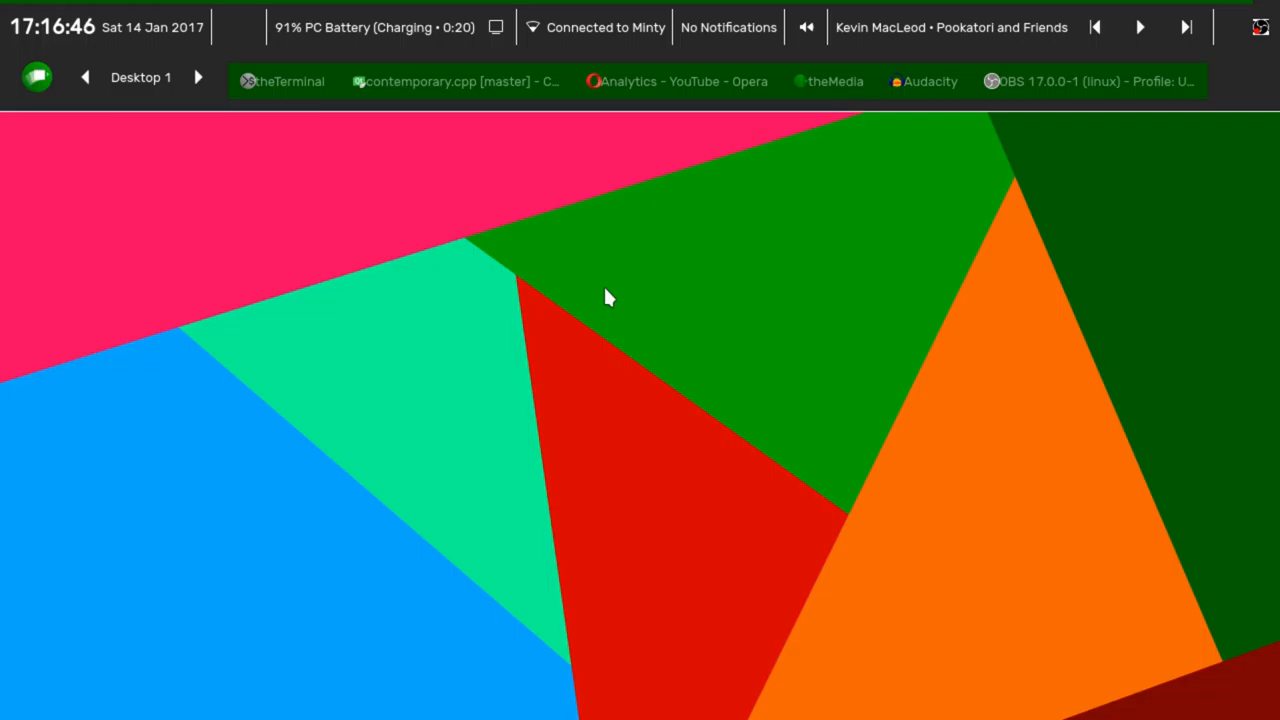
pyautogui.moveTo(622, 303)
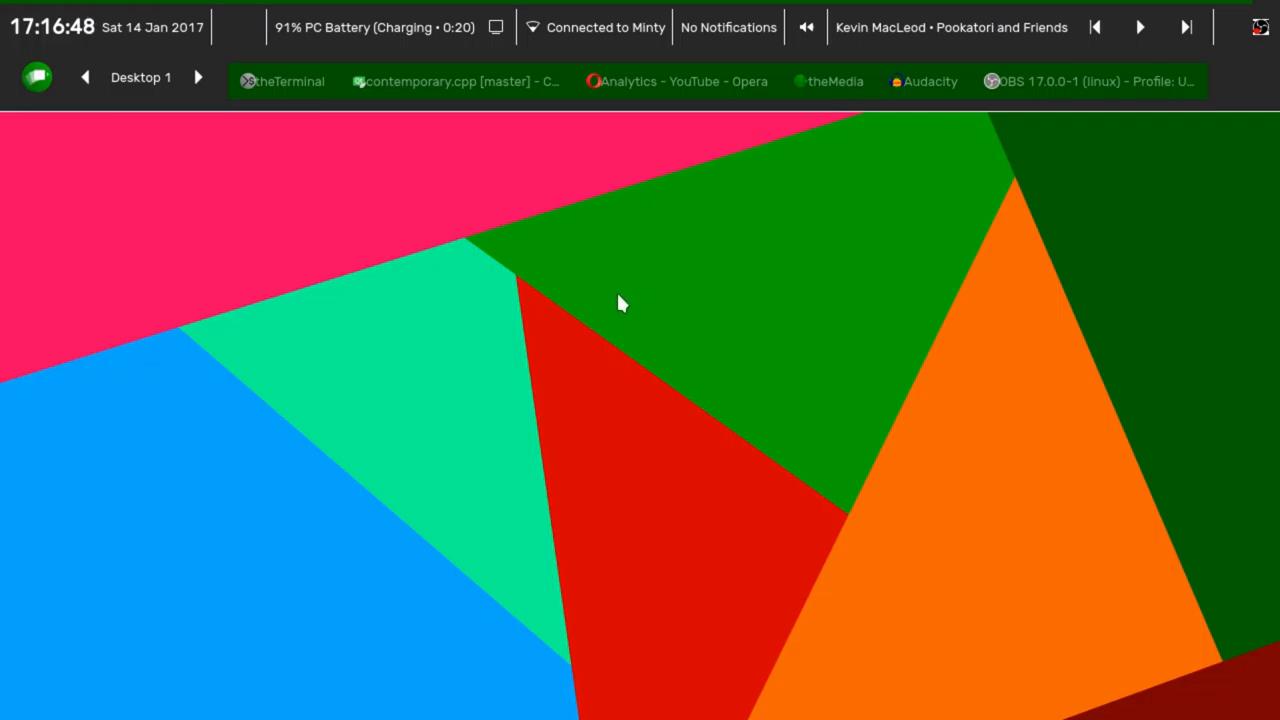
pyautogui.moveTo(630, 277)
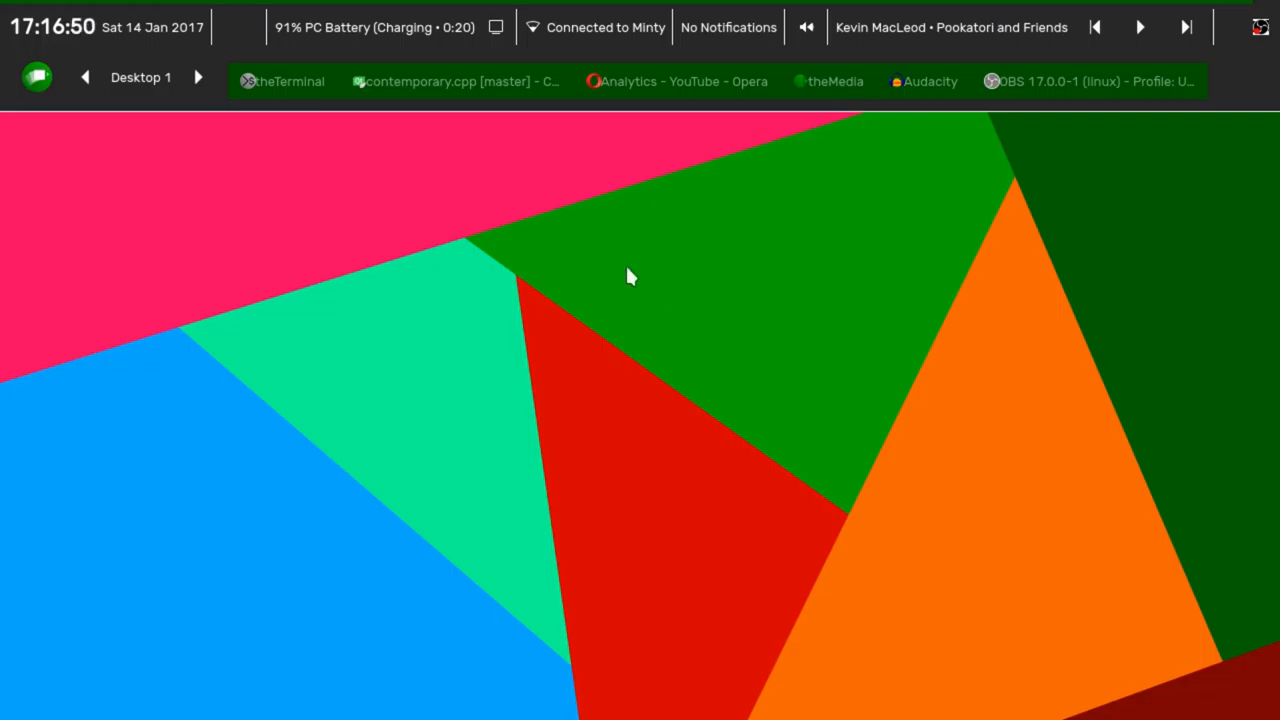
pyautogui.moveTo(573, 298)
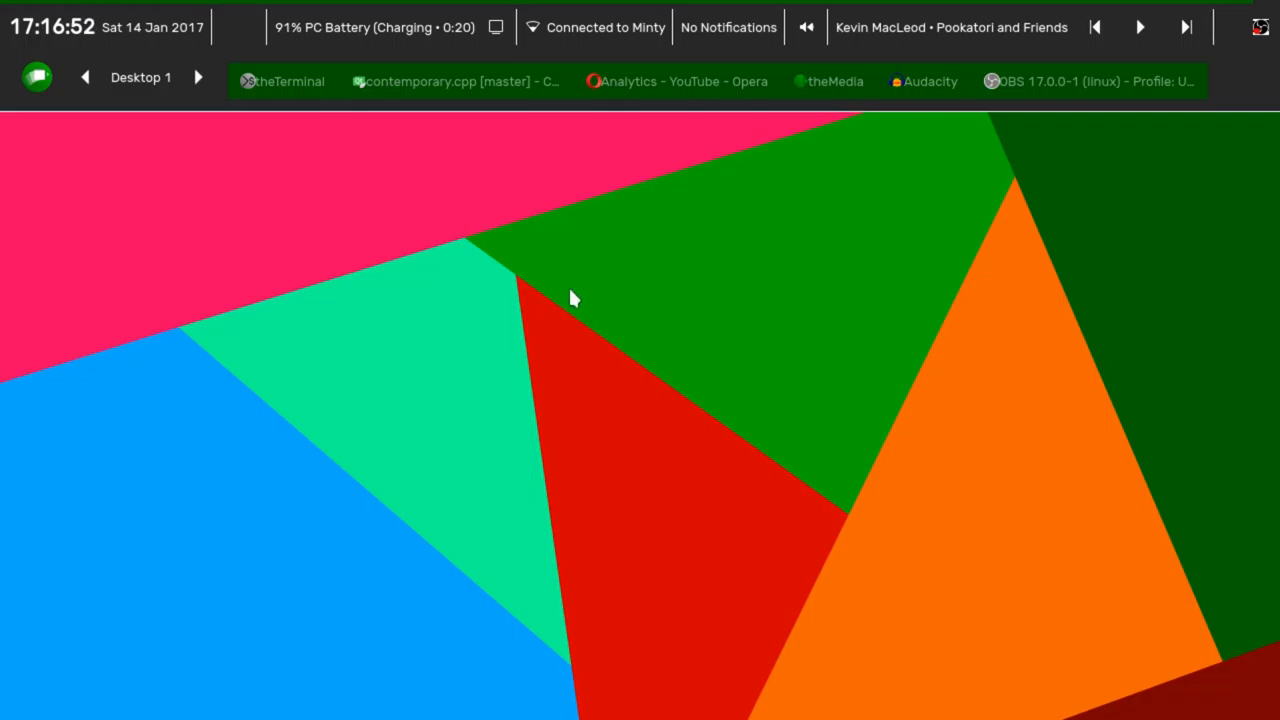
pyautogui.moveTo(630, 308)
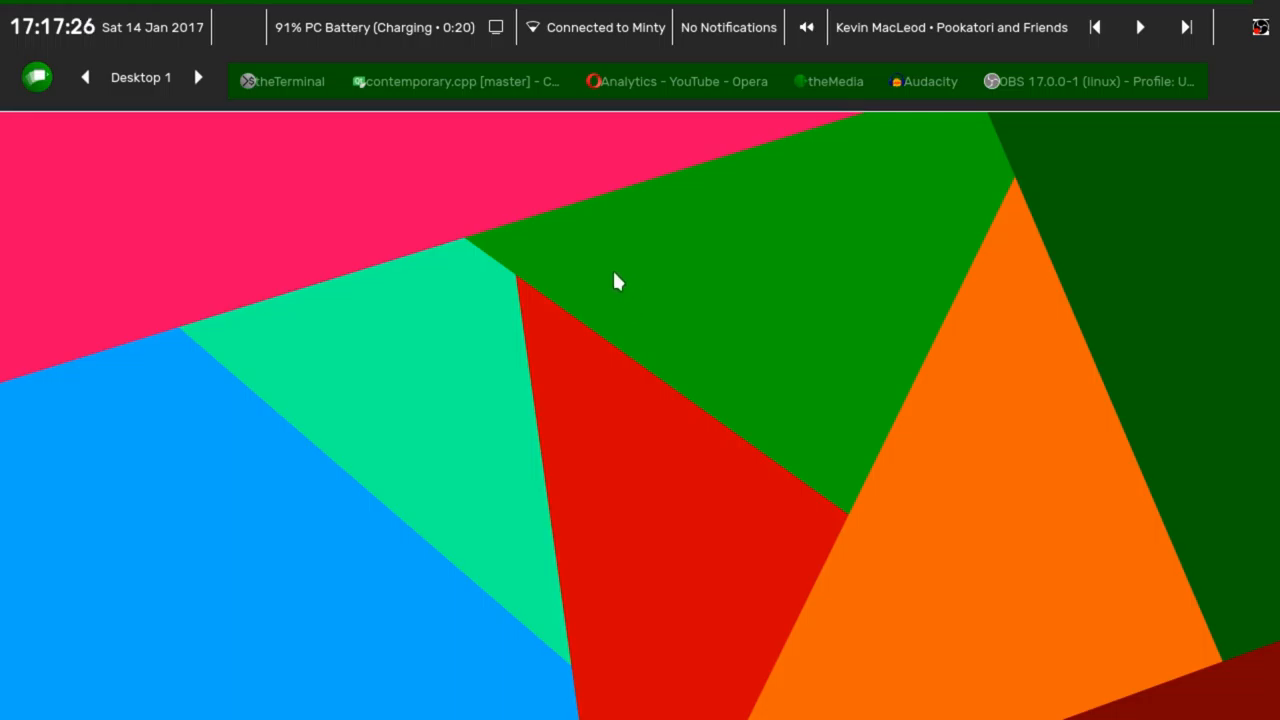
pyautogui.moveTo(606, 272)
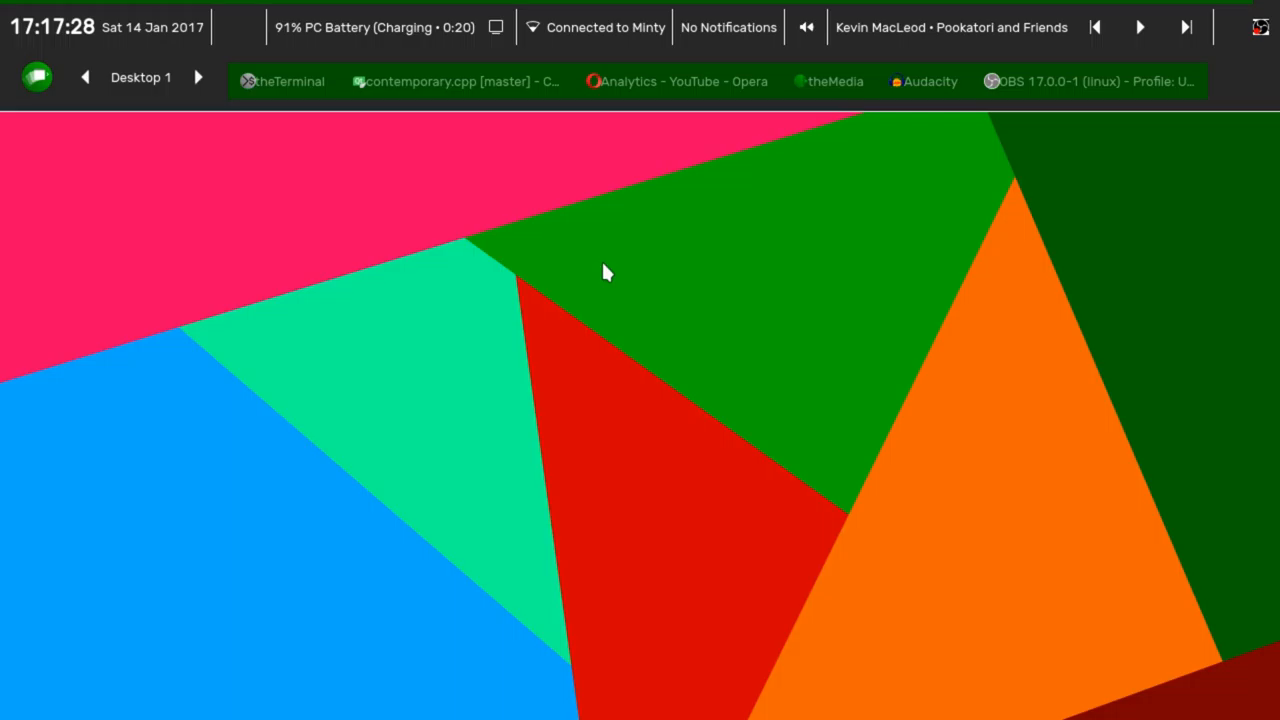
pyautogui.moveTo(603, 264)
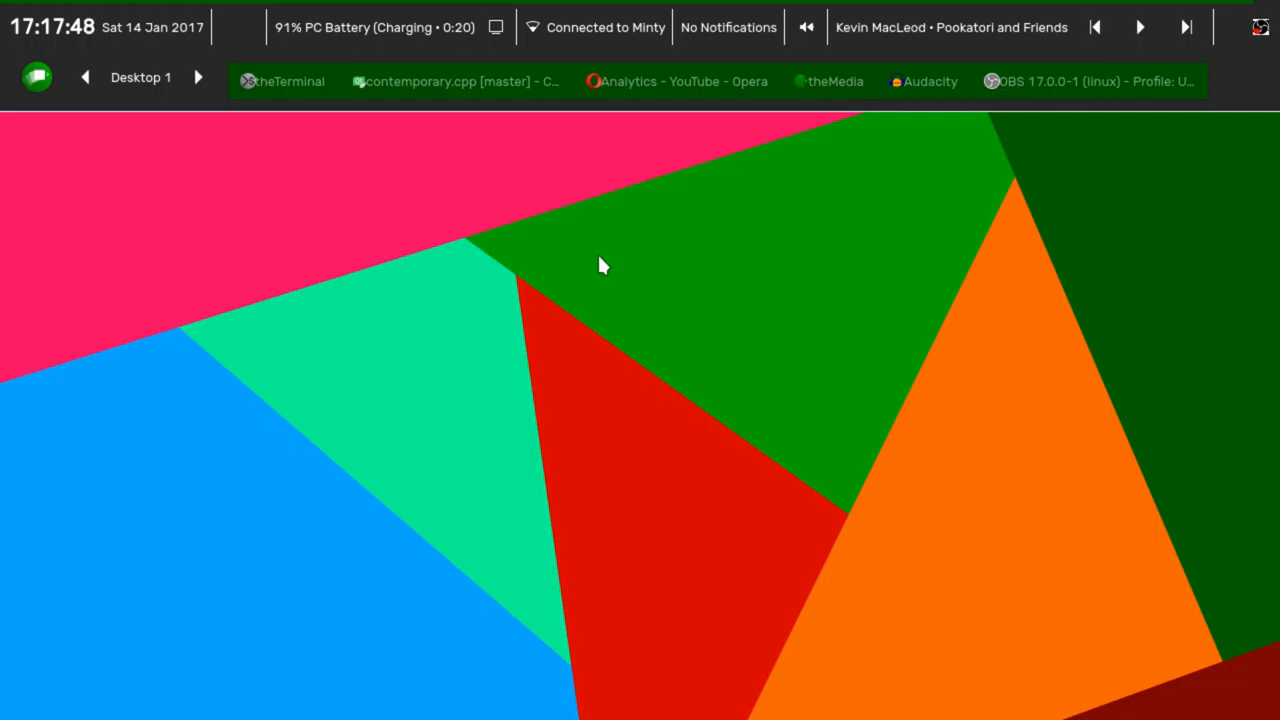
pyautogui.moveTo(584, 253)
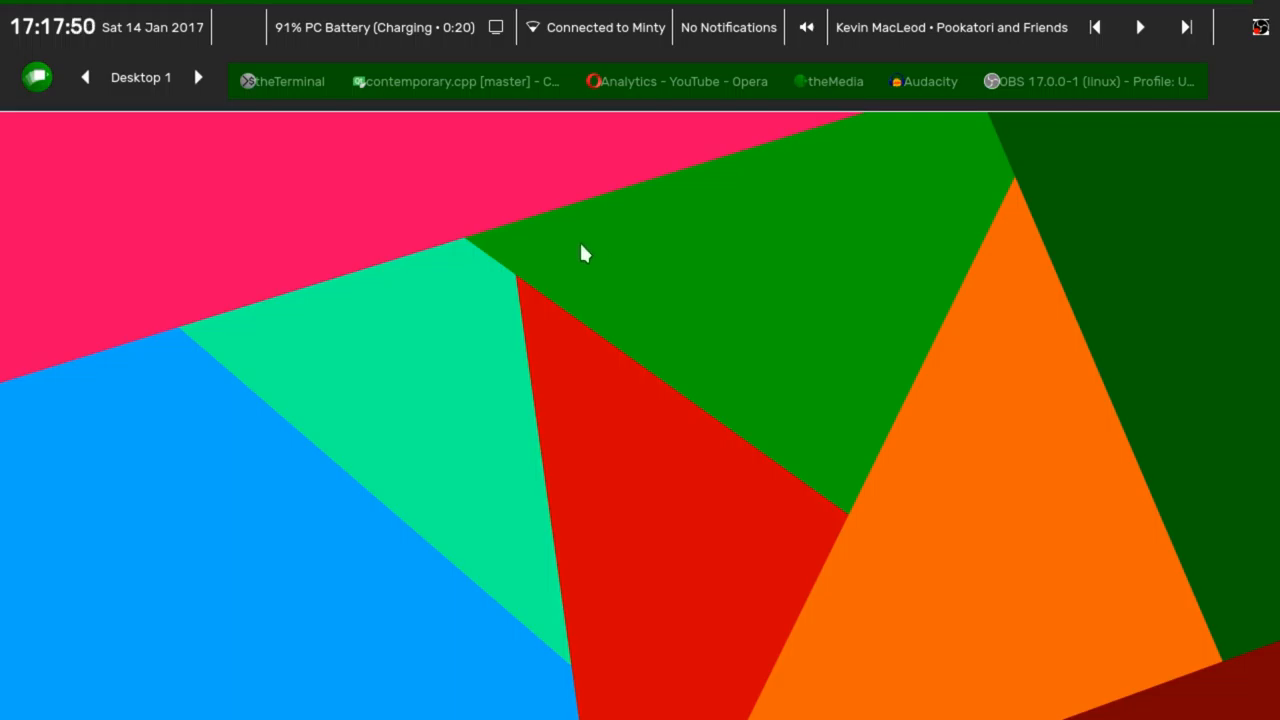
pyautogui.moveTo(537, 197)
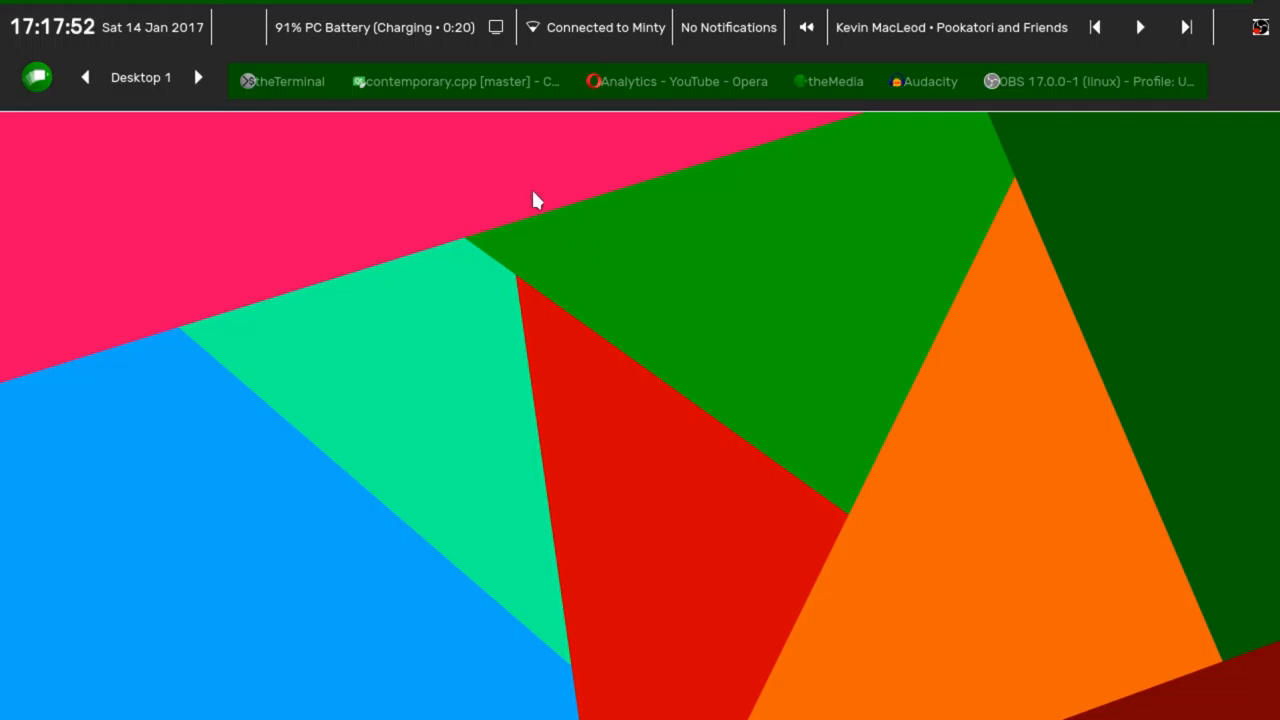
pyautogui.moveTo(454, 158)
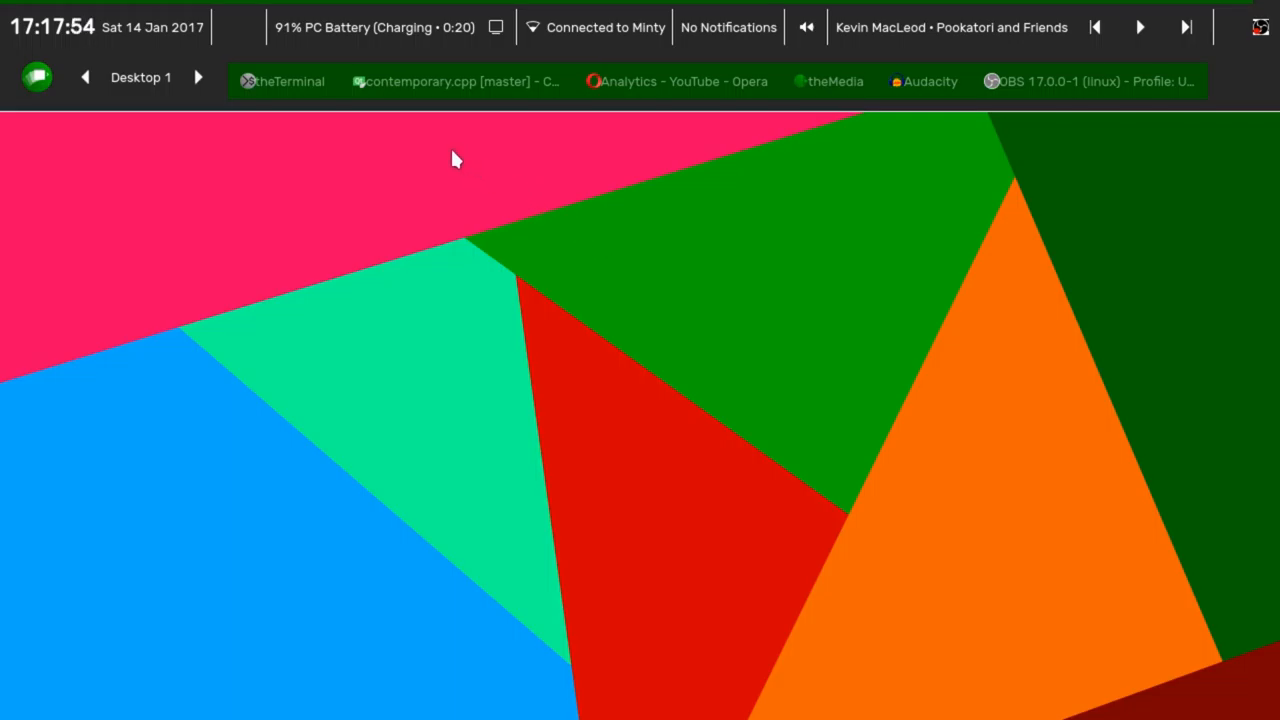
pyautogui.moveTo(375, 182)
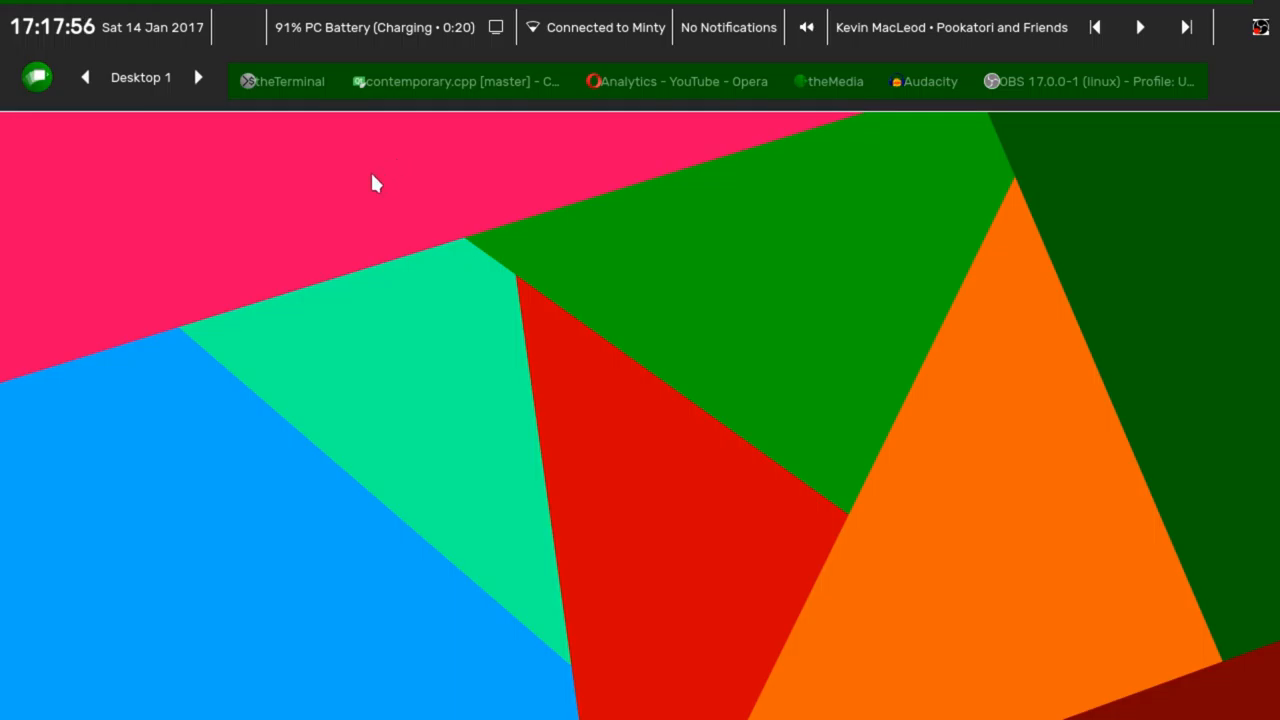
pyautogui.moveTo(311, 203)
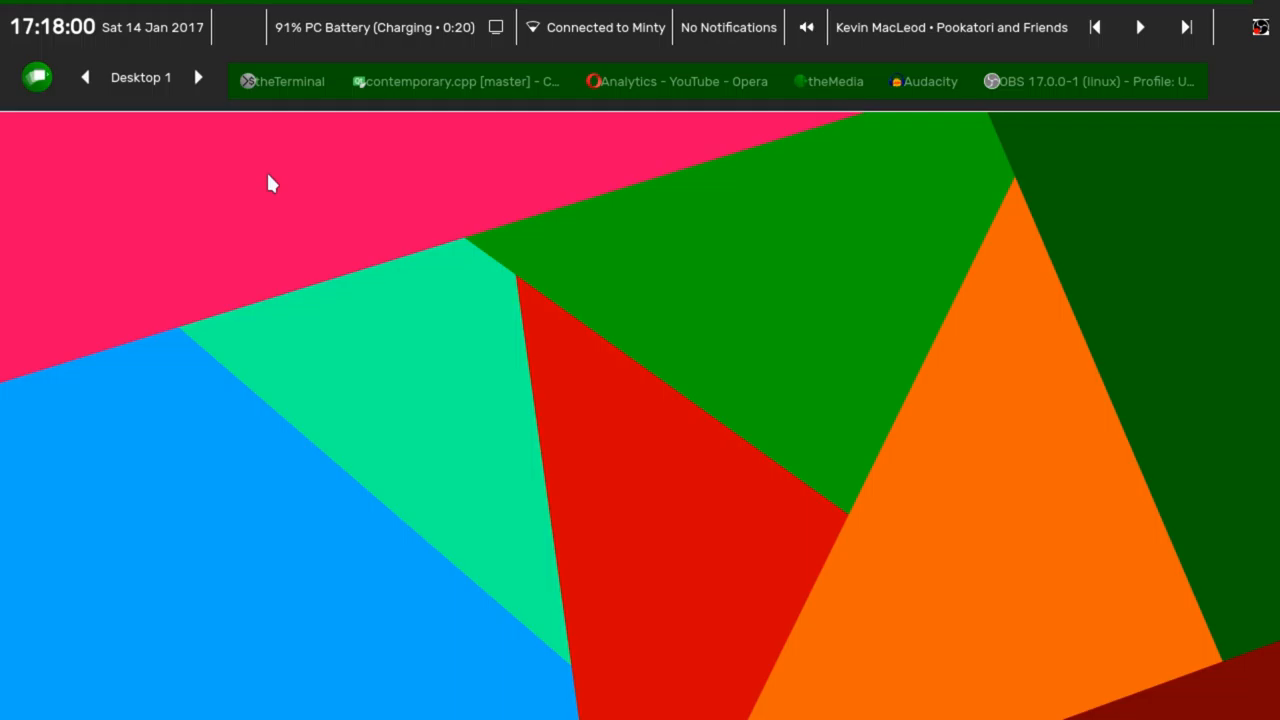
pyautogui.moveTo(289, 168)
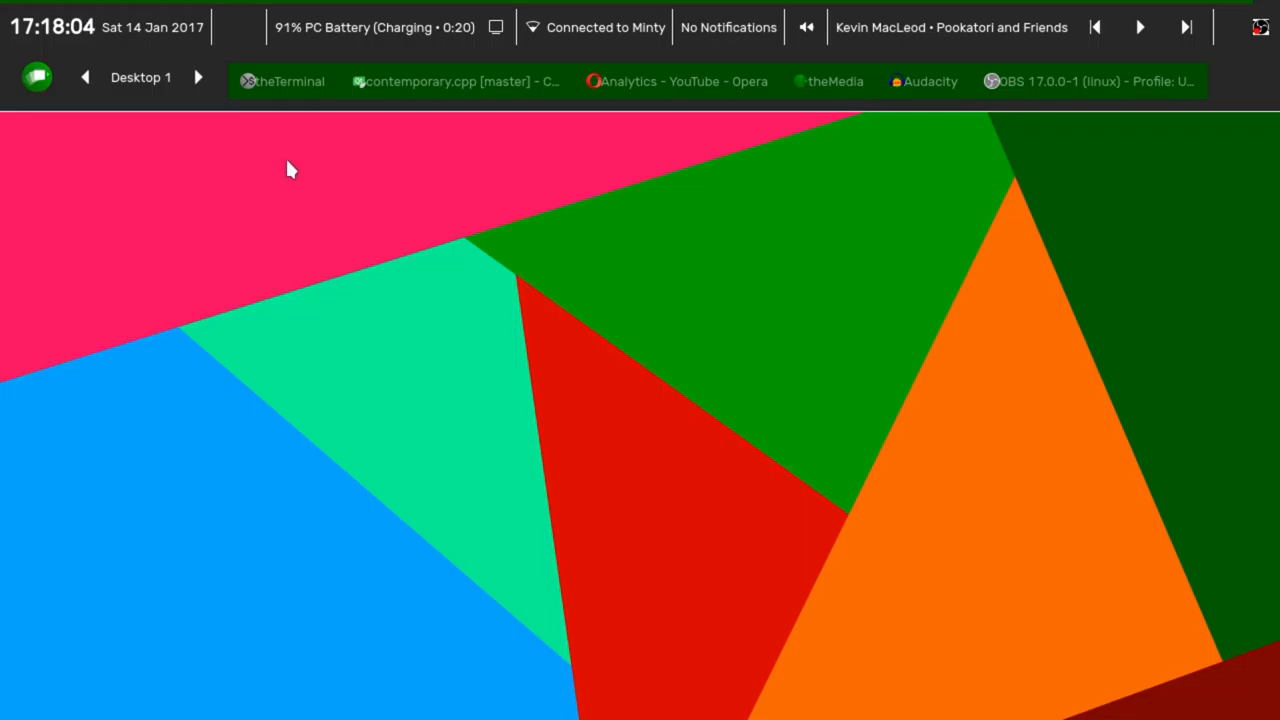
pyautogui.moveTo(302, 184)
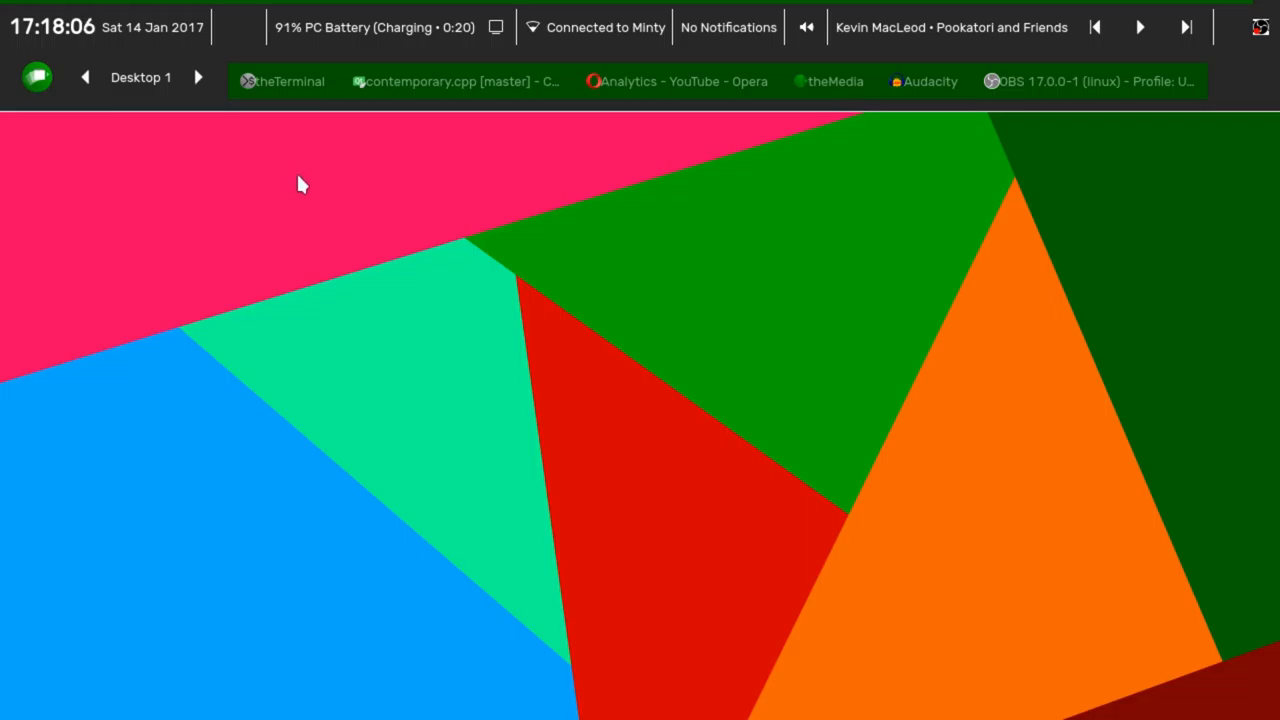
pyautogui.moveTo(309, 188)
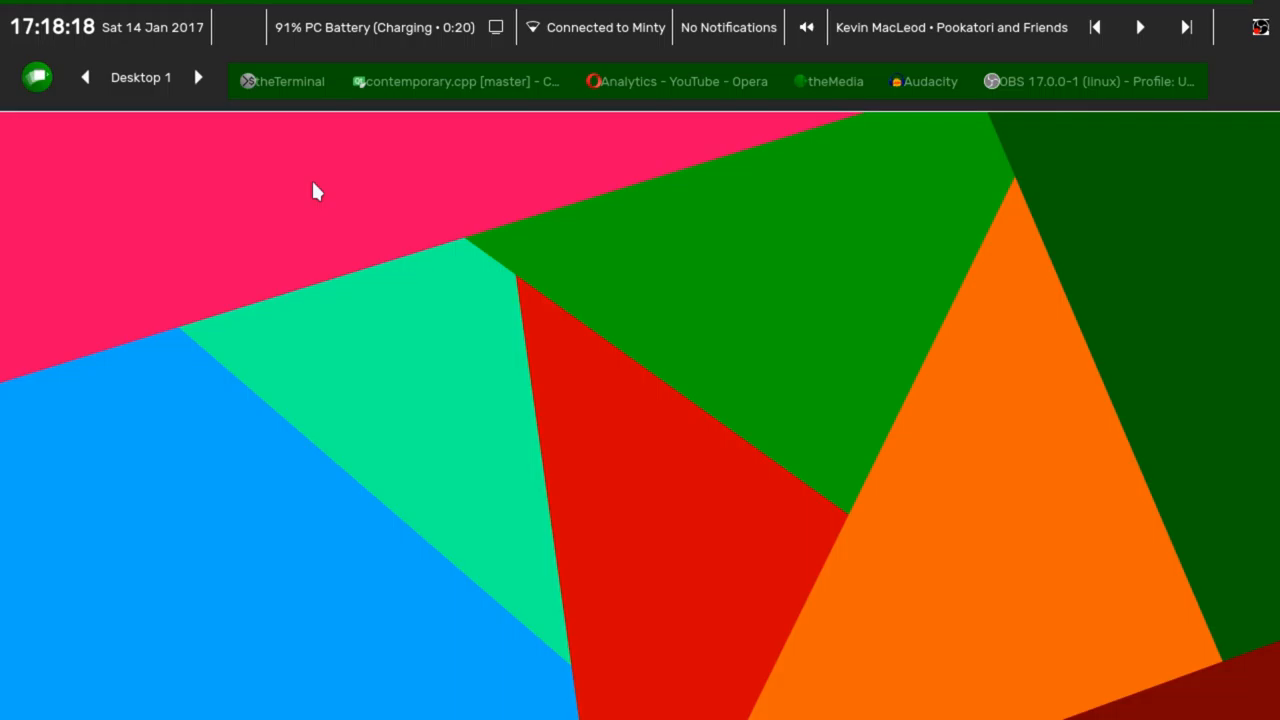
pyautogui.moveTo(329, 188)
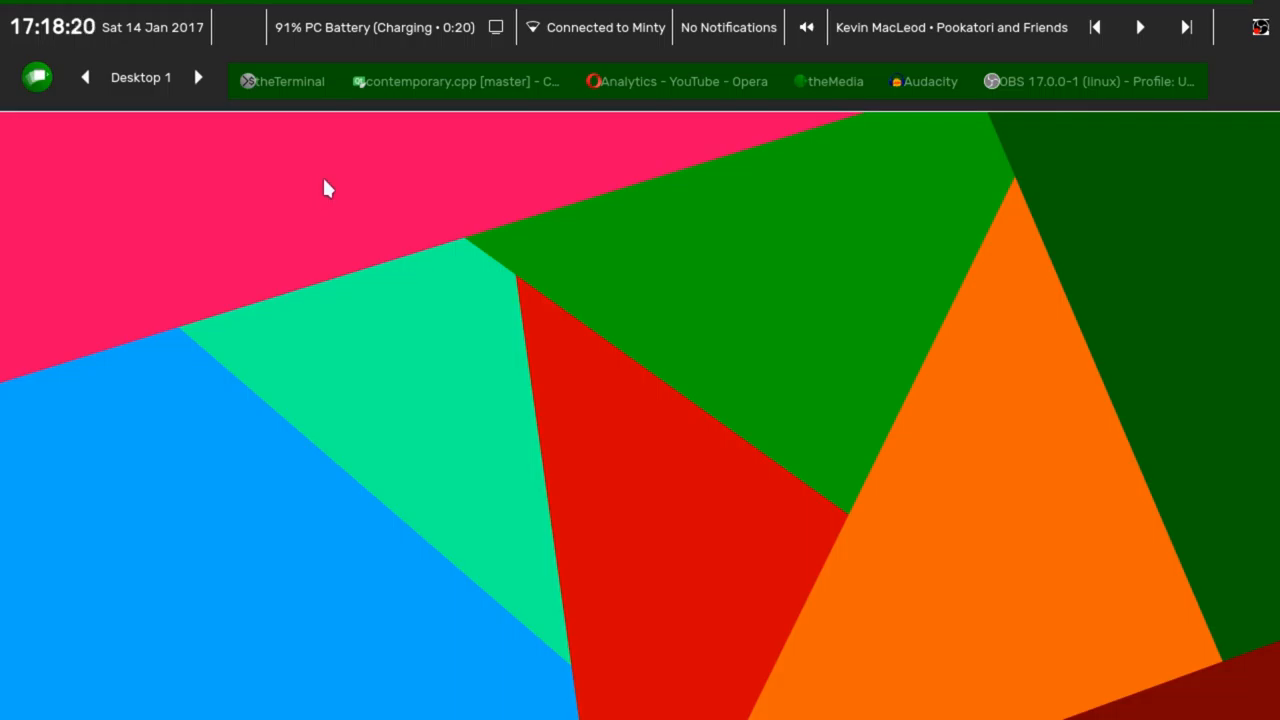
pyautogui.moveTo(586, 140)
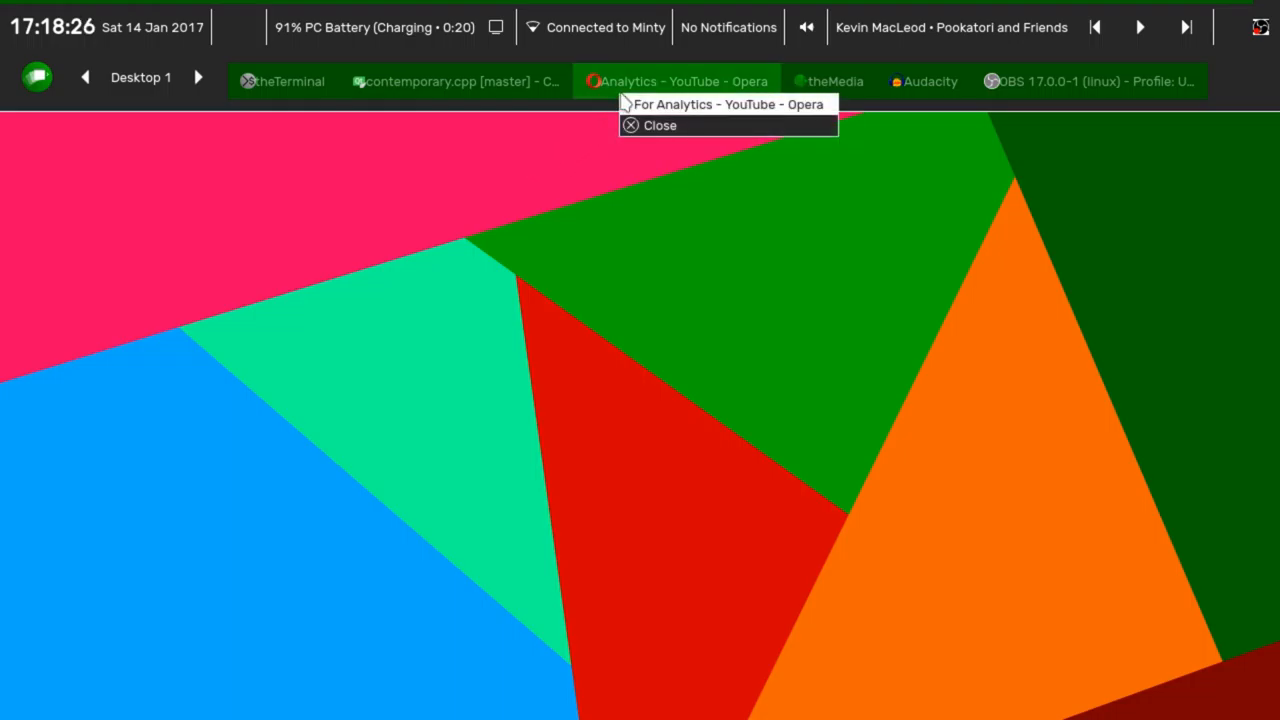
pyautogui.moveTo(682, 125)
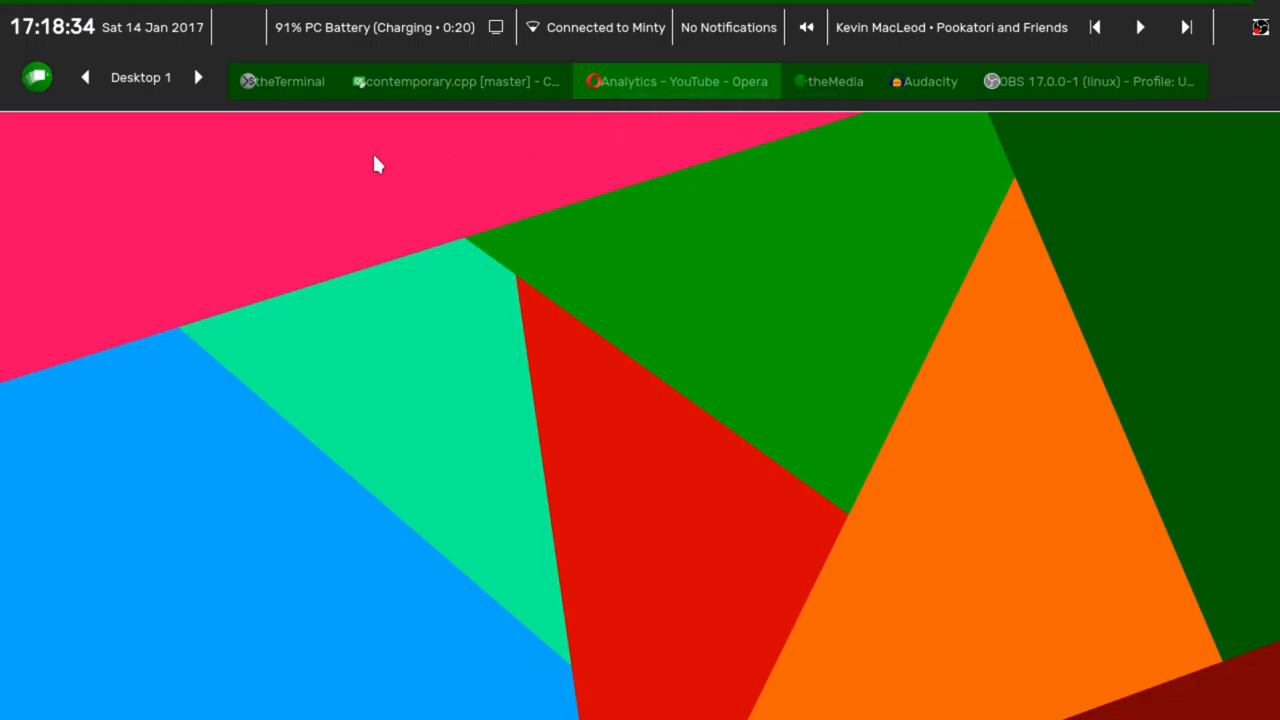
pyautogui.moveTo(328, 178)
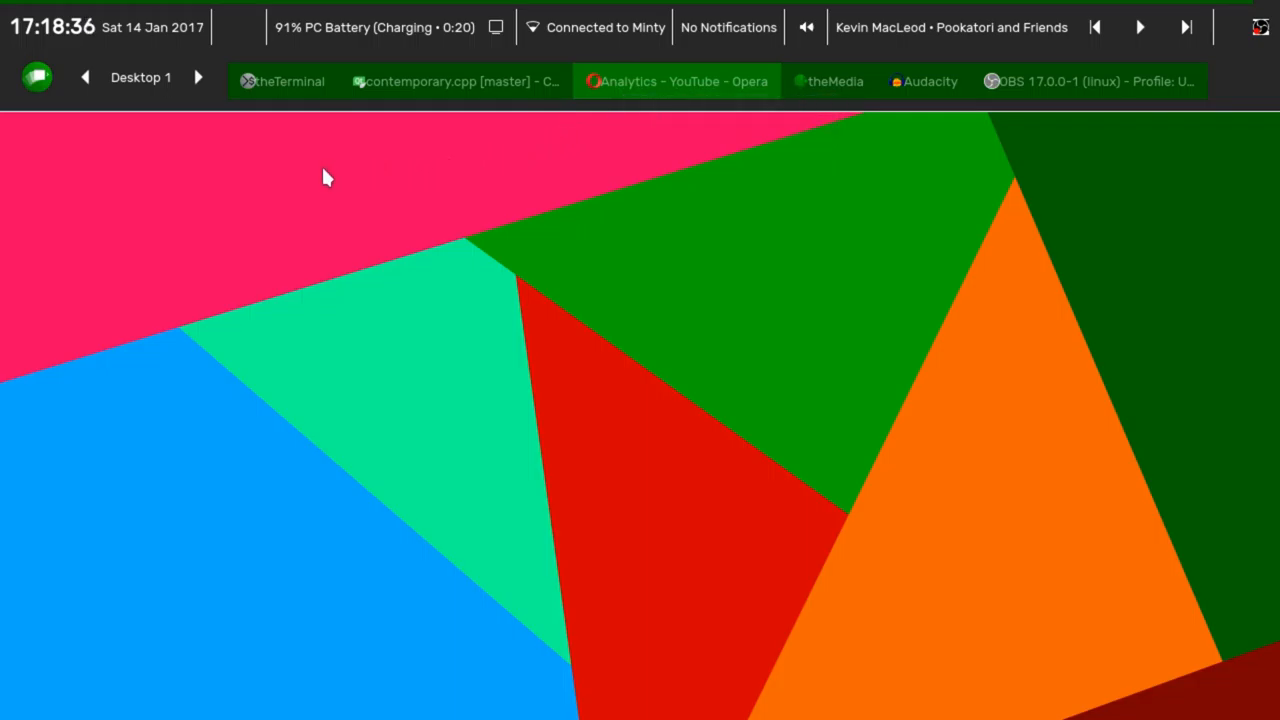
# Right-click the empty desktop to show its background and settings menu.
pyautogui.rightClick(325, 178)
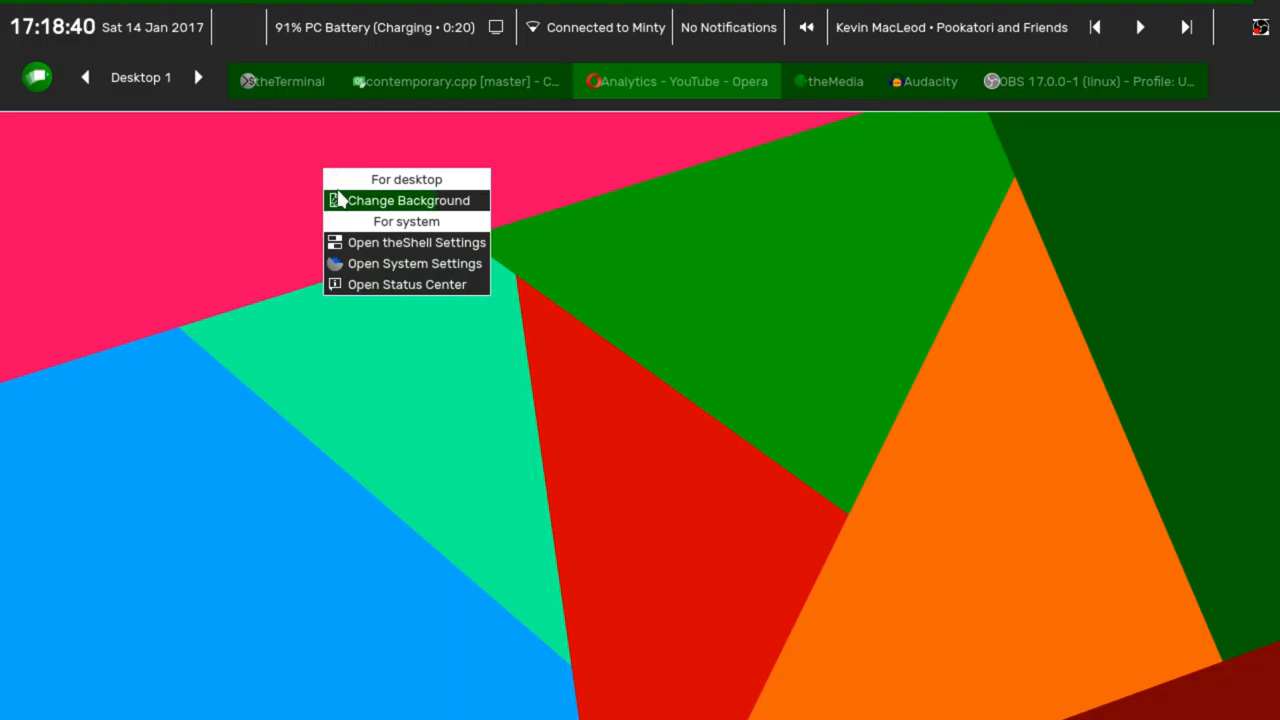
pyautogui.moveTo(480, 212)
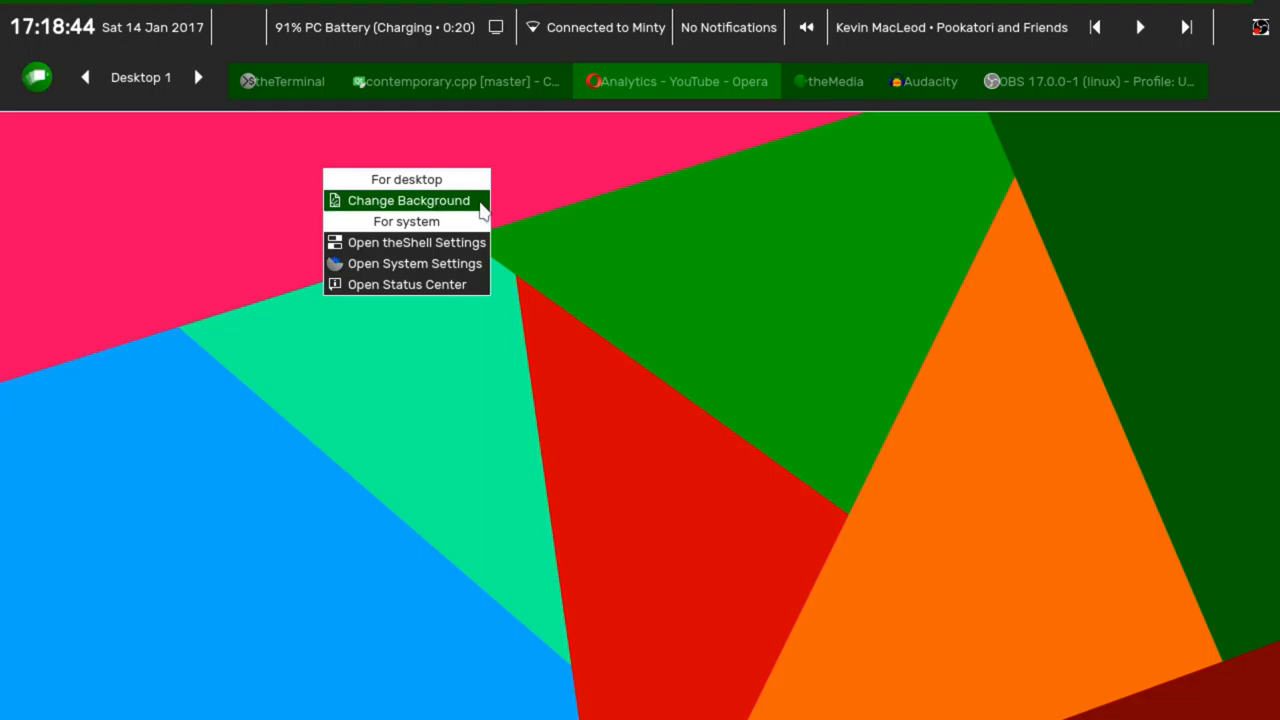
# Choose Change Background and scroll through the Inbuilt Backgrounds list.
pyautogui.click(407, 200)
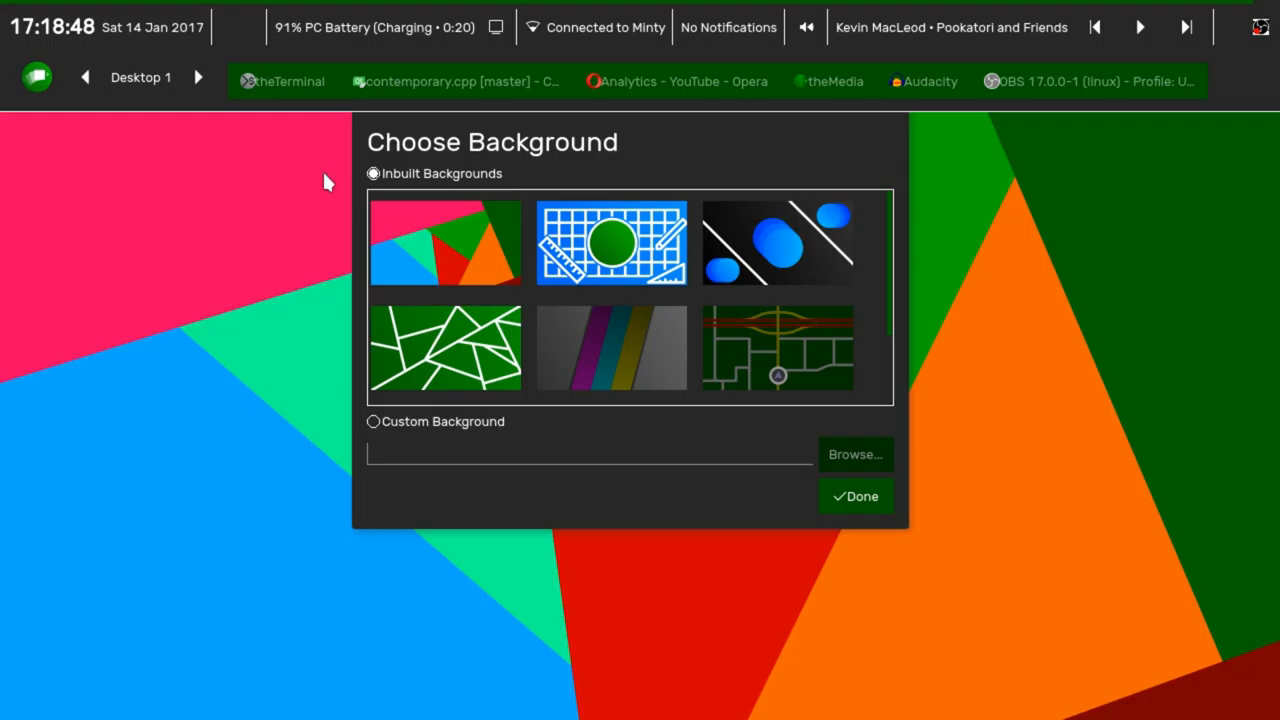
pyautogui.moveTo(700, 143)
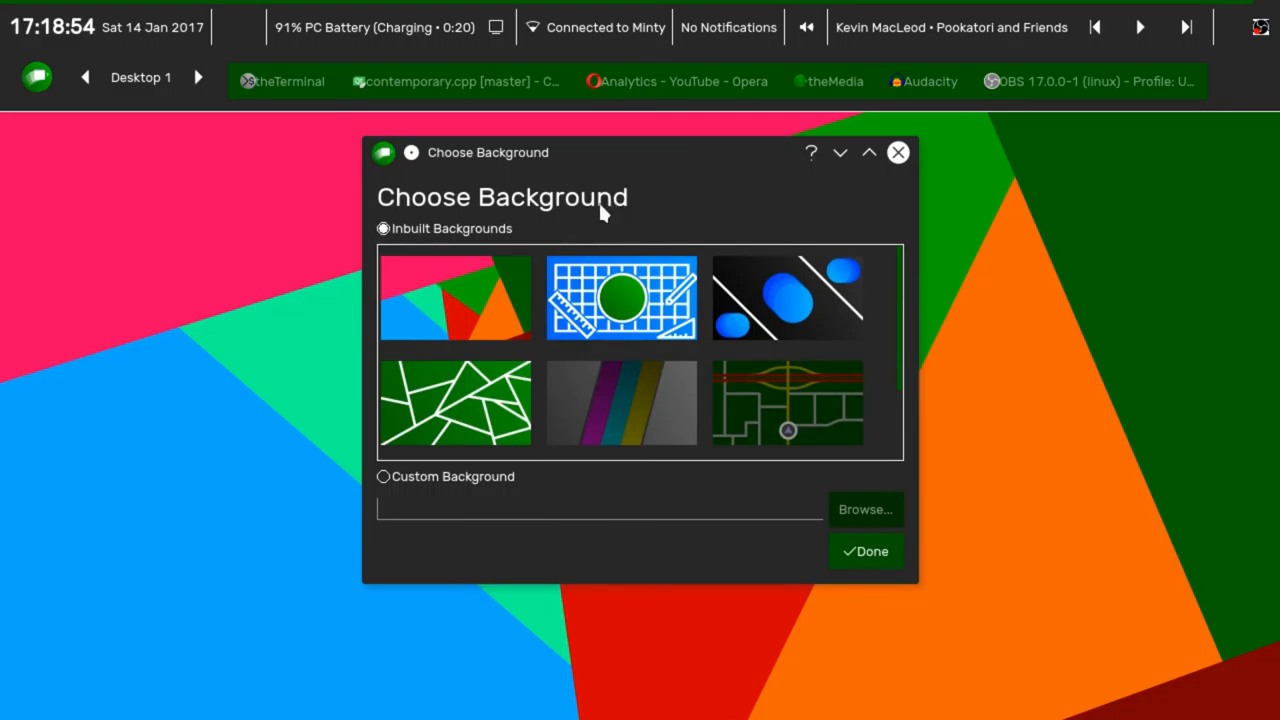
pyautogui.moveTo(596, 210)
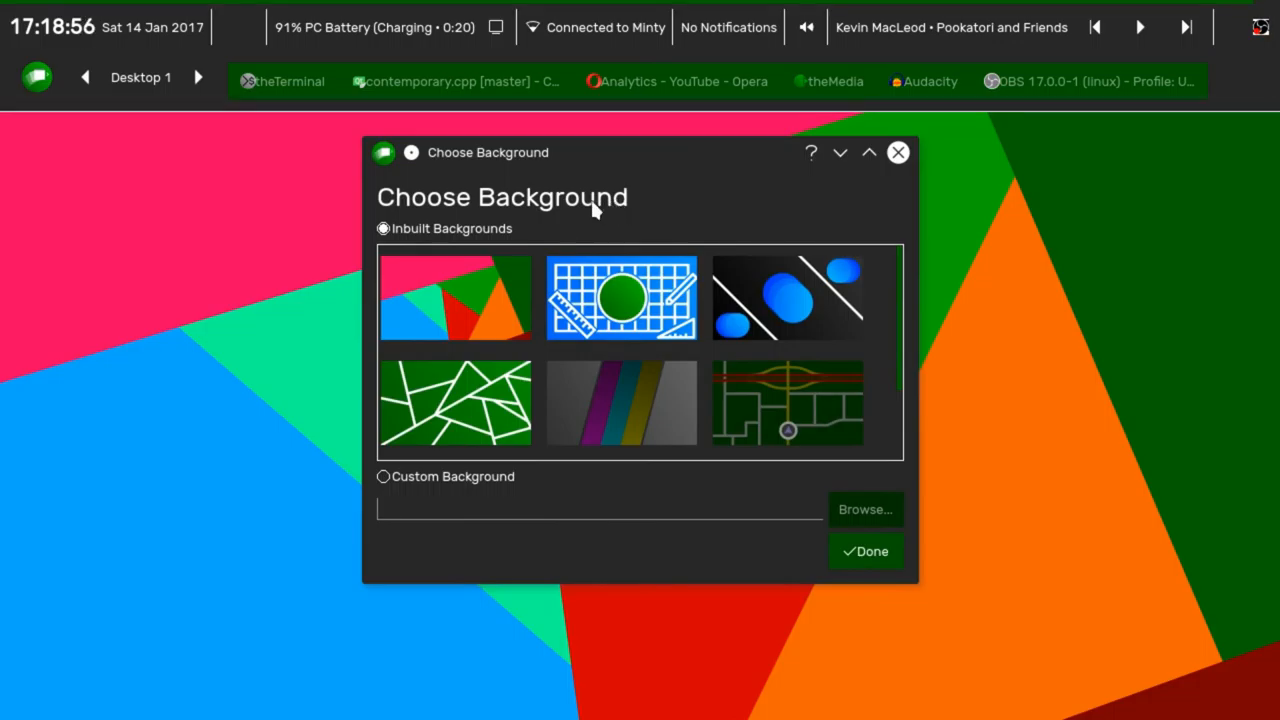
pyautogui.moveTo(667, 187)
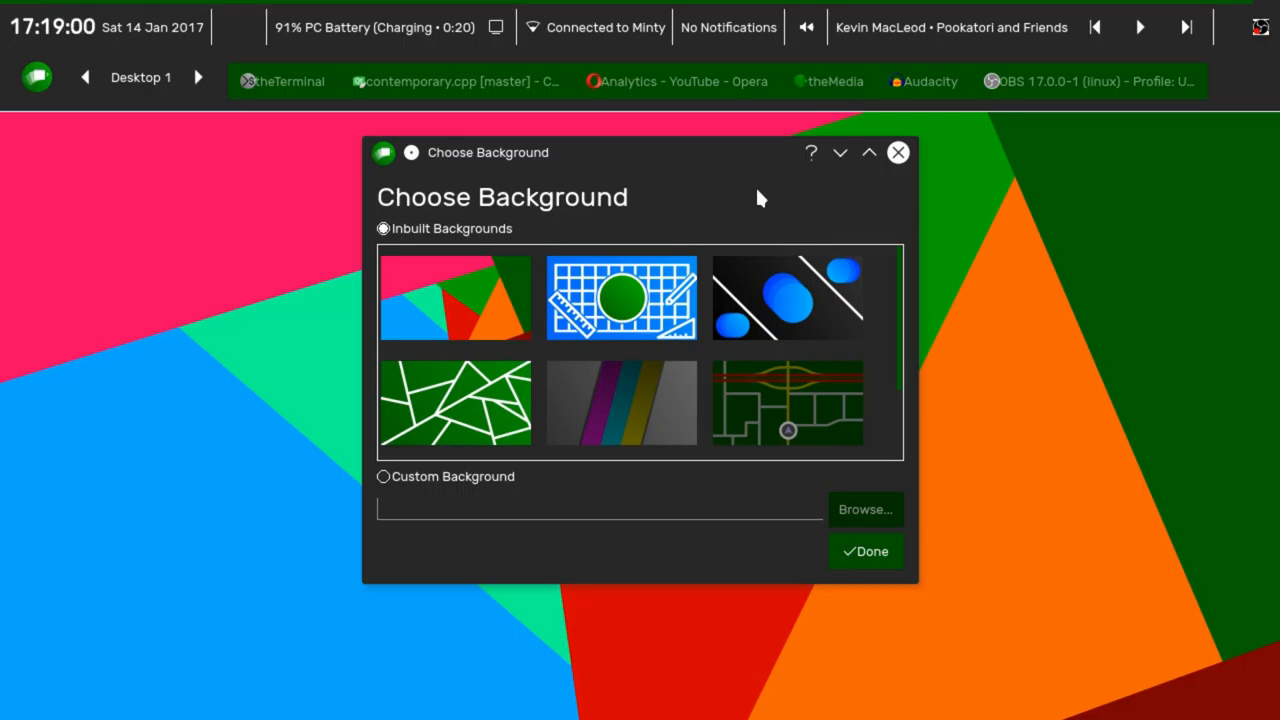
pyautogui.moveTo(874, 217)
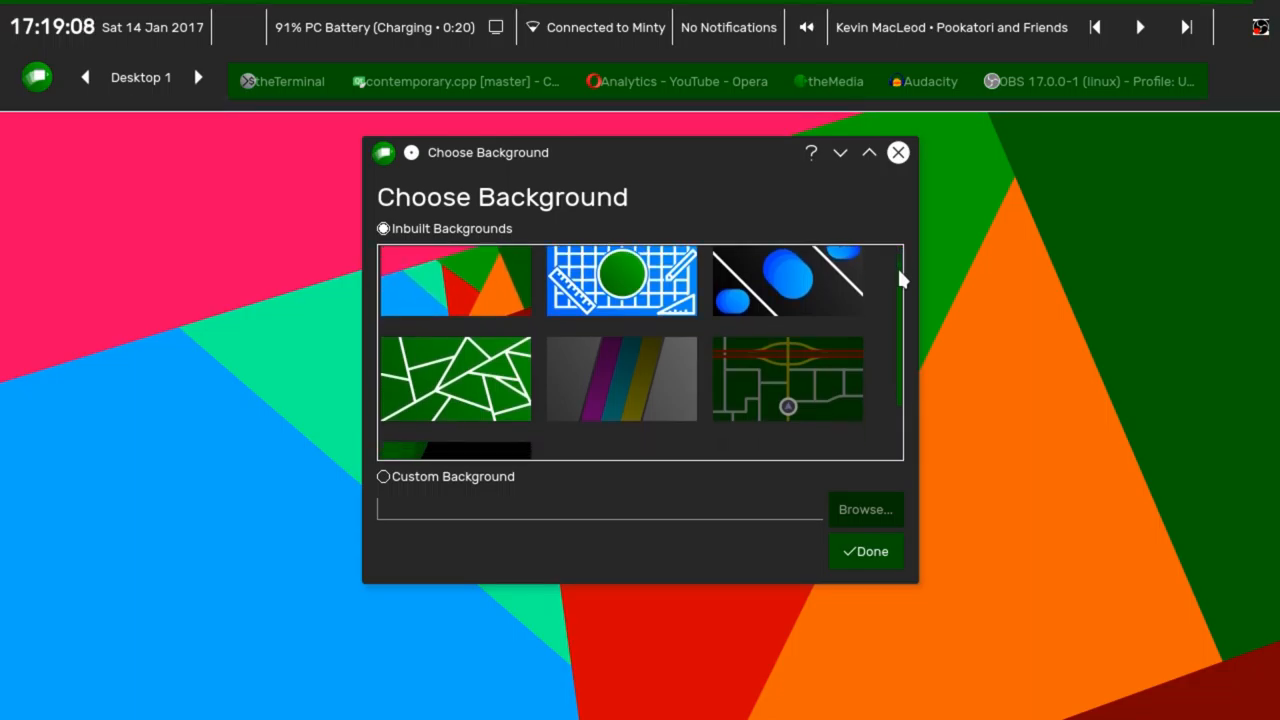
pyautogui.scroll(-3)
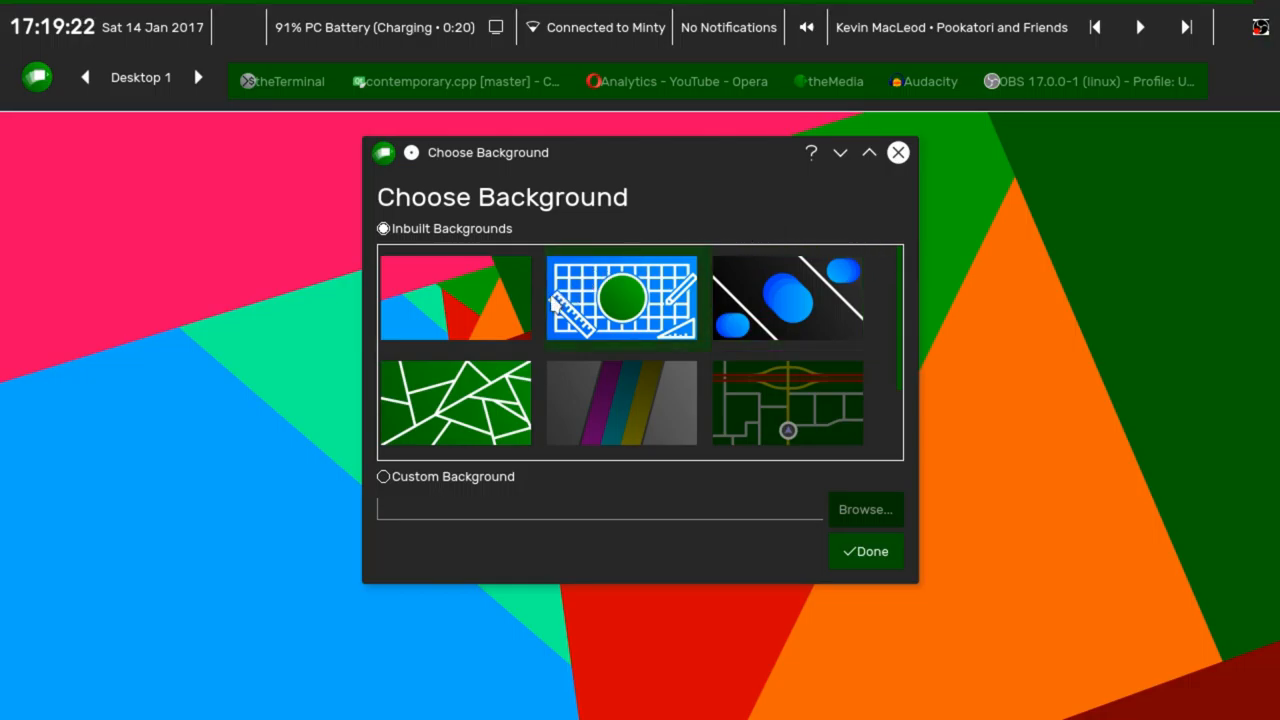
# Apply the green line-pattern wallpaper and drag the chooser aside to preview it.
pyautogui.click(484, 411)
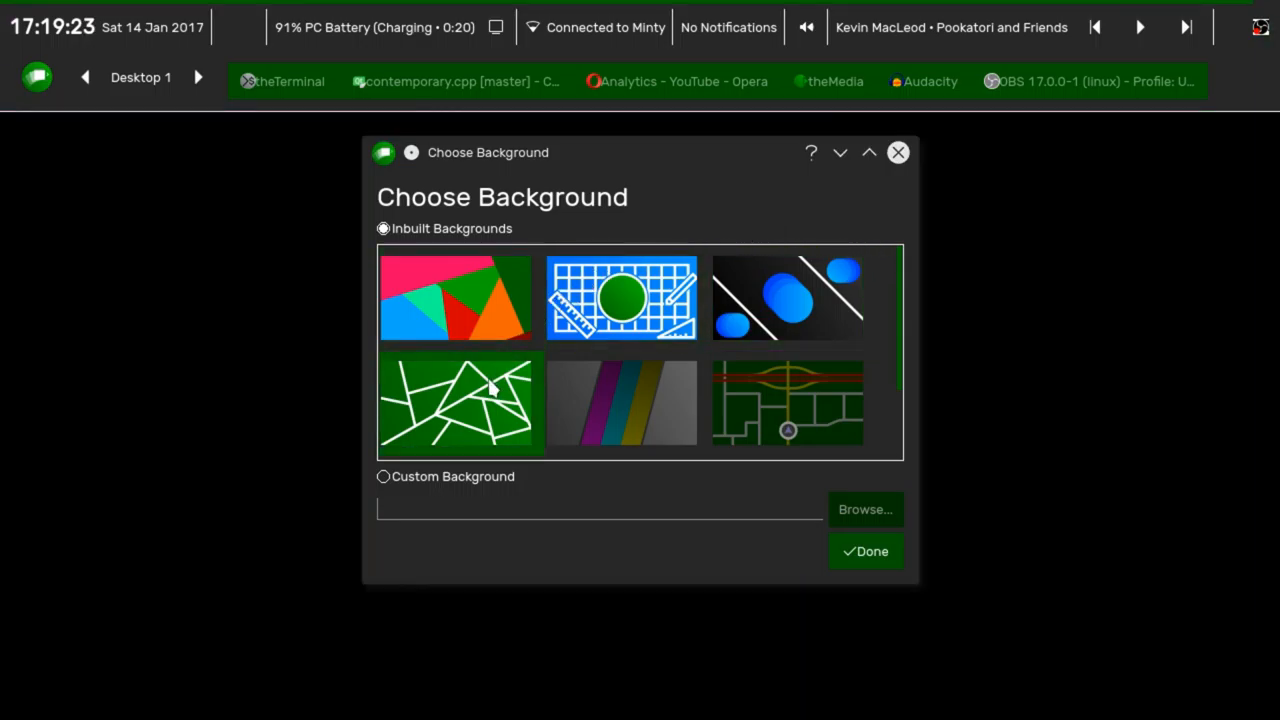
pyautogui.click(458, 403)
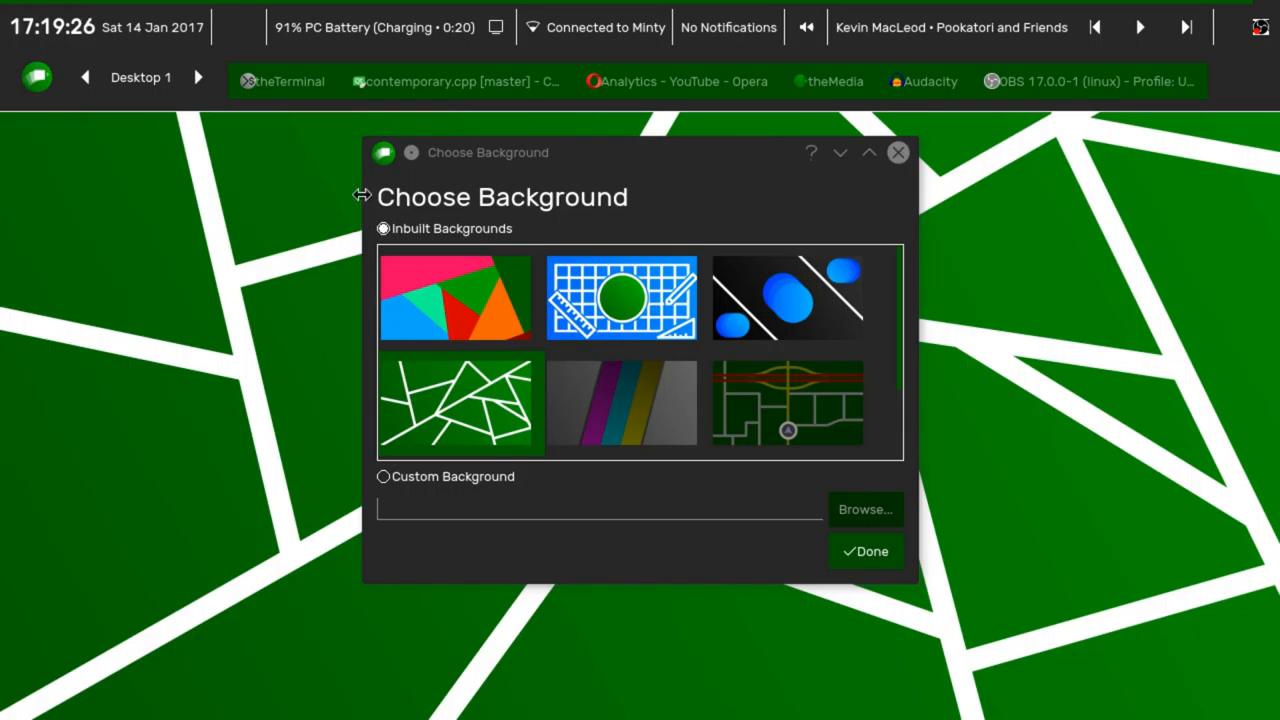
pyautogui.moveTo(575, 157)
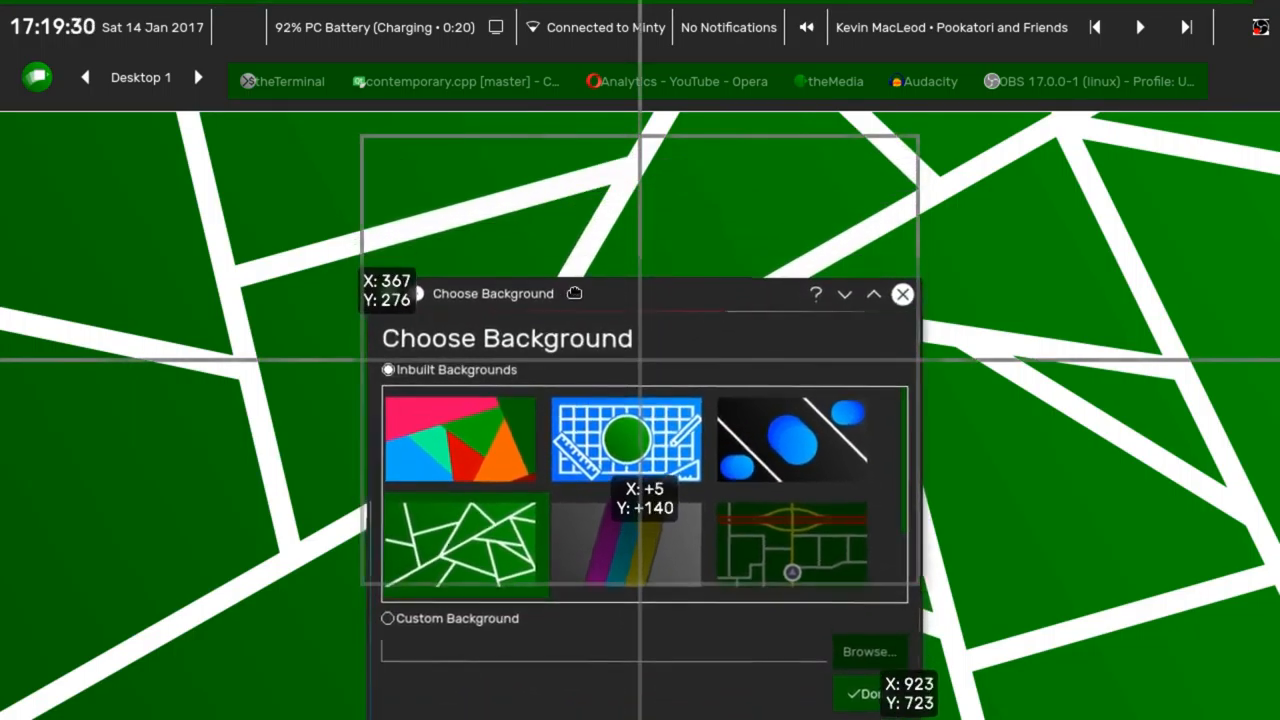
pyautogui.moveTo(492, 293); pyautogui.dragTo(482, 536)
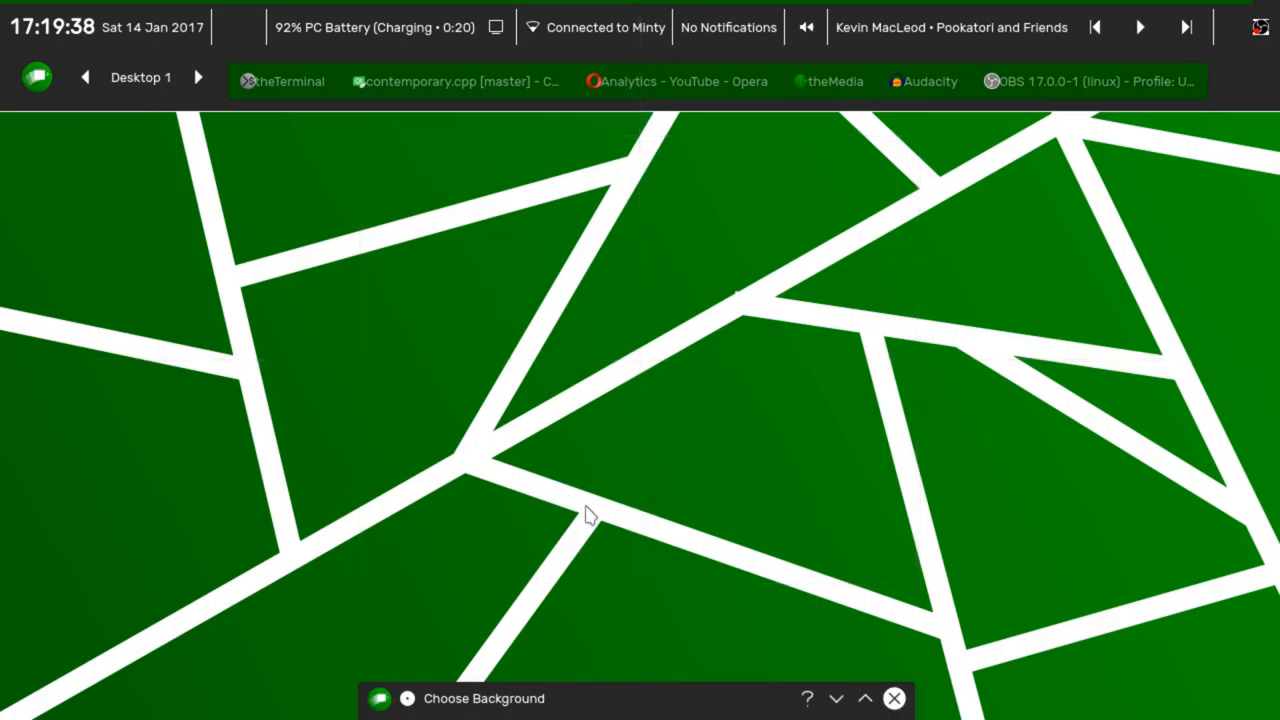
pyautogui.moveTo(944, 596)
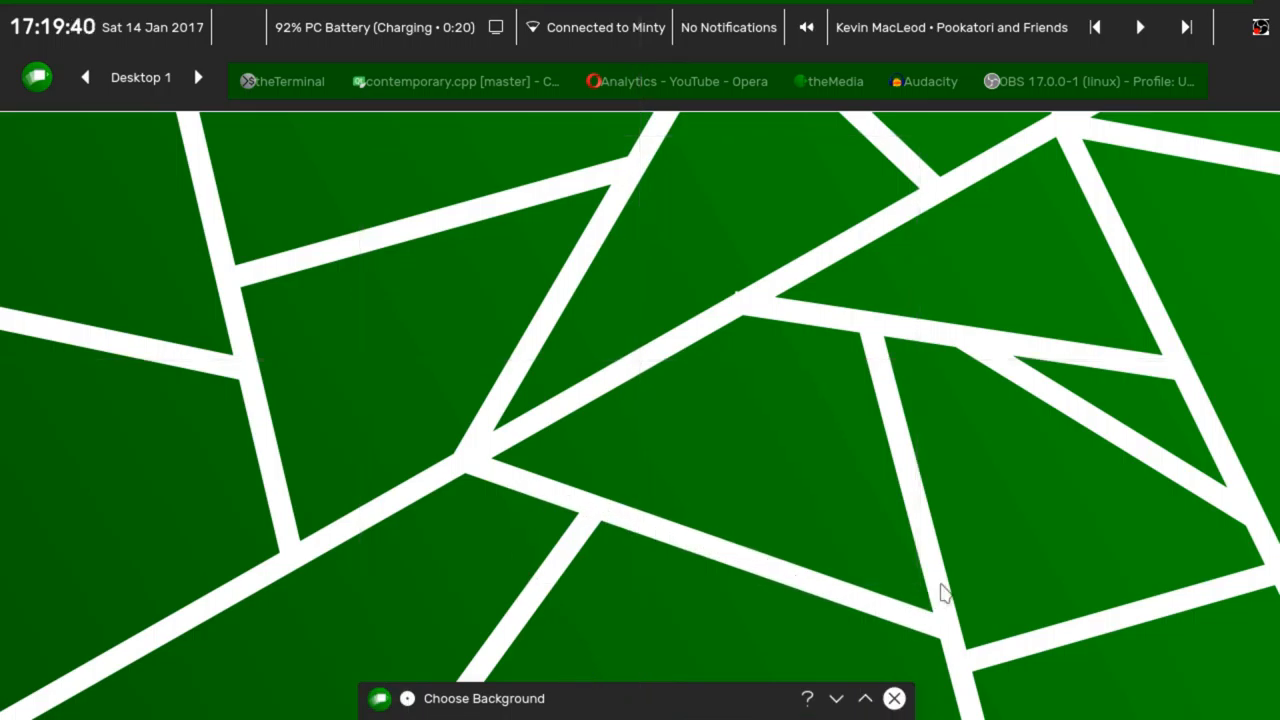
pyautogui.moveTo(735, 664)
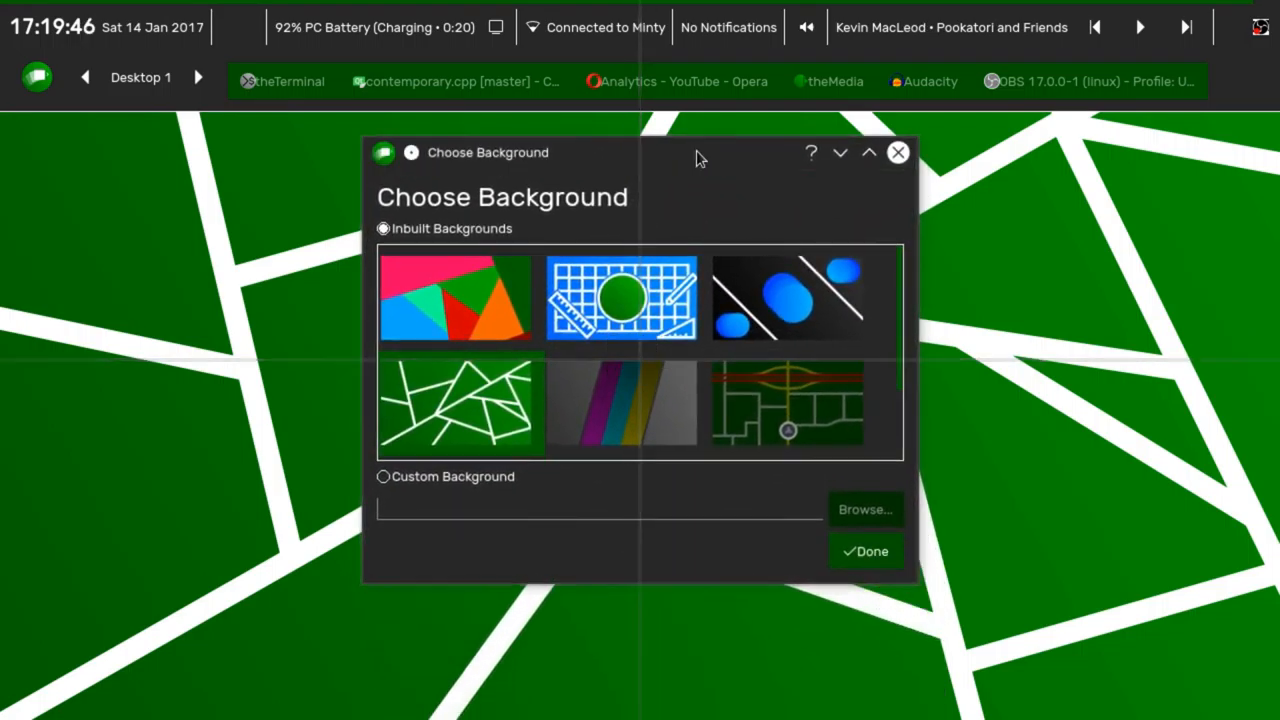
pyautogui.moveTo(673, 384)
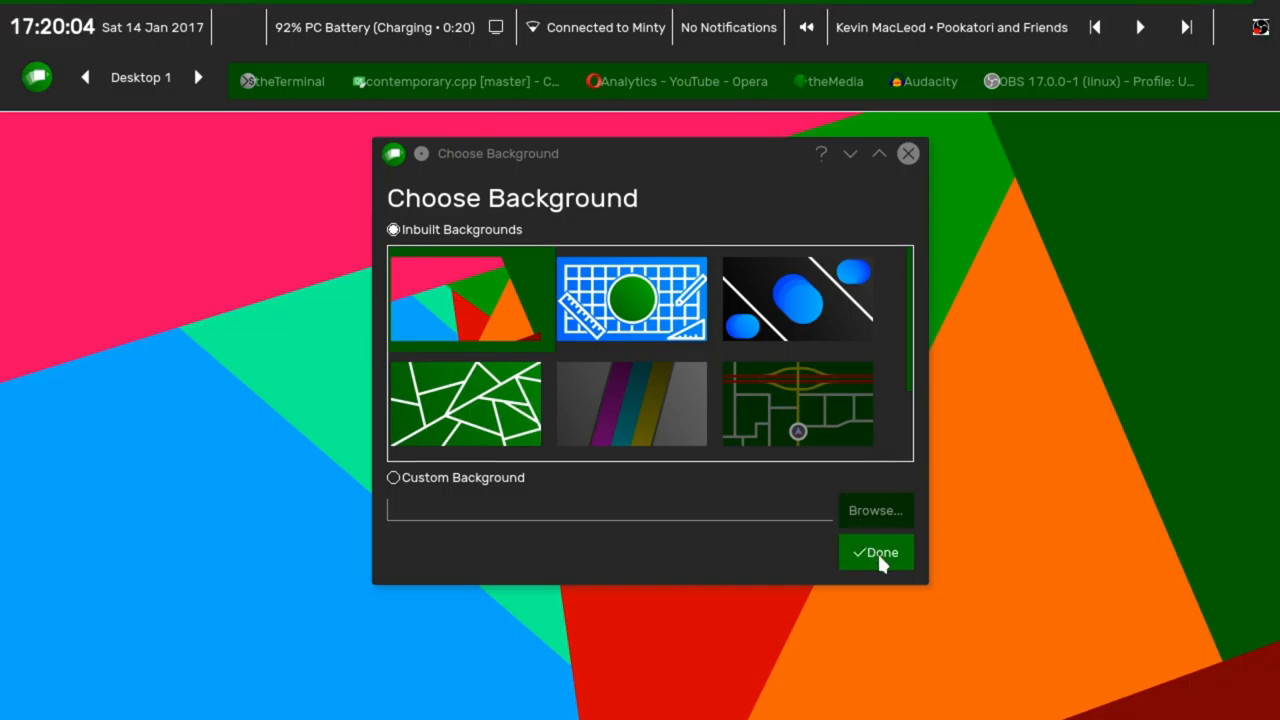
# Confirm the colourful triangles wallpaper with Done, closing the Choose Background dialog.
pyautogui.click(875, 551)
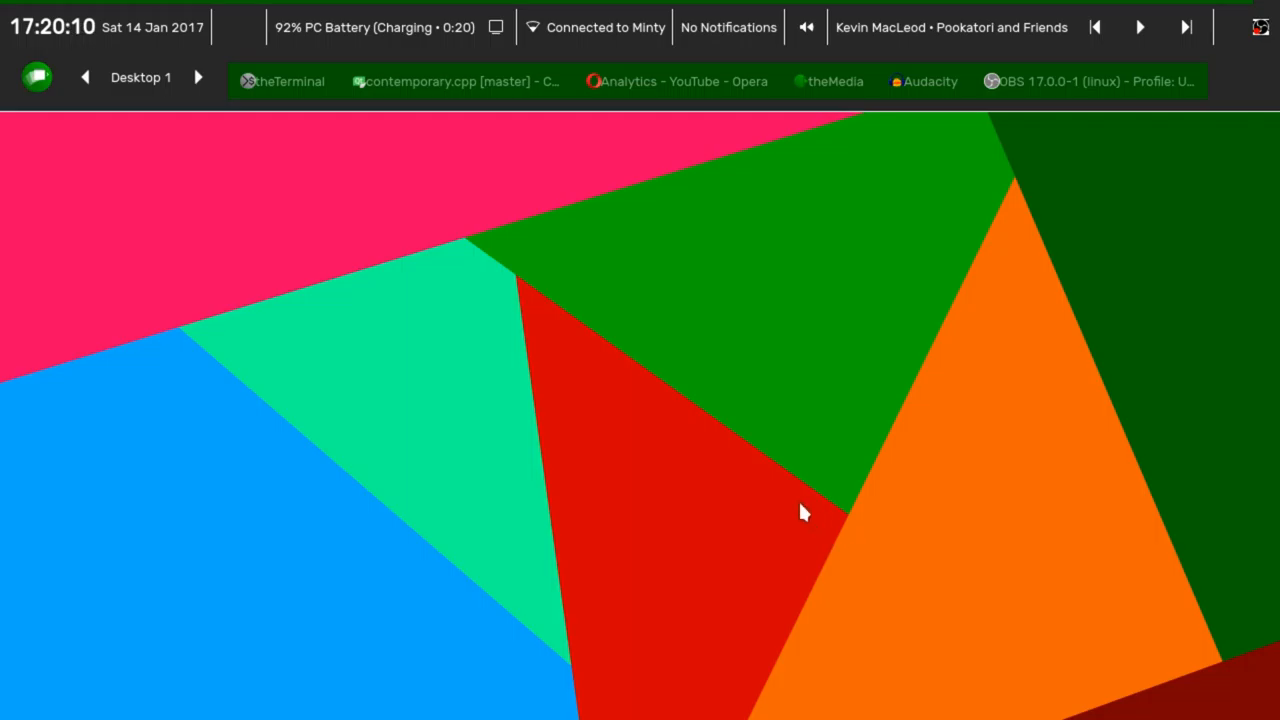
pyautogui.moveTo(746, 485)
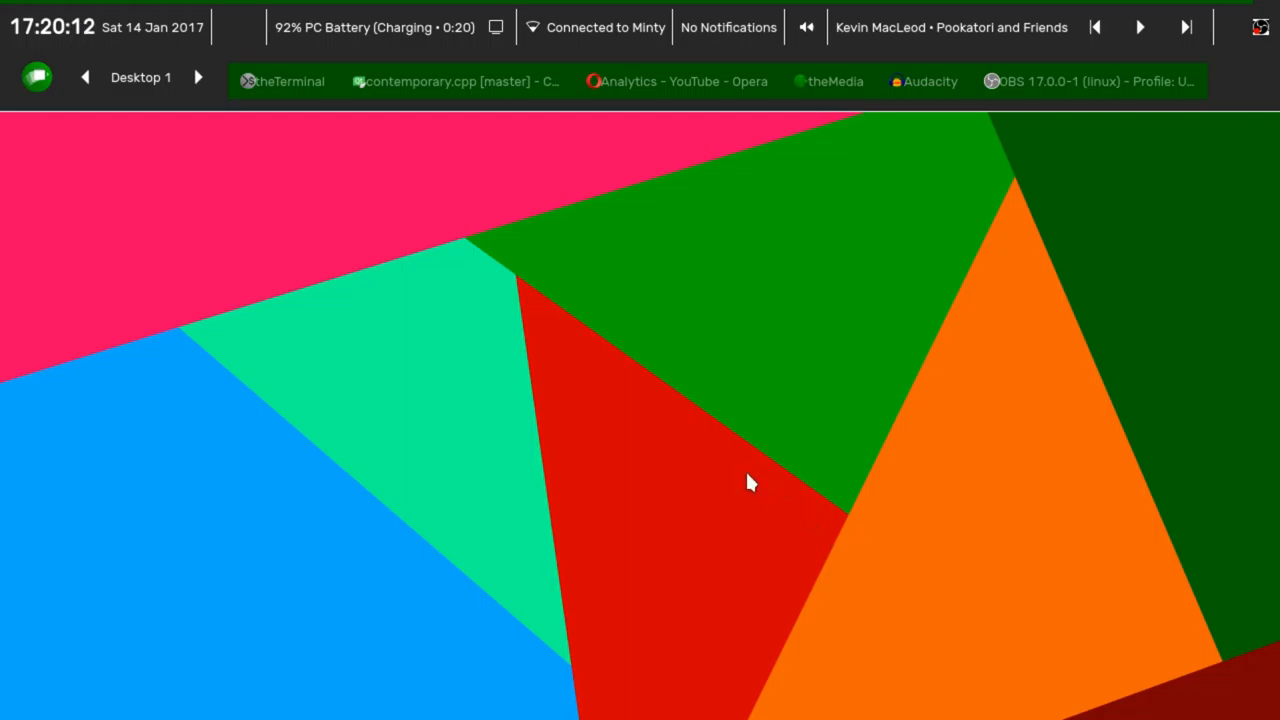
pyautogui.moveTo(583, 665)
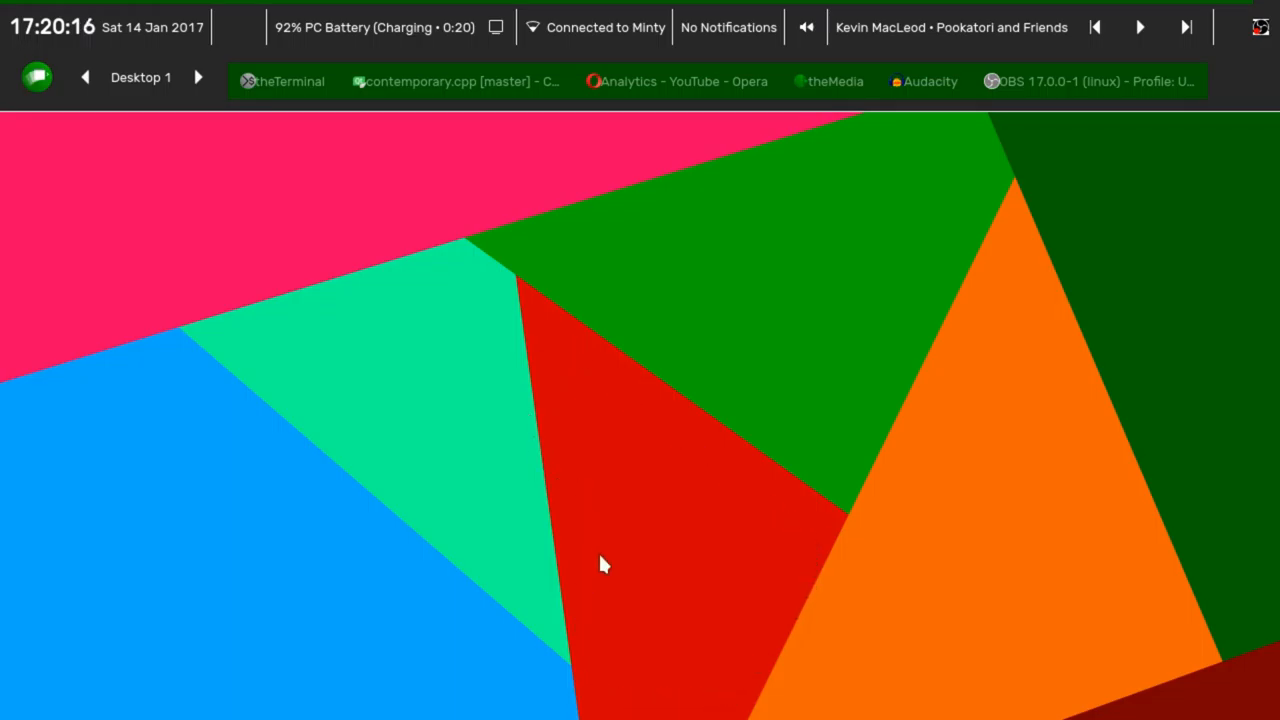
pyautogui.moveTo(614, 362)
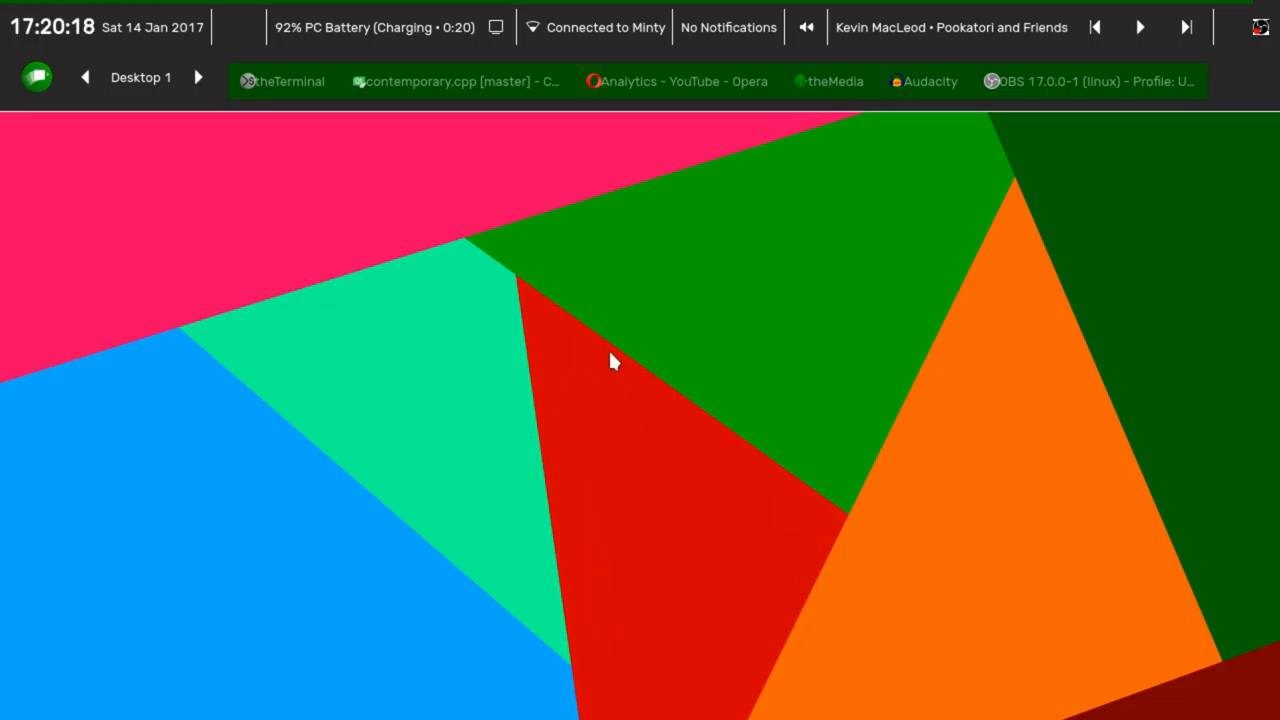
pyautogui.moveTo(567, 254)
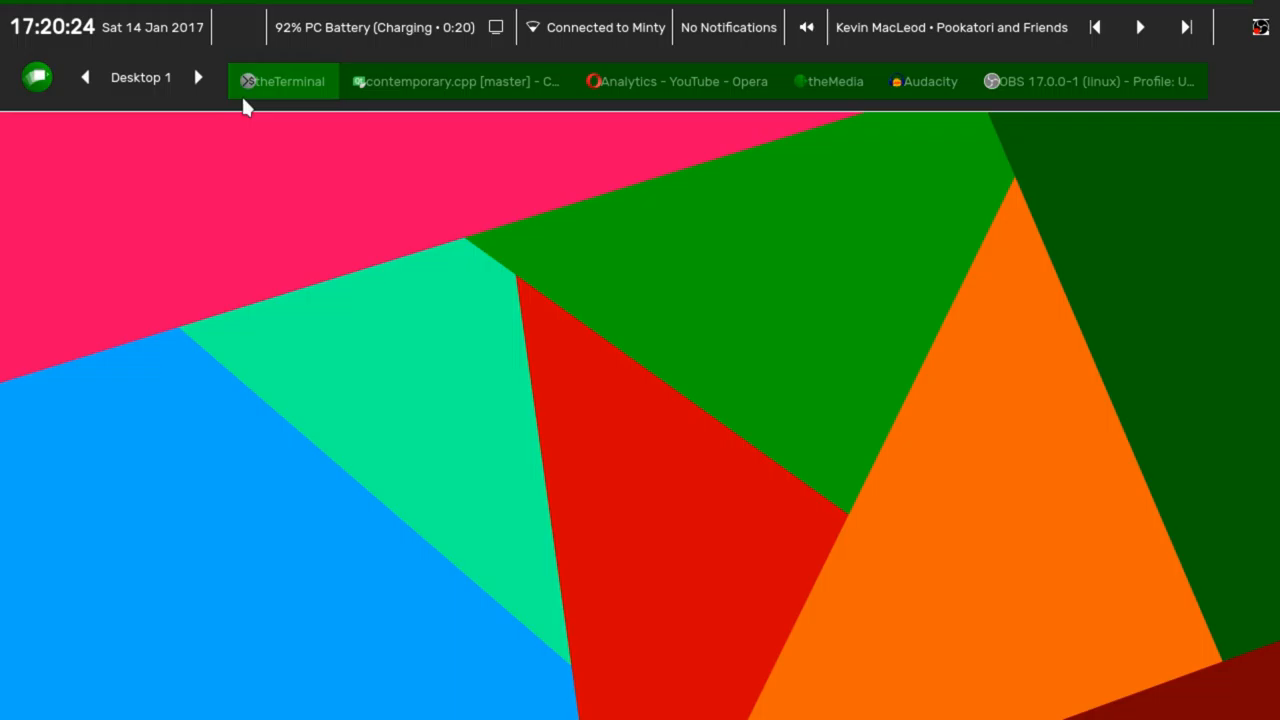
pyautogui.moveTo(280, 60)
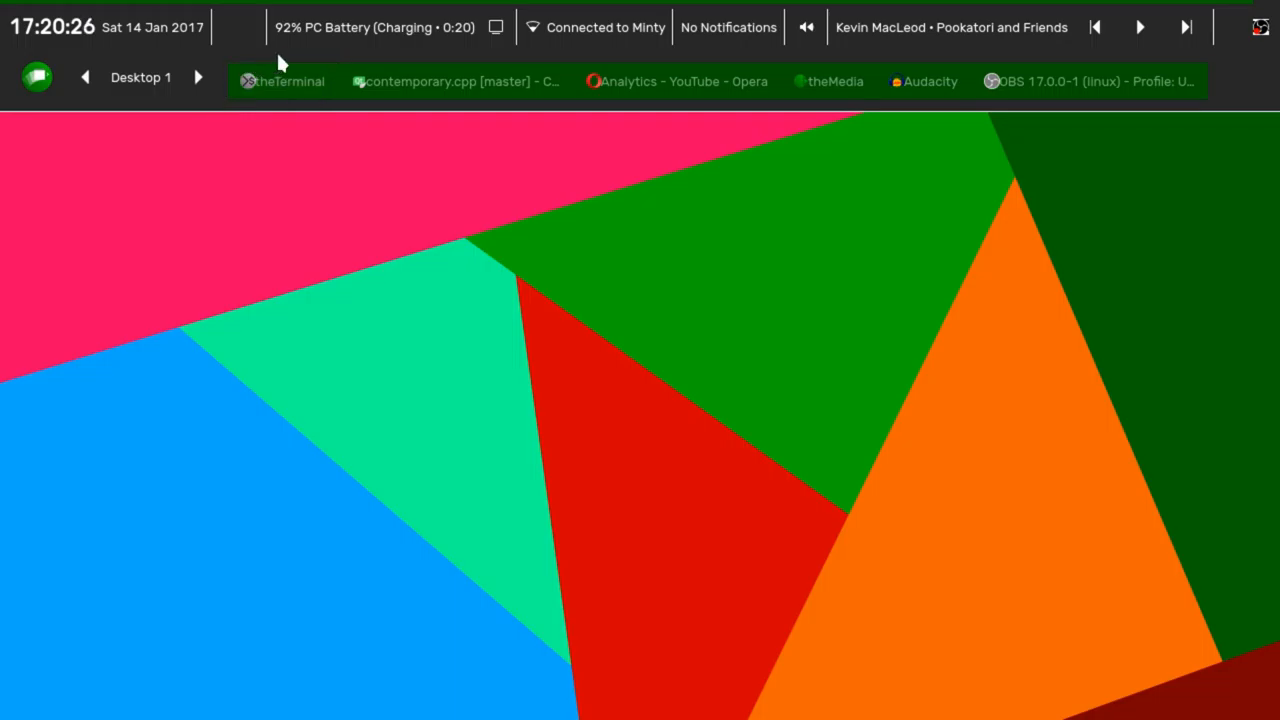
pyautogui.moveTo(475, 48)
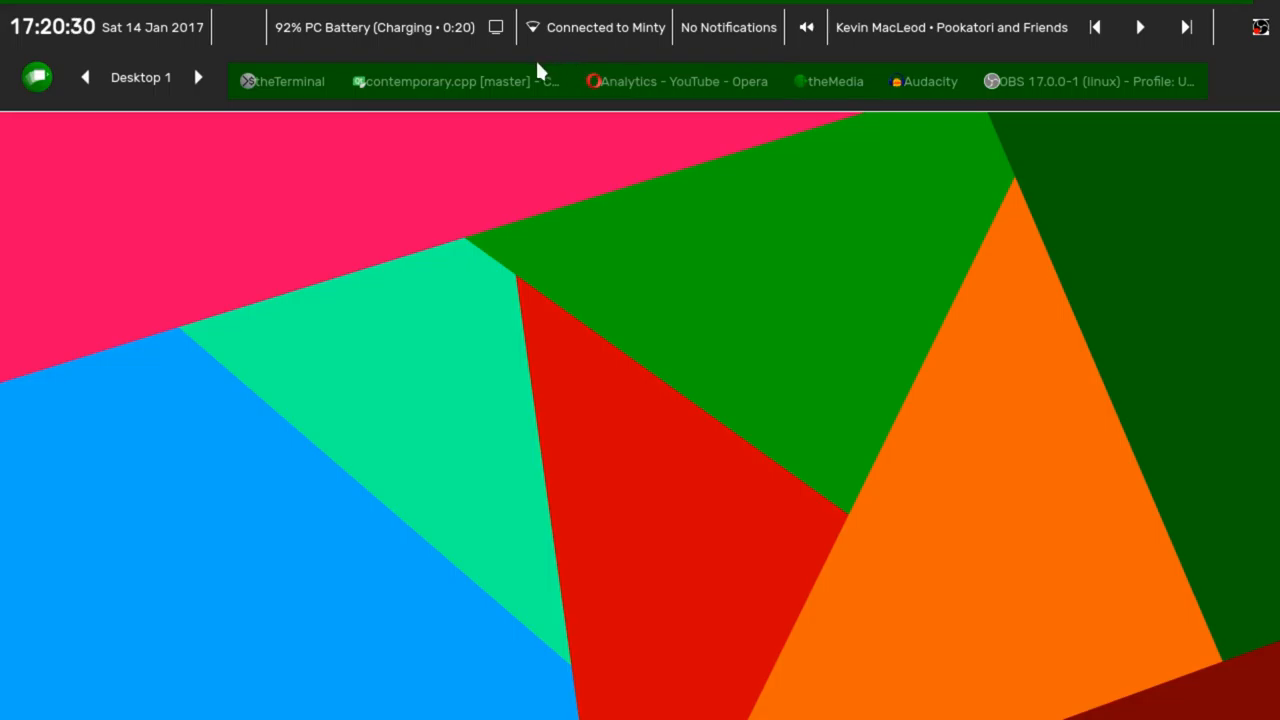
pyautogui.click(450, 81)
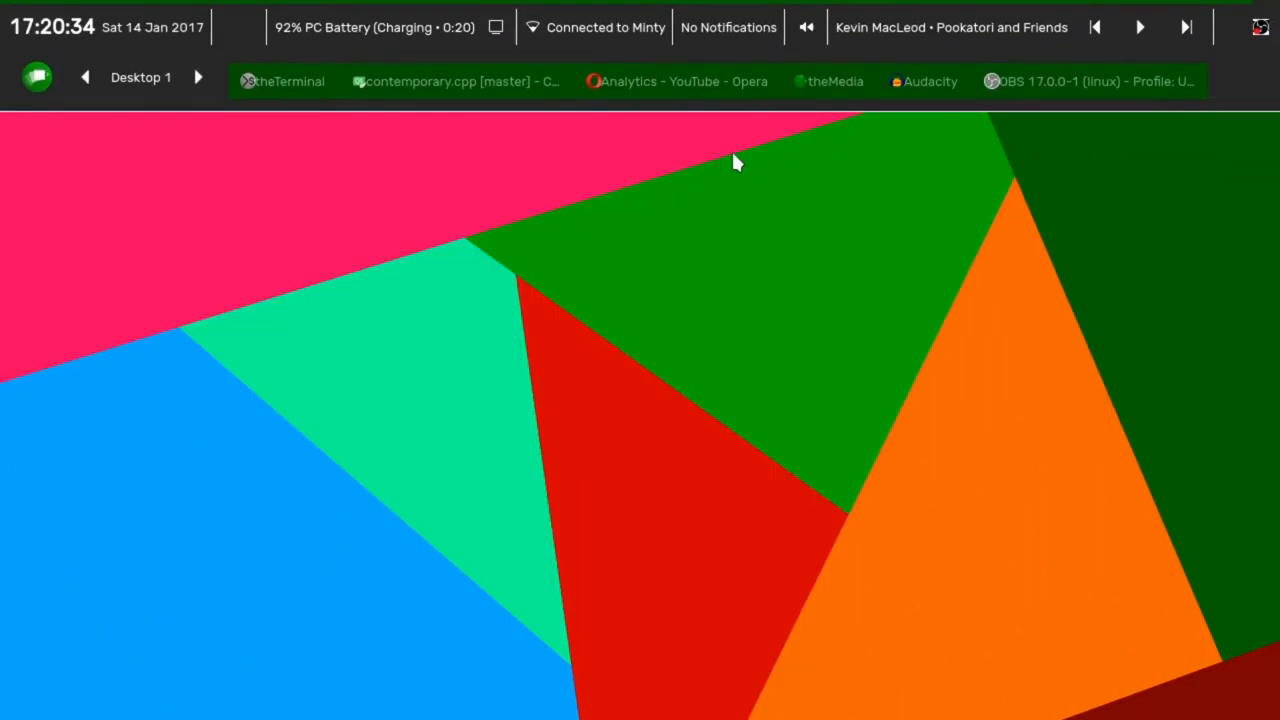
pyautogui.moveTo(545, 50)
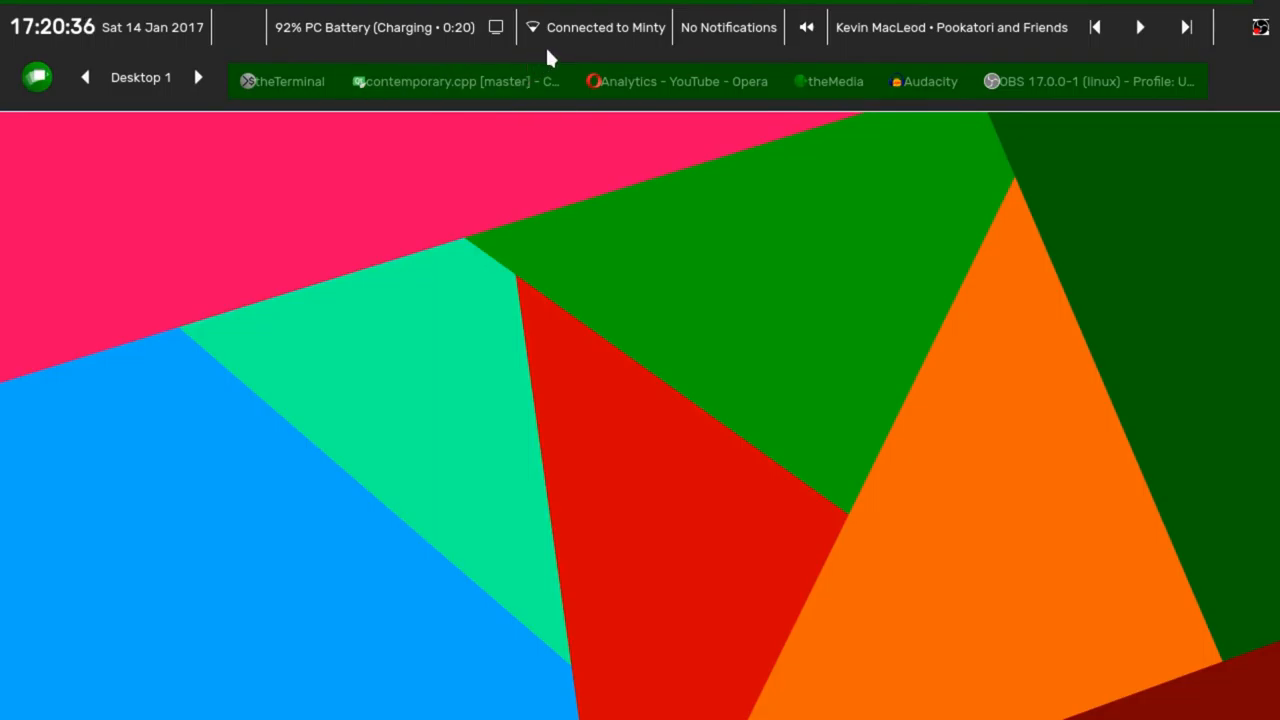
pyautogui.moveTo(651, 44)
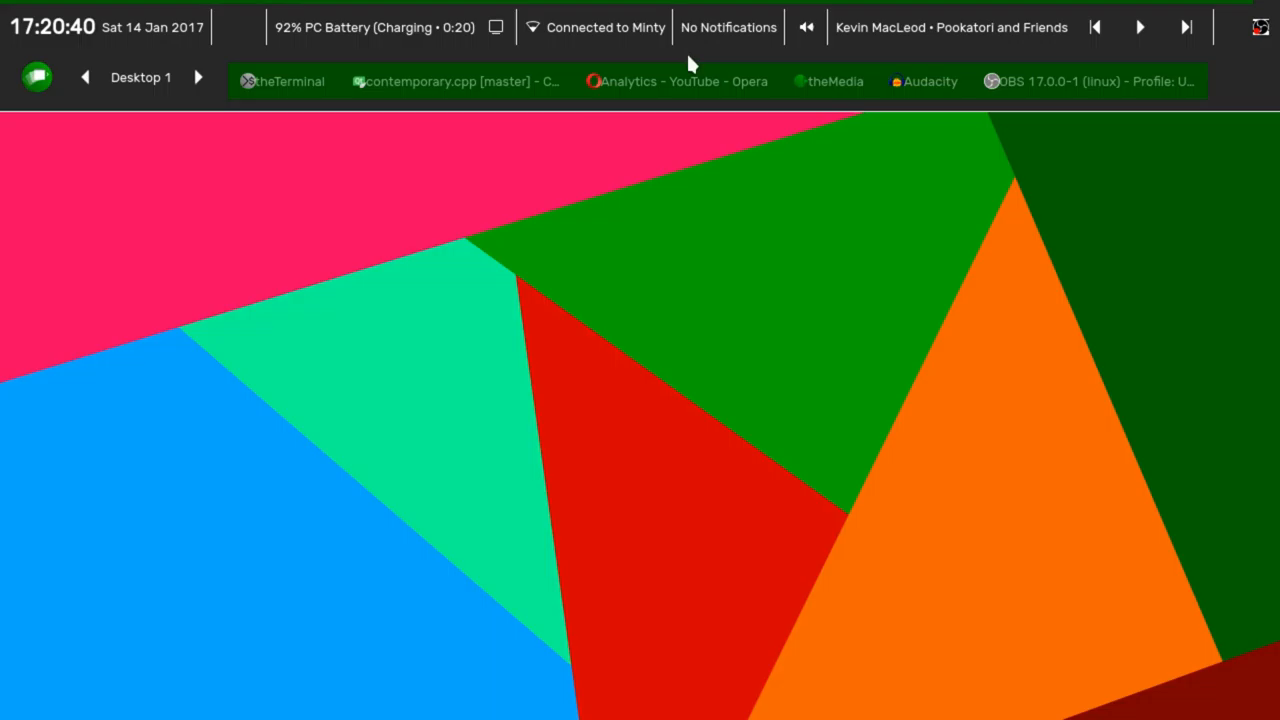
pyautogui.moveTo(310, 52)
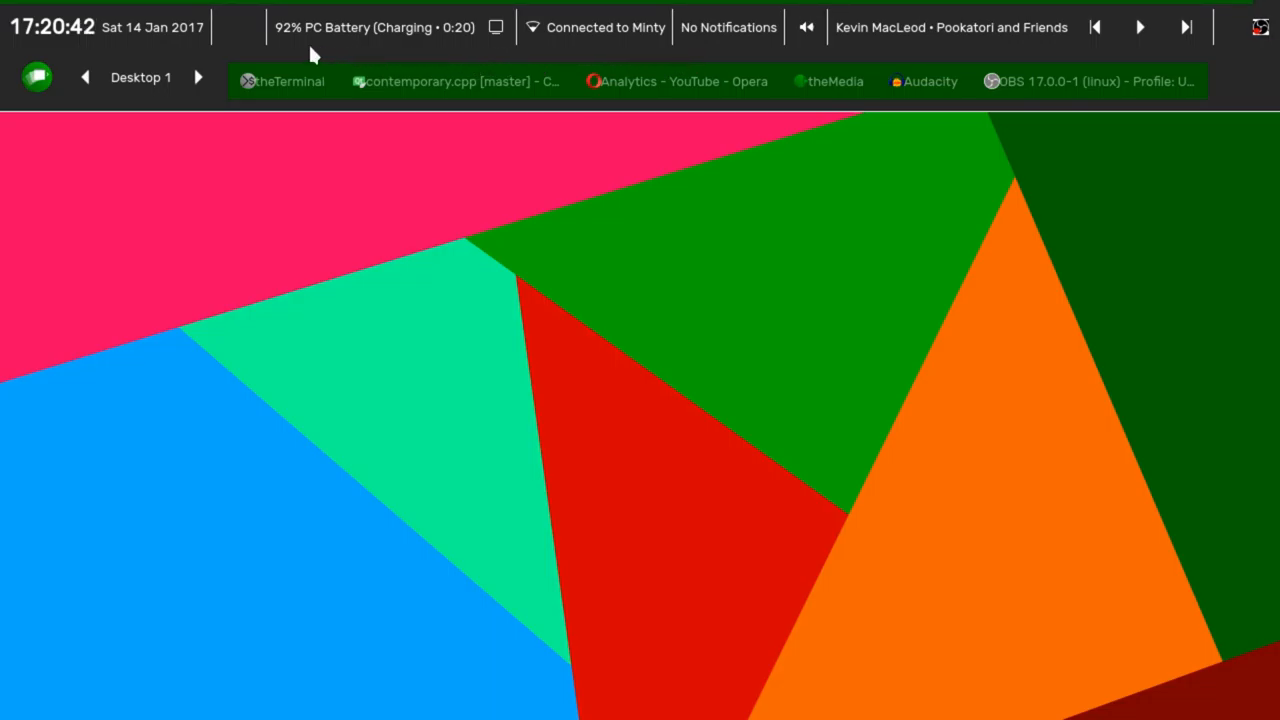
pyautogui.moveTo(268, 40)
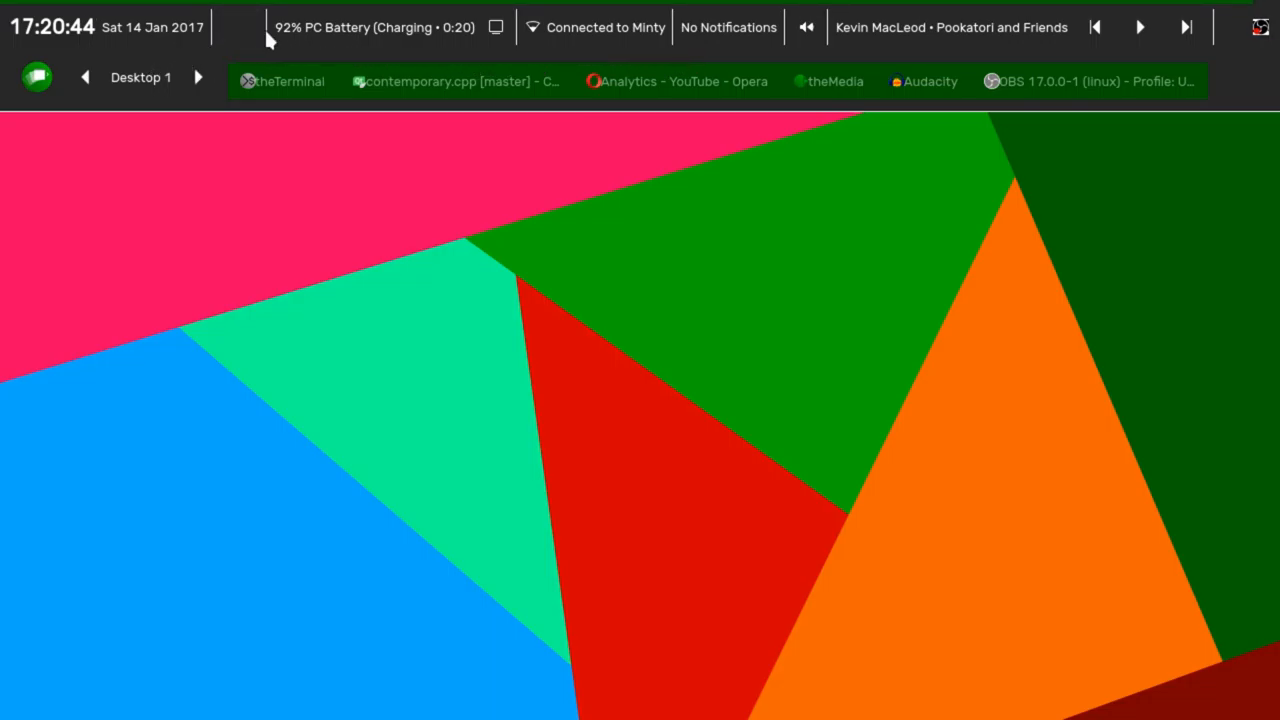
pyautogui.moveTo(315, 49)
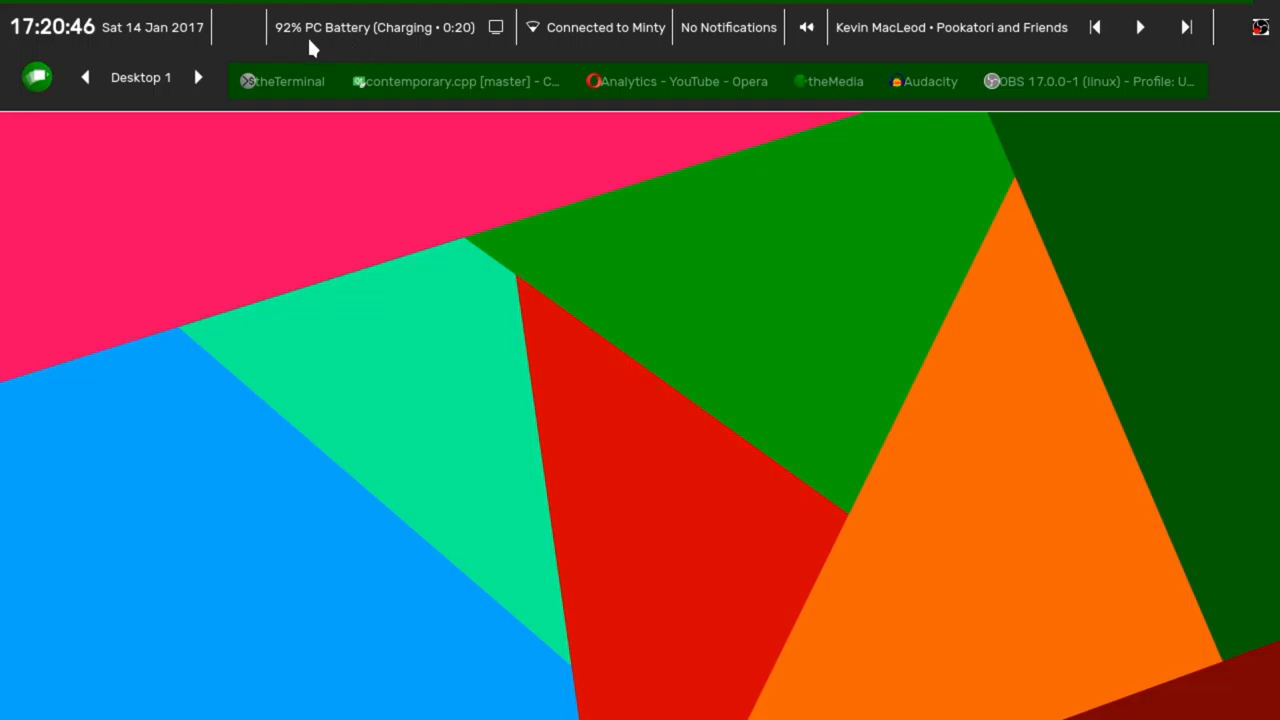
pyautogui.moveTo(352, 50)
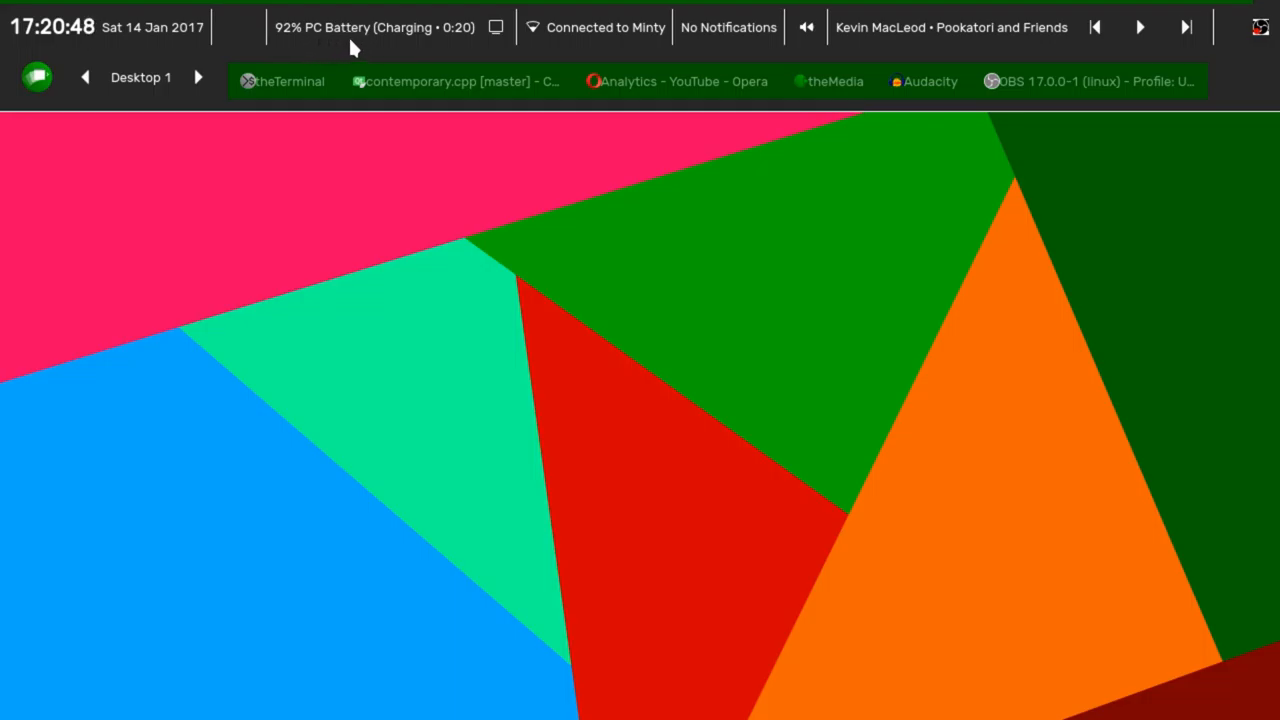
pyautogui.moveTo(437, 48)
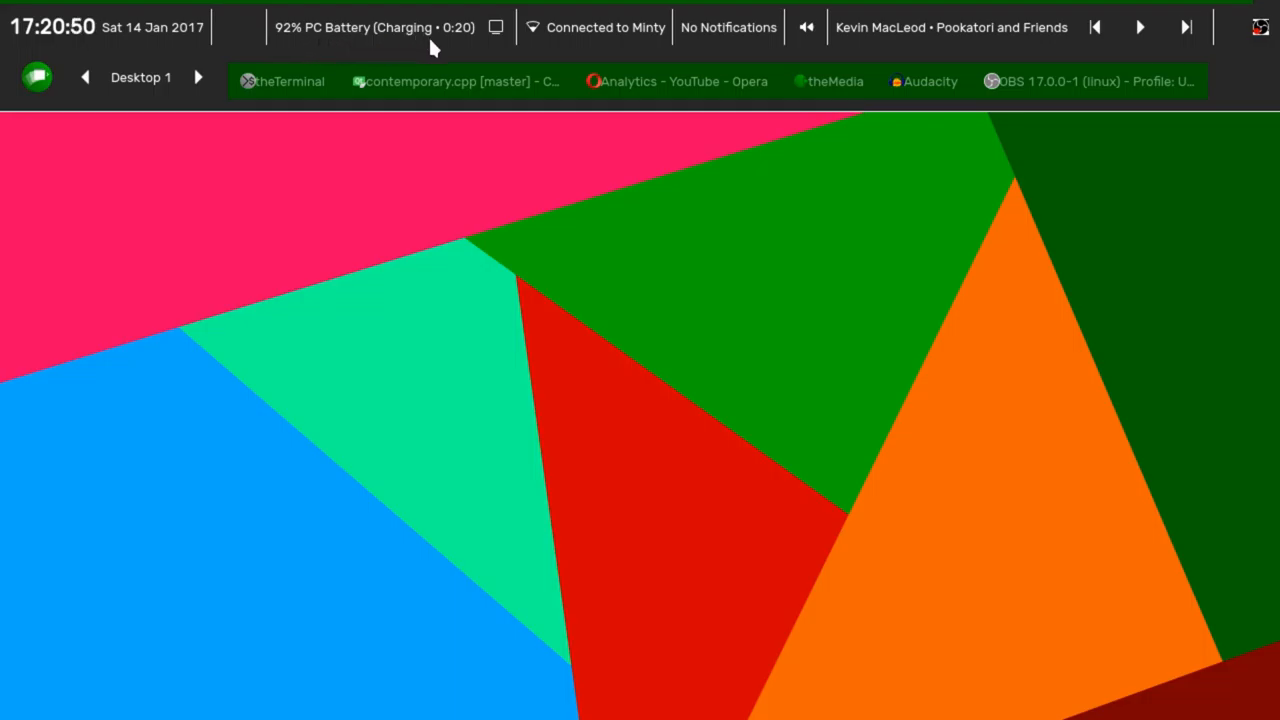
pyautogui.moveTo(463, 38)
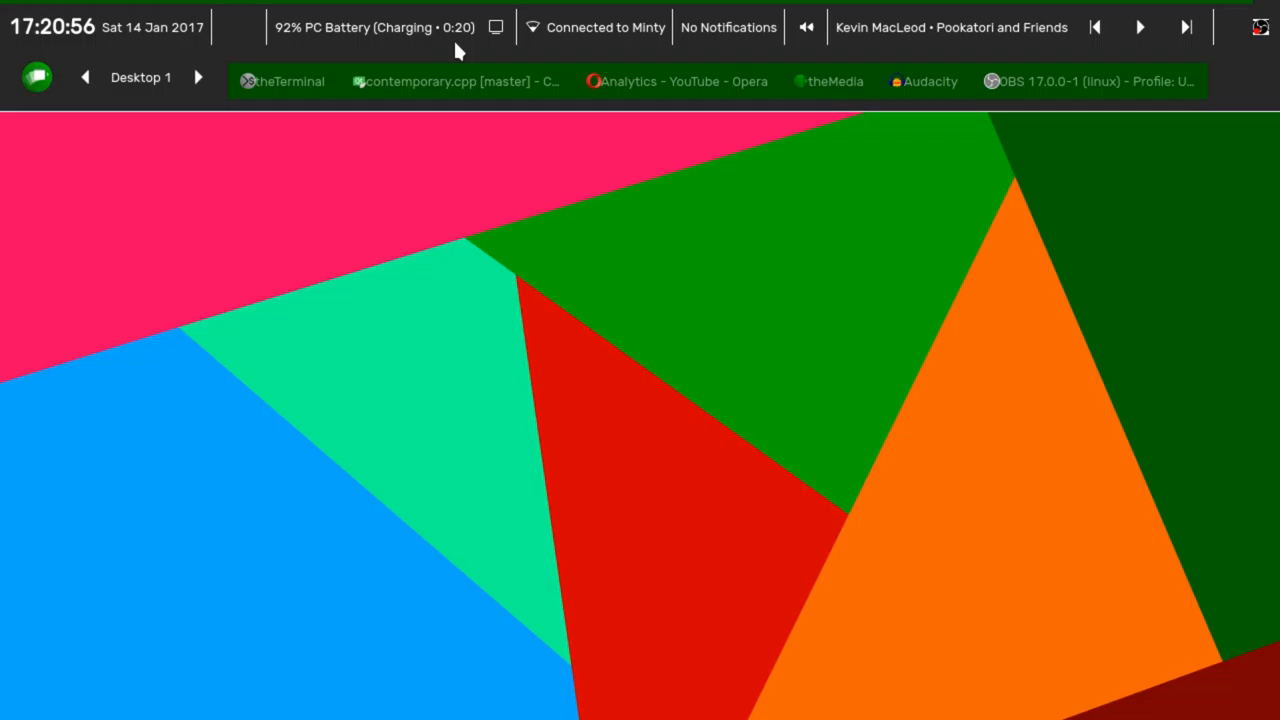
pyautogui.moveTo(469, 50)
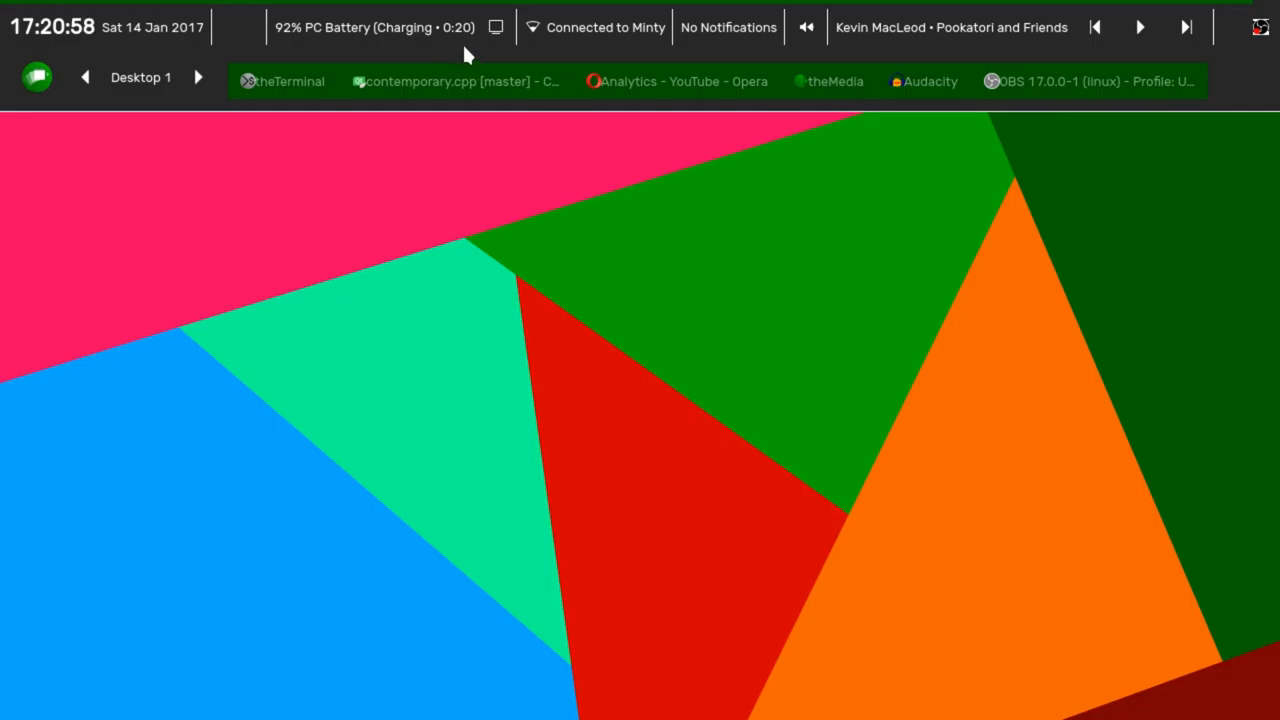
pyautogui.moveTo(454, 62)
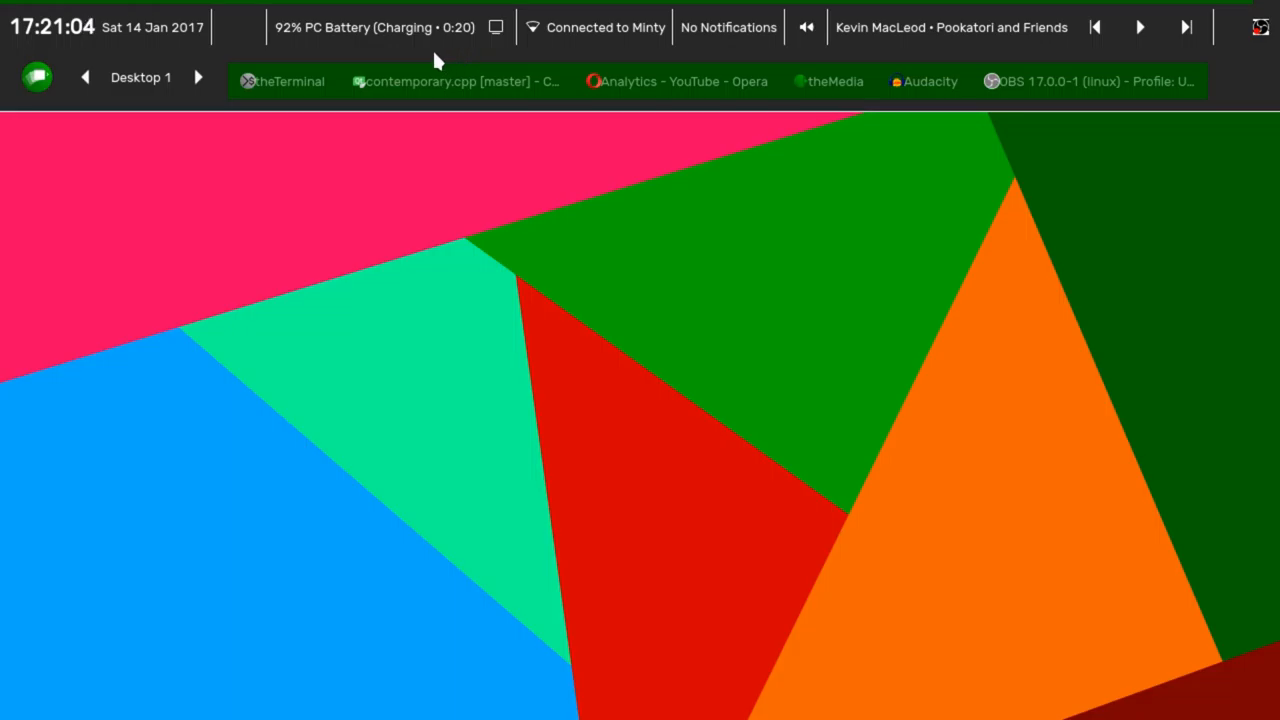
pyautogui.moveTo(453, 48)
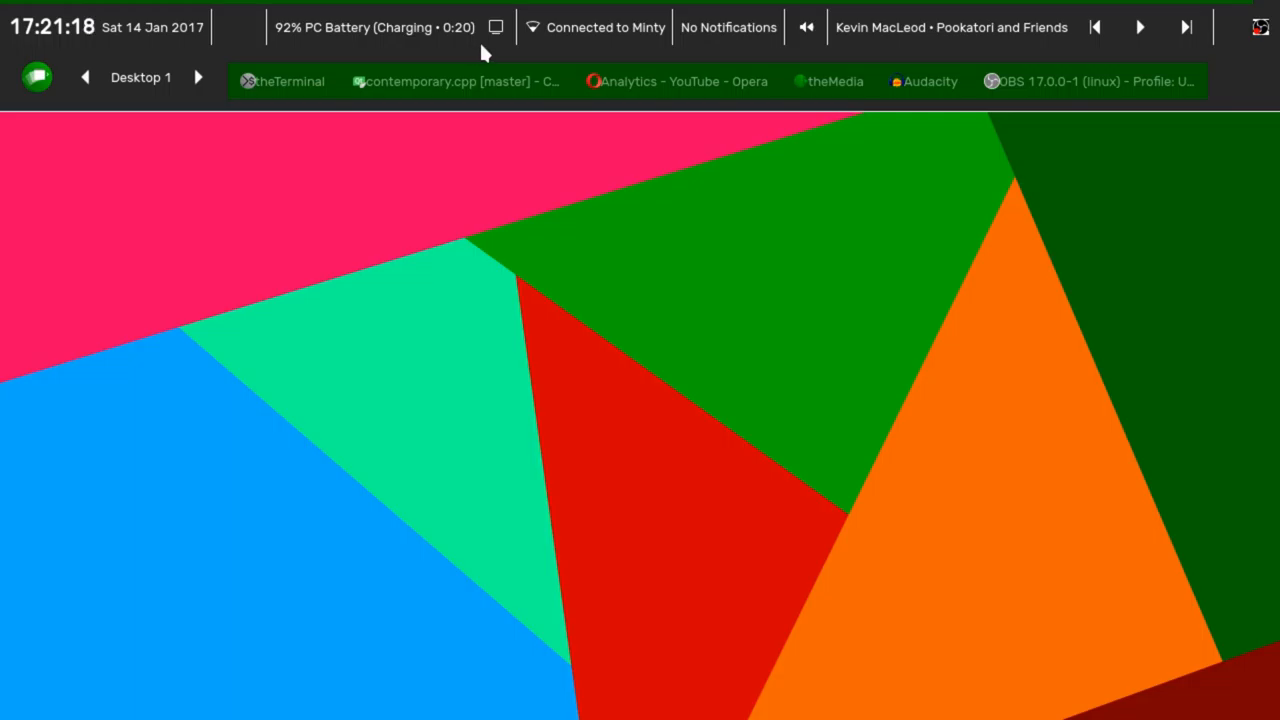
pyautogui.moveTo(565, 62)
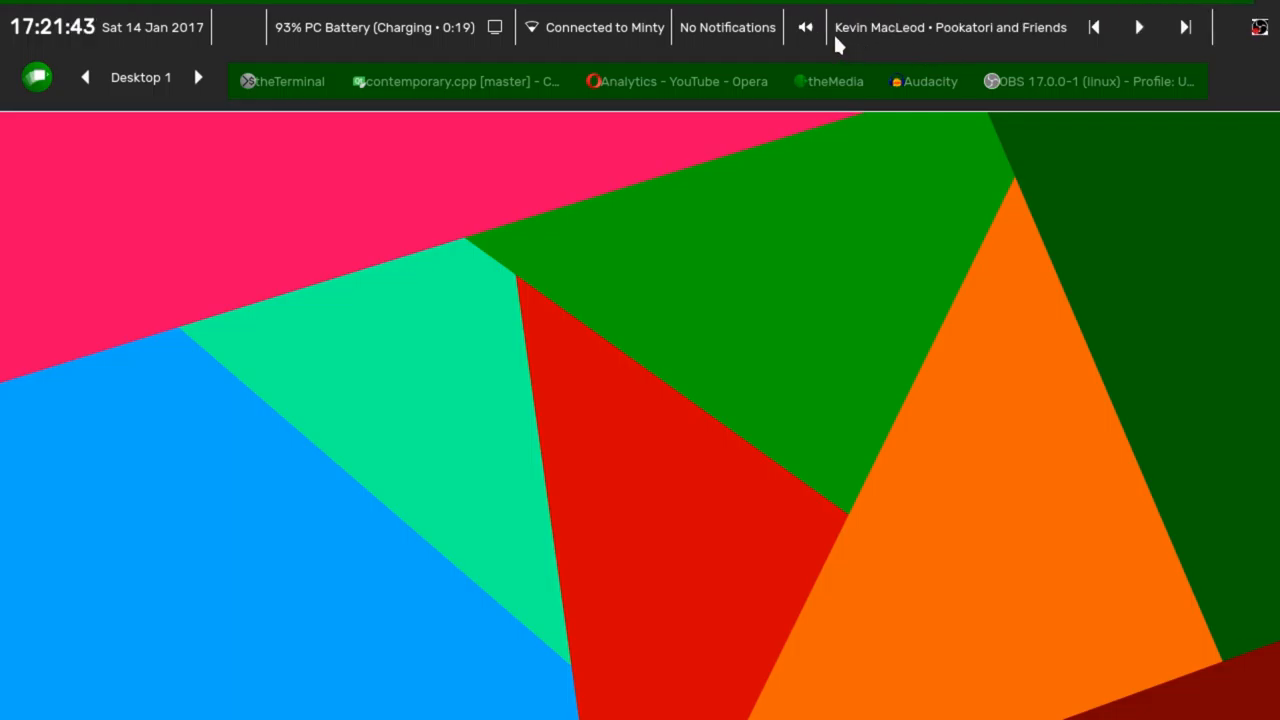
pyautogui.moveTo(930, 47)
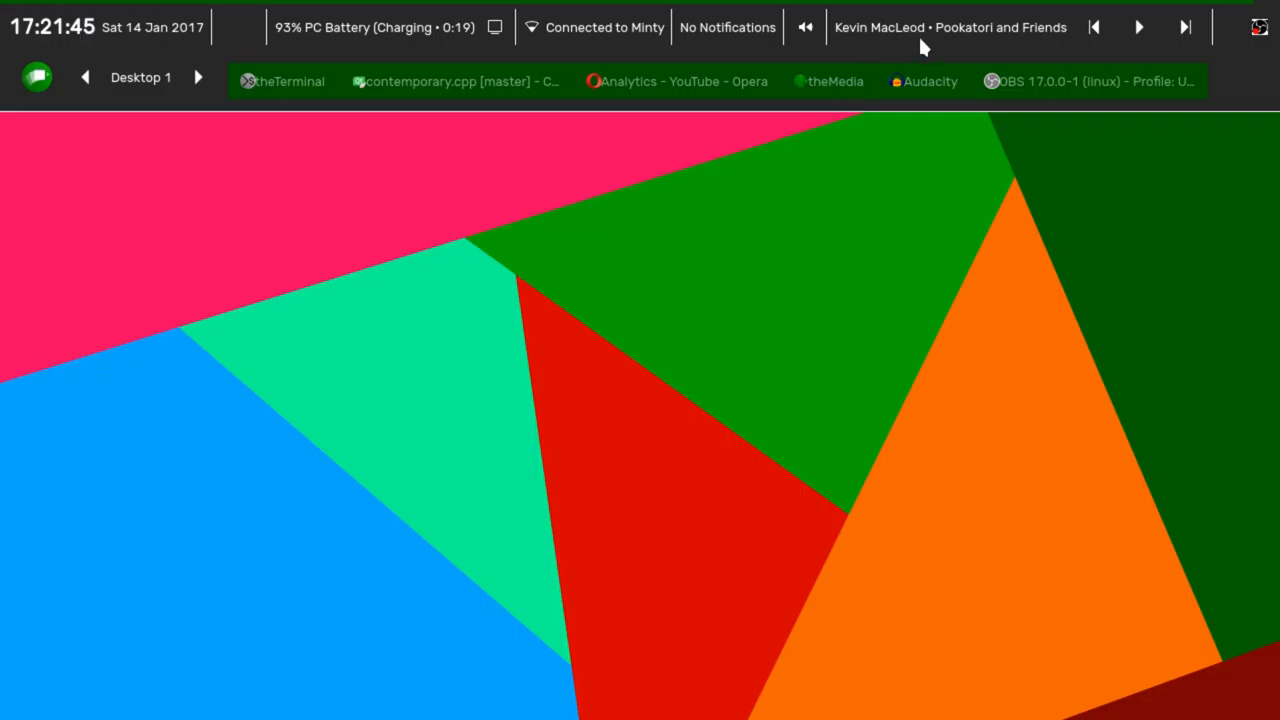
pyautogui.moveTo(1031, 47)
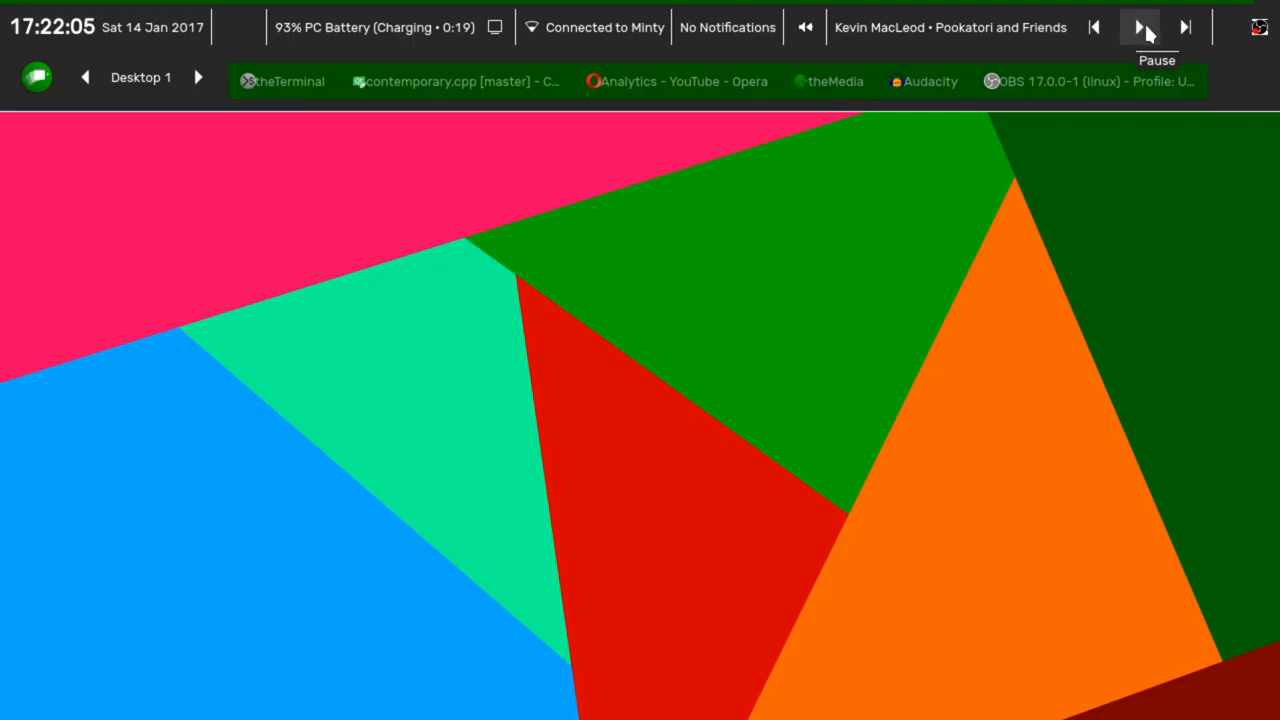
pyautogui.click(1140, 27)
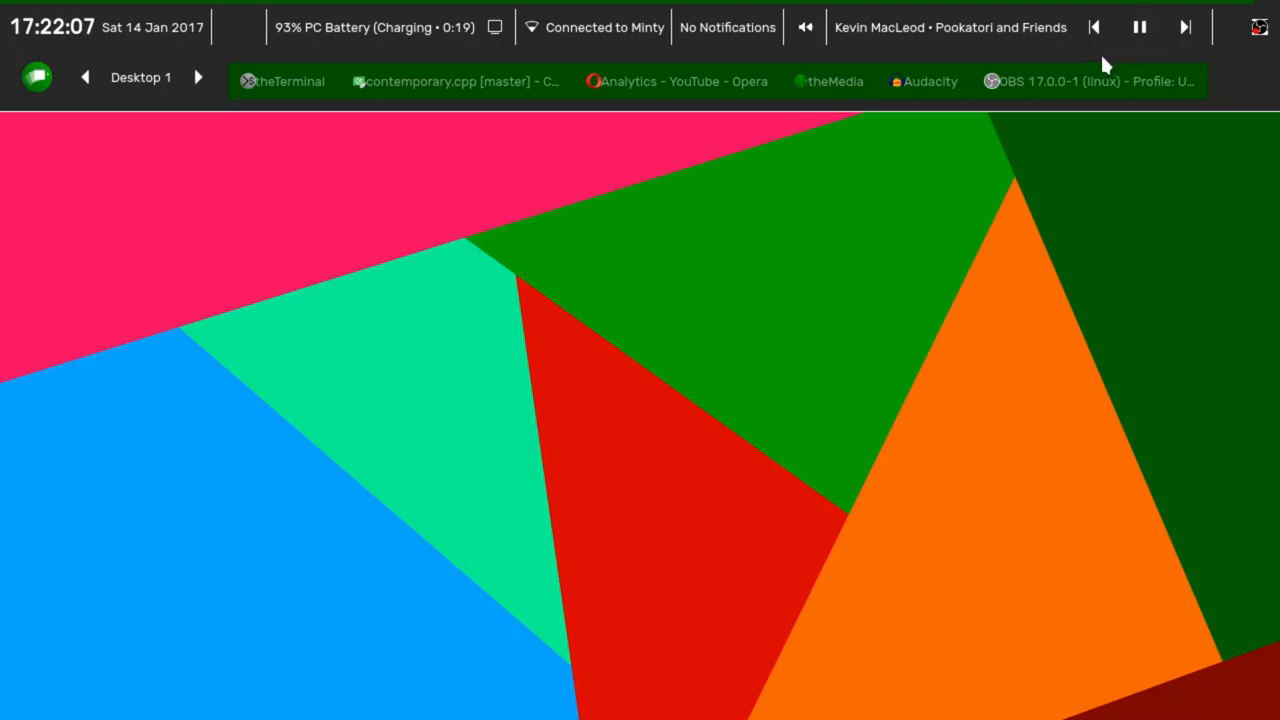
pyautogui.moveTo(1120, 50)
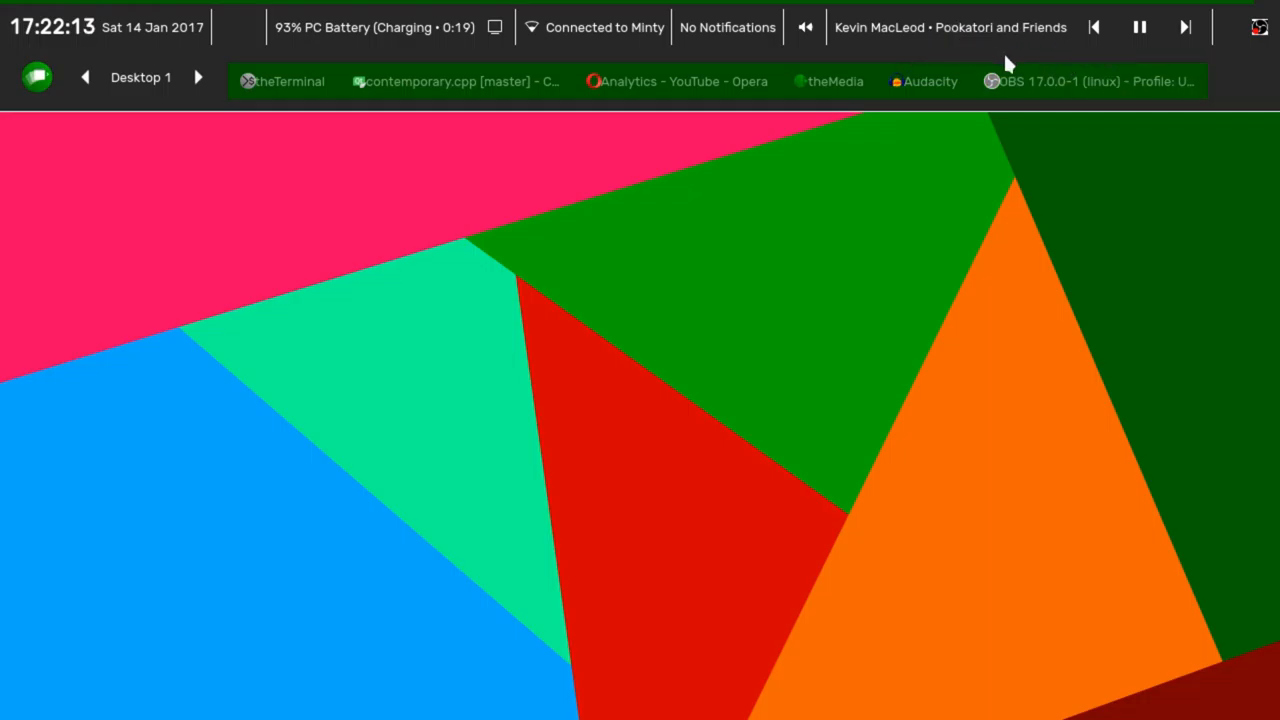
pyautogui.moveTo(1077, 52)
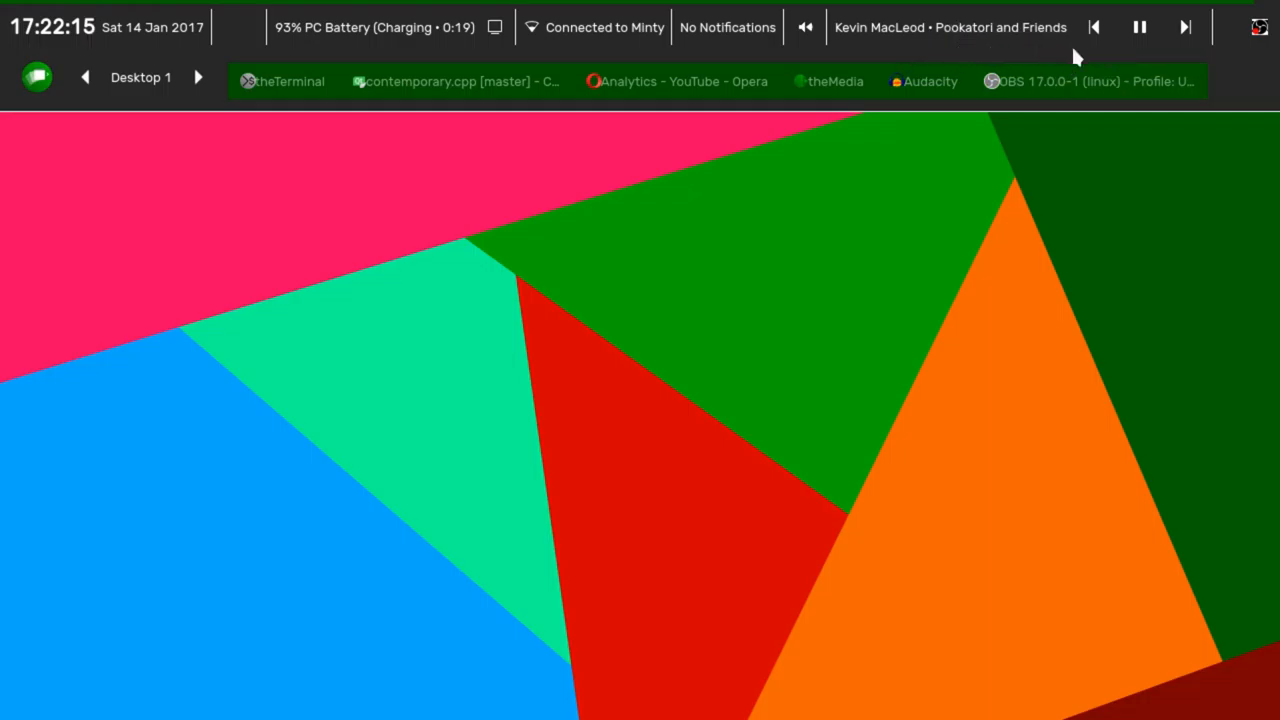
pyautogui.click(1139, 27)
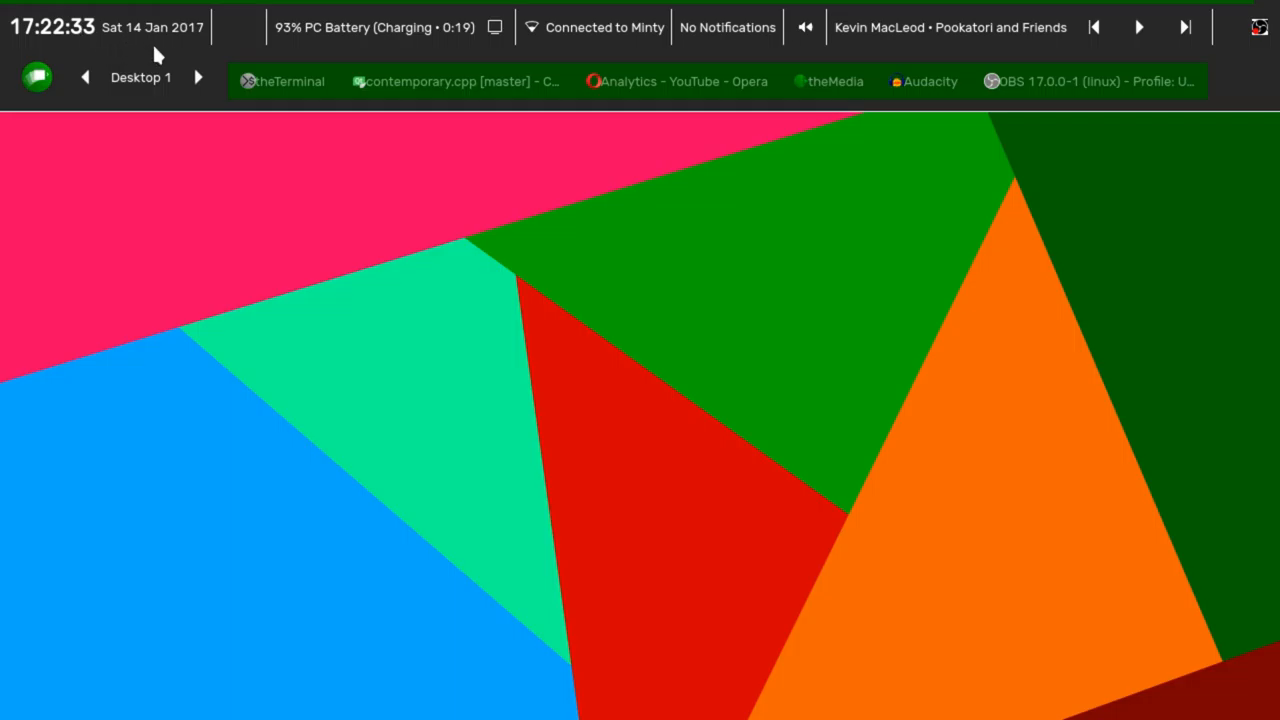
pyautogui.moveTo(215, 62)
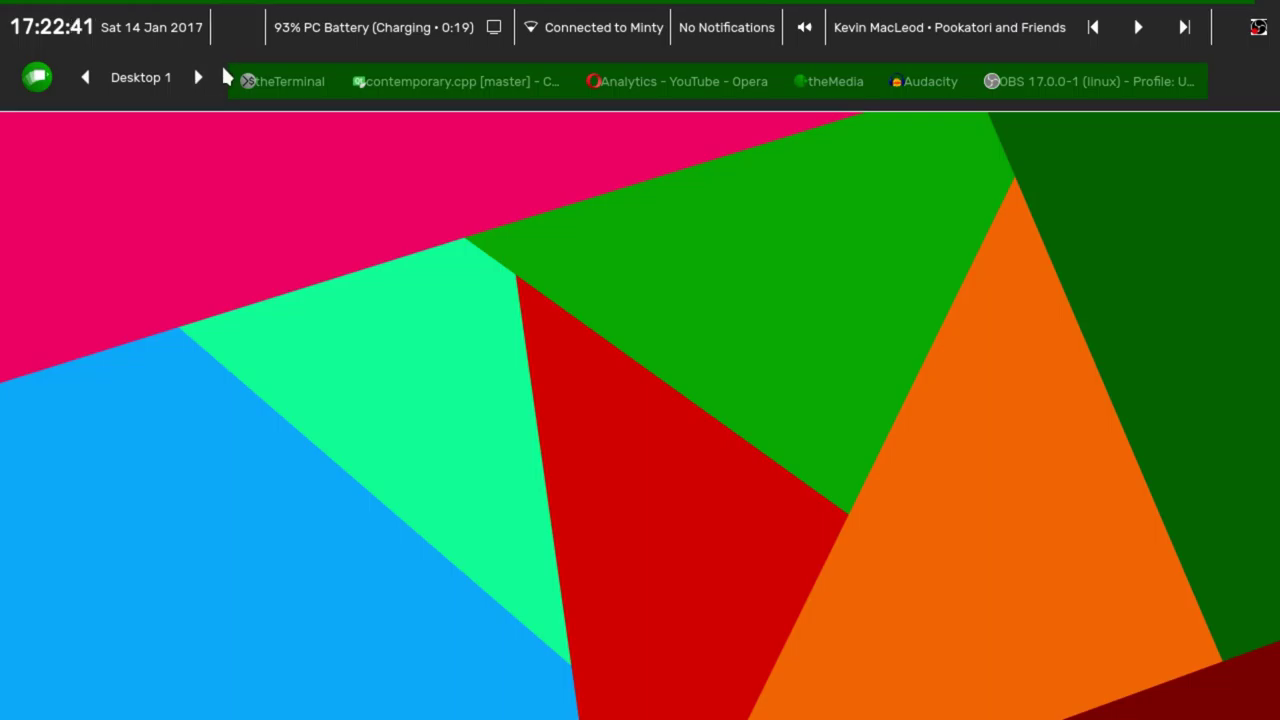
pyautogui.moveTo(220, 120)
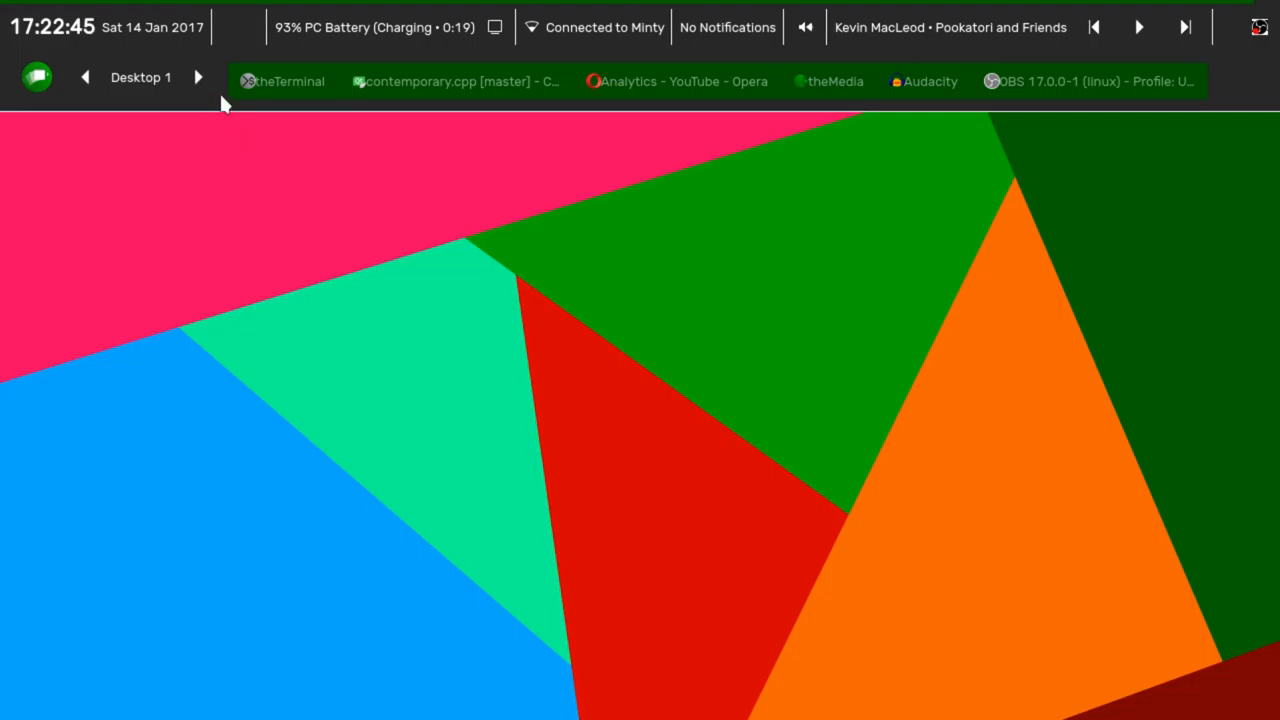
pyautogui.moveTo(315, 48)
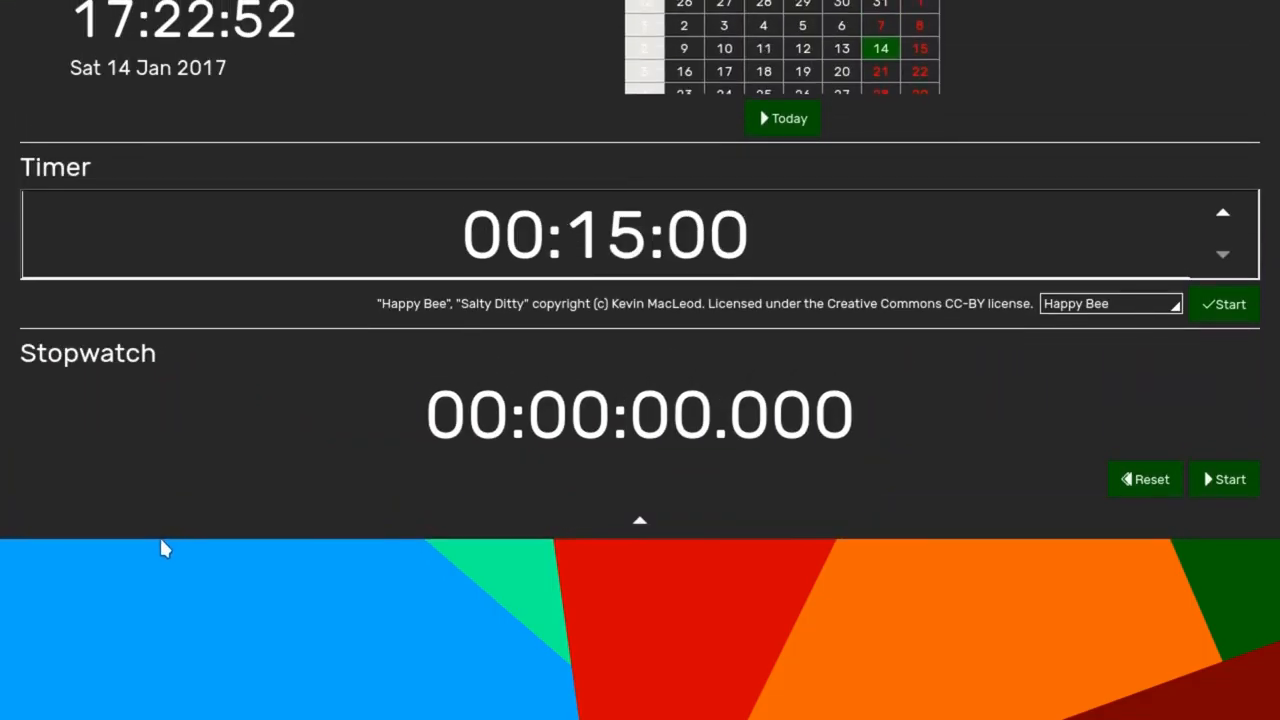
pyautogui.scroll(-3)
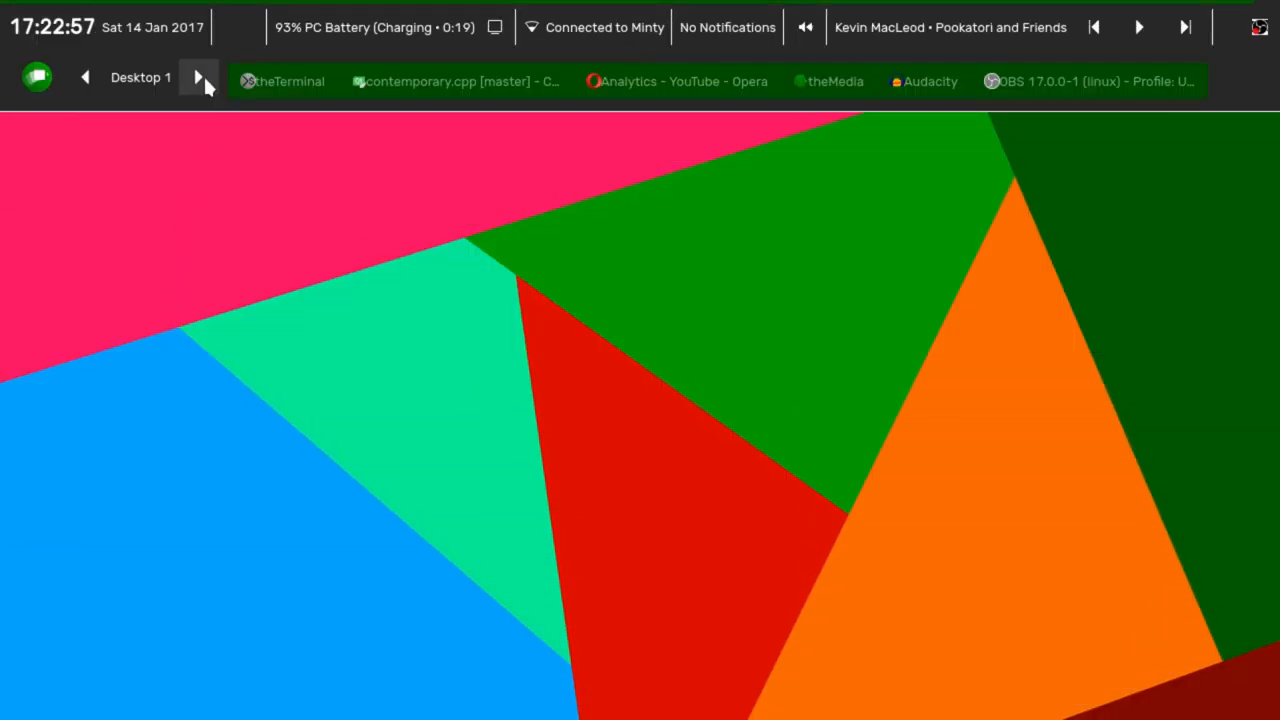
pyautogui.moveTo(90, 50)
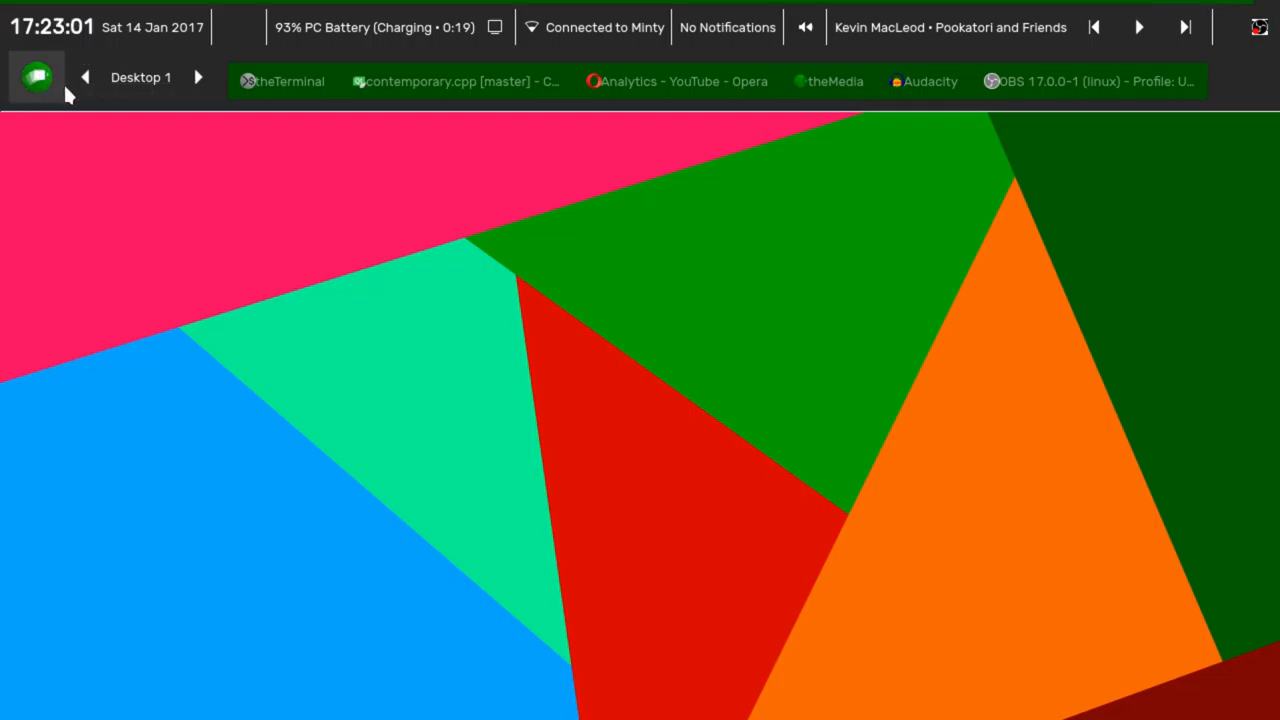
pyautogui.click(33, 79)
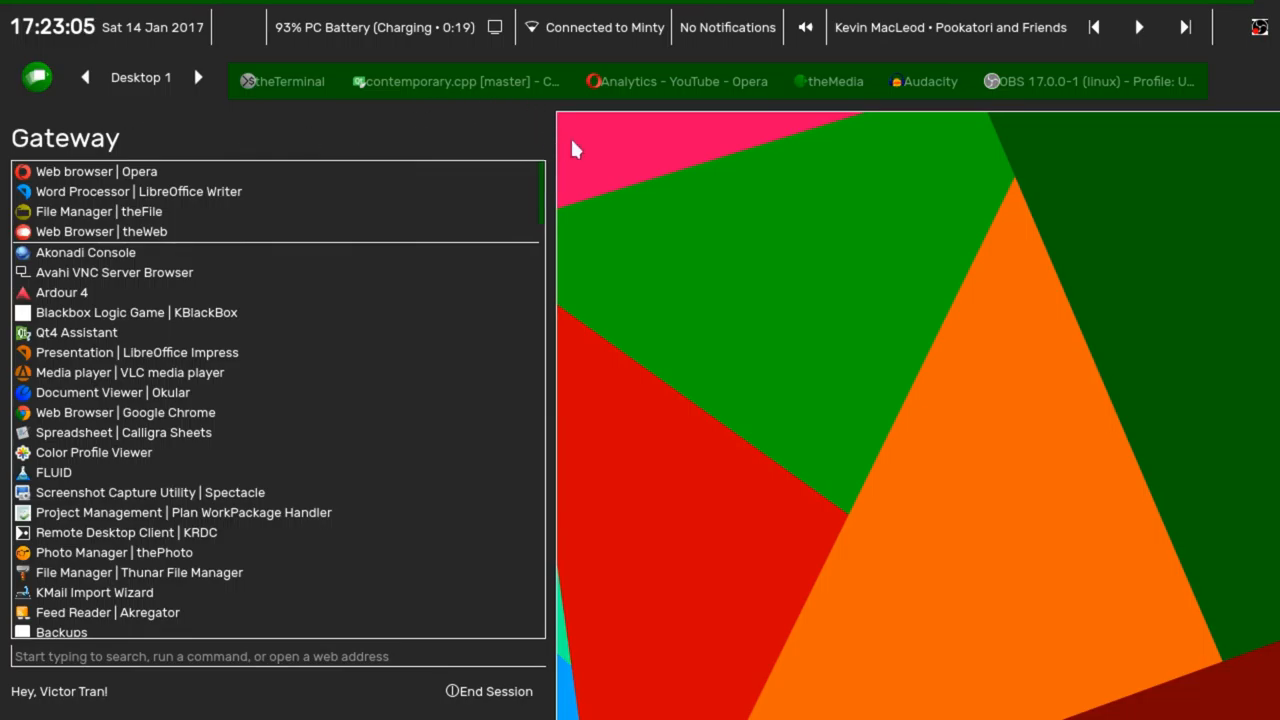
pyautogui.moveTo(616, 163)
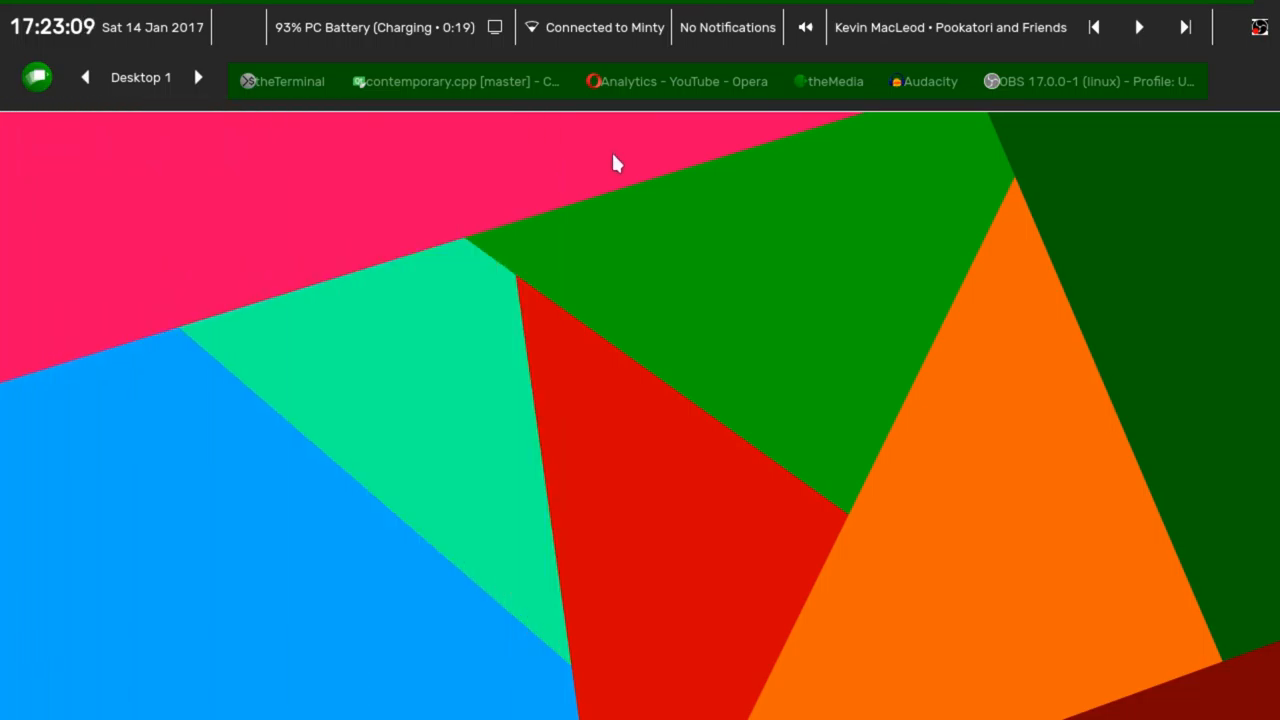
pyautogui.moveTo(598, 163)
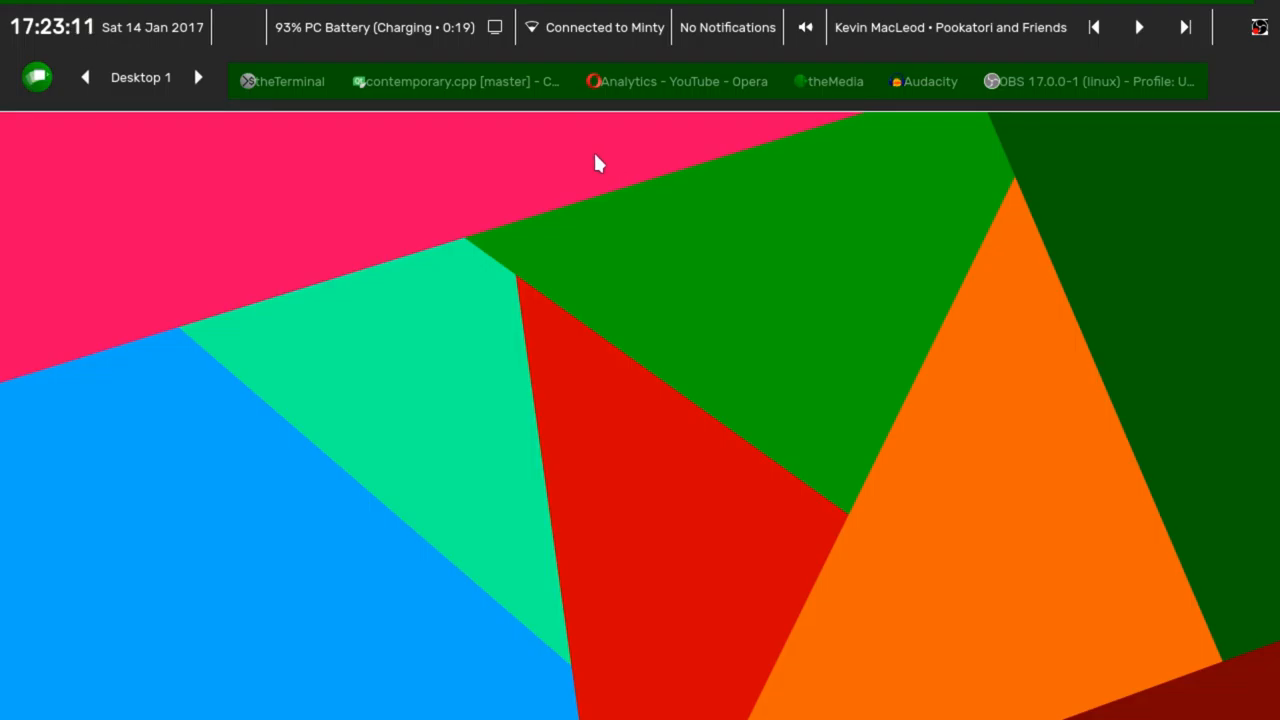
pyautogui.moveTo(372, 174)
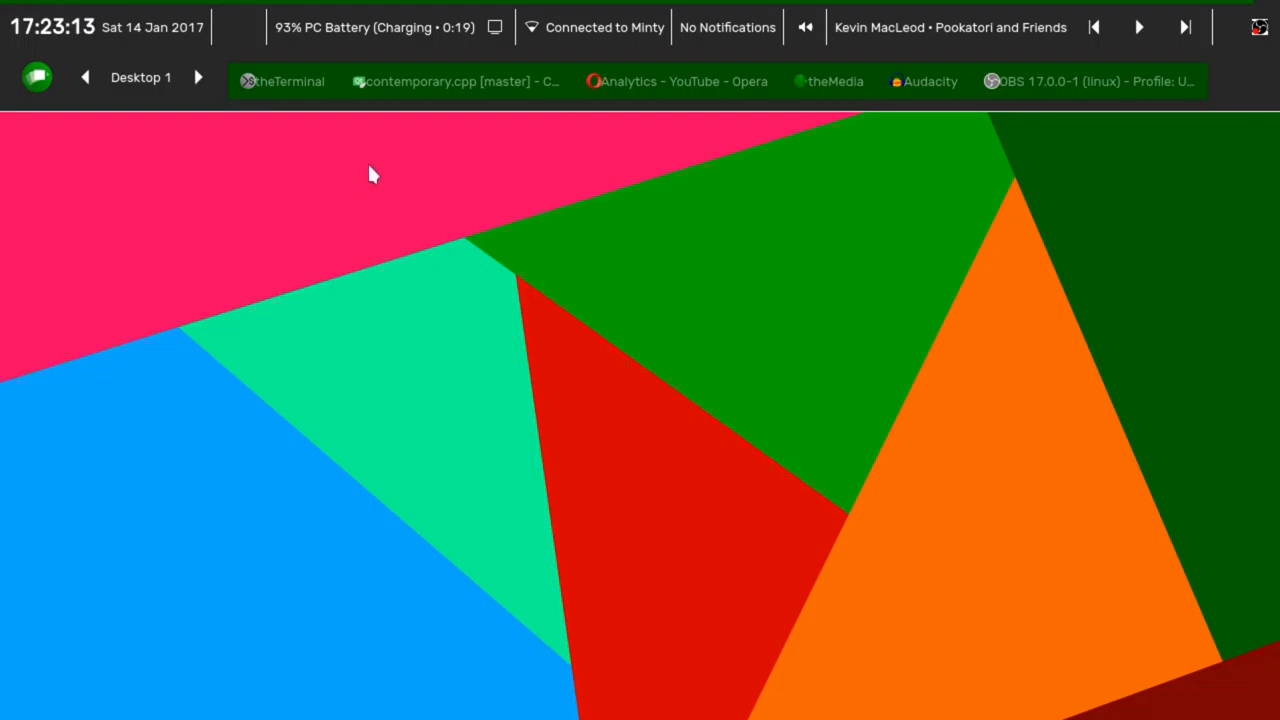
pyautogui.moveTo(492, 228)
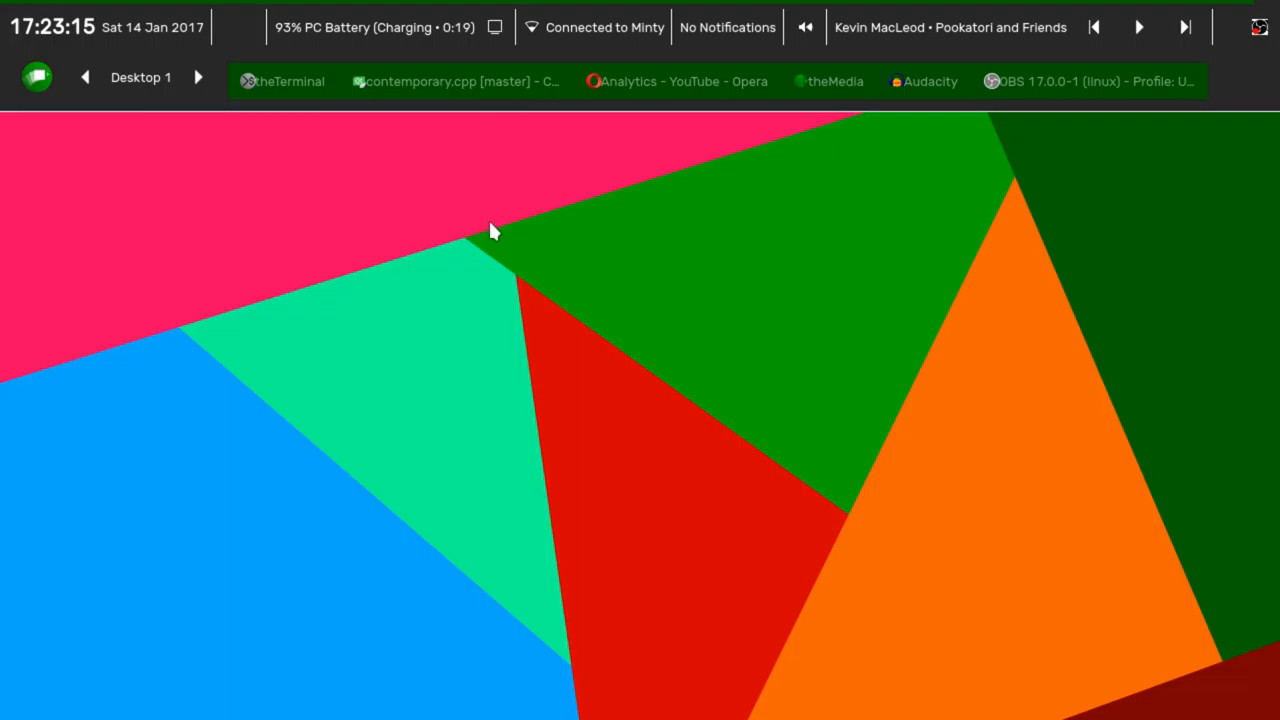
pyautogui.moveTo(714, 379)
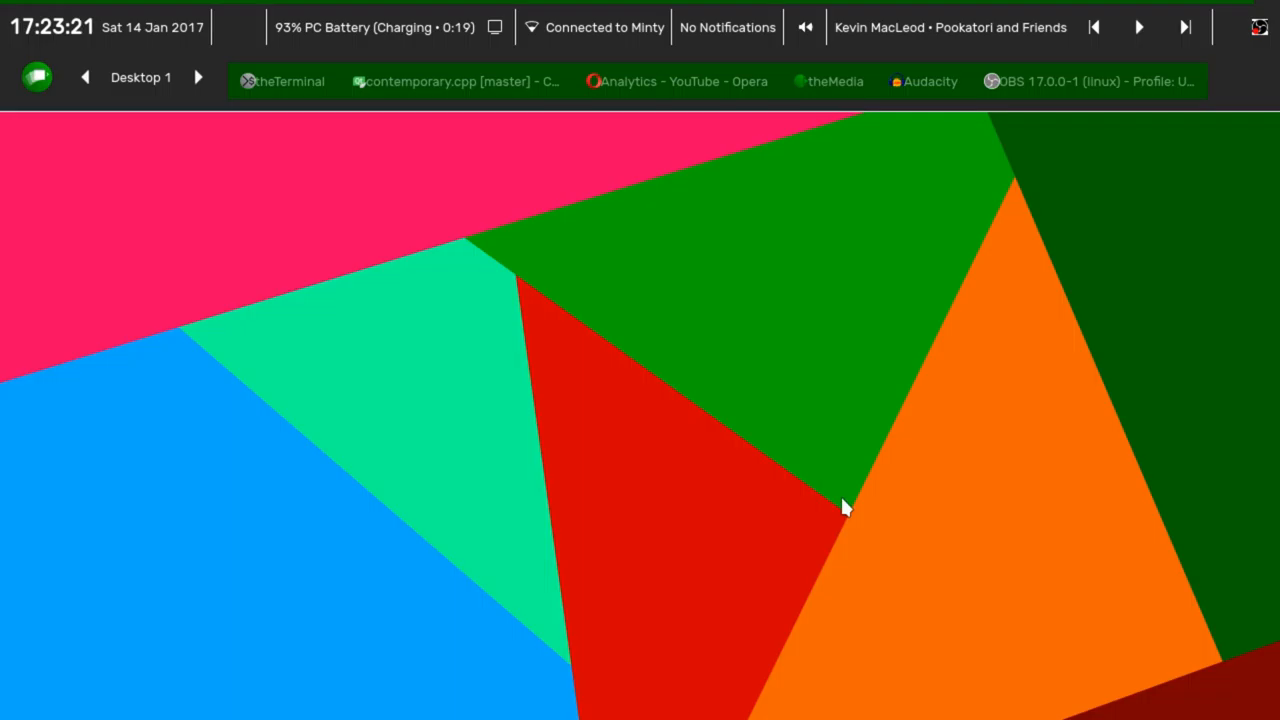
pyautogui.moveTo(878, 347)
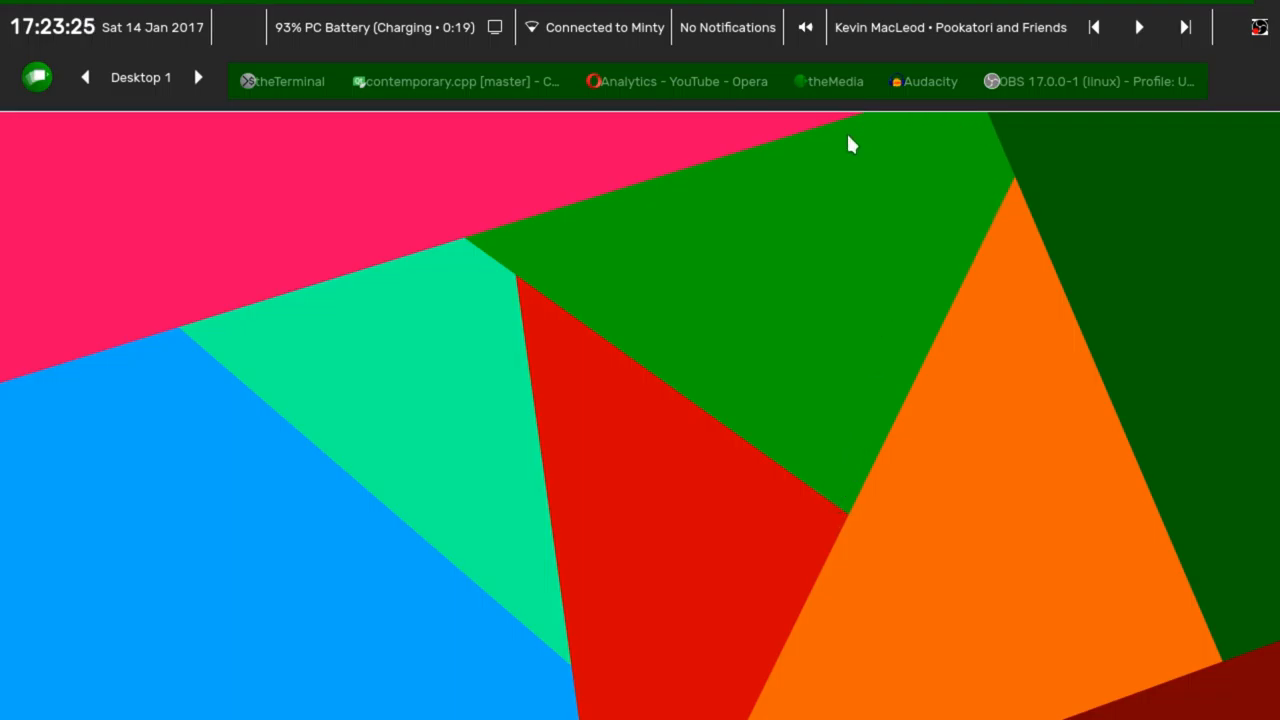
pyautogui.moveTo(732, 402)
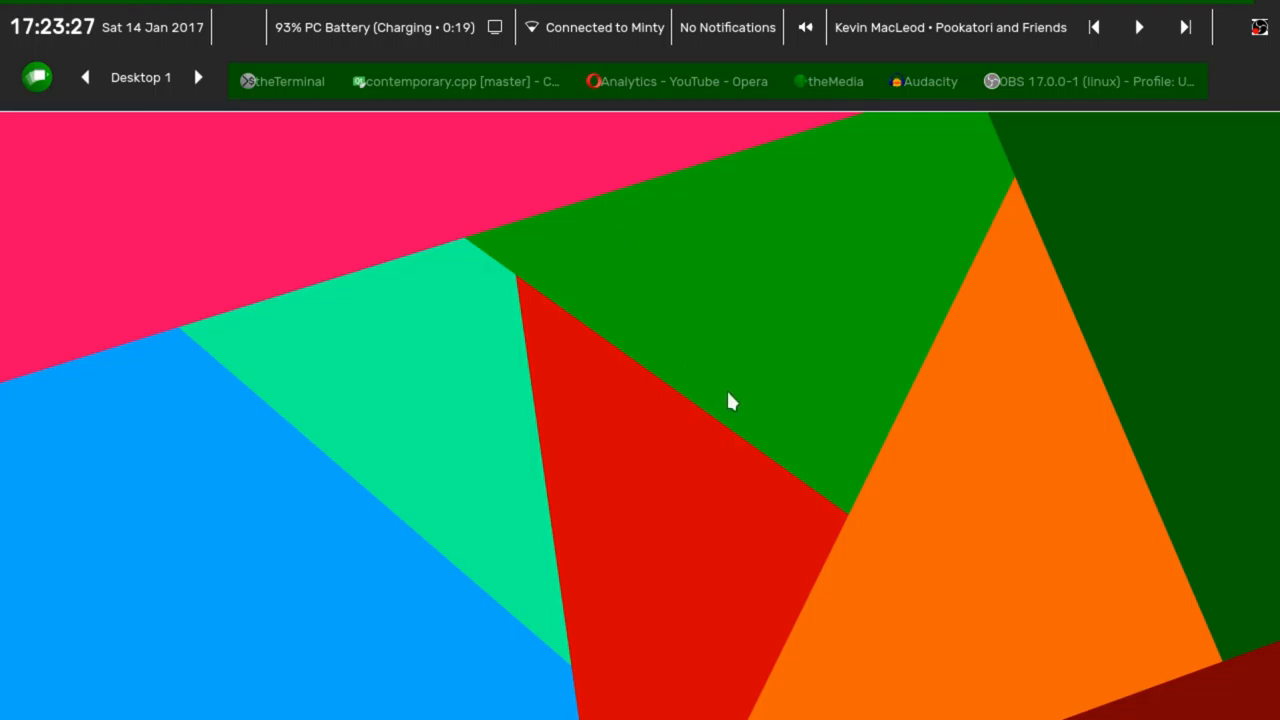
pyautogui.moveTo(857, 411)
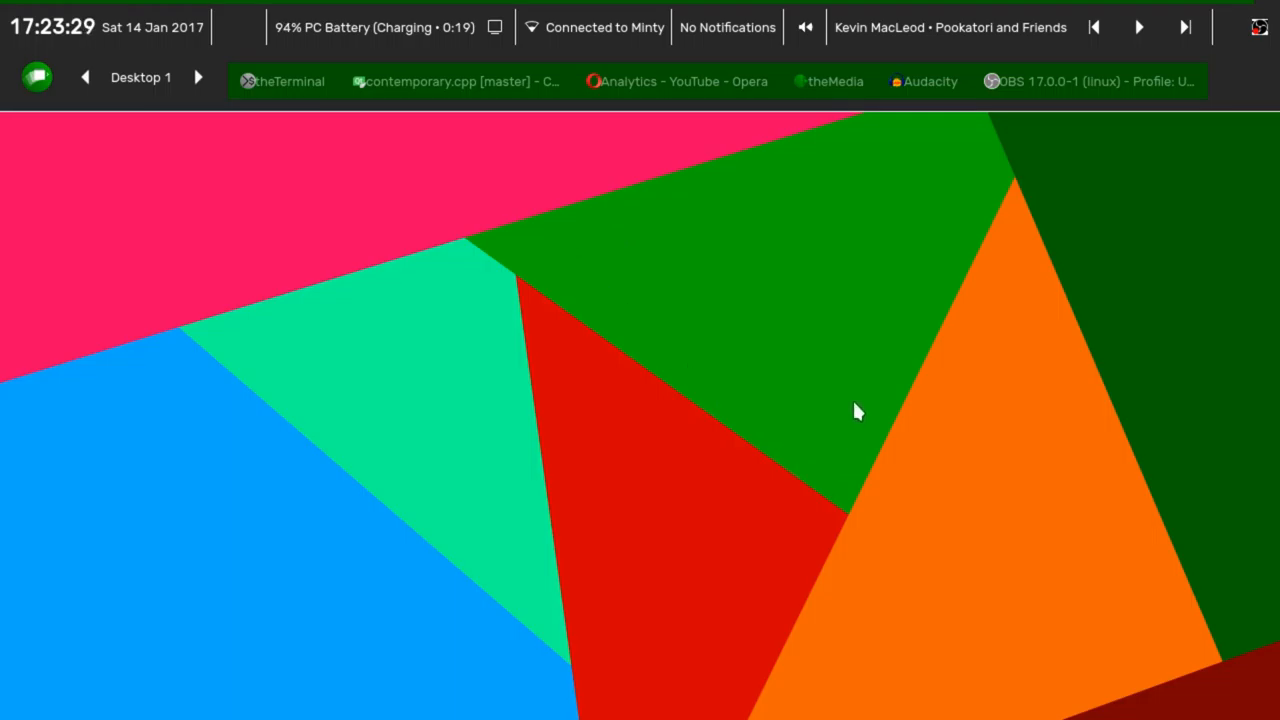
pyautogui.moveTo(733, 304)
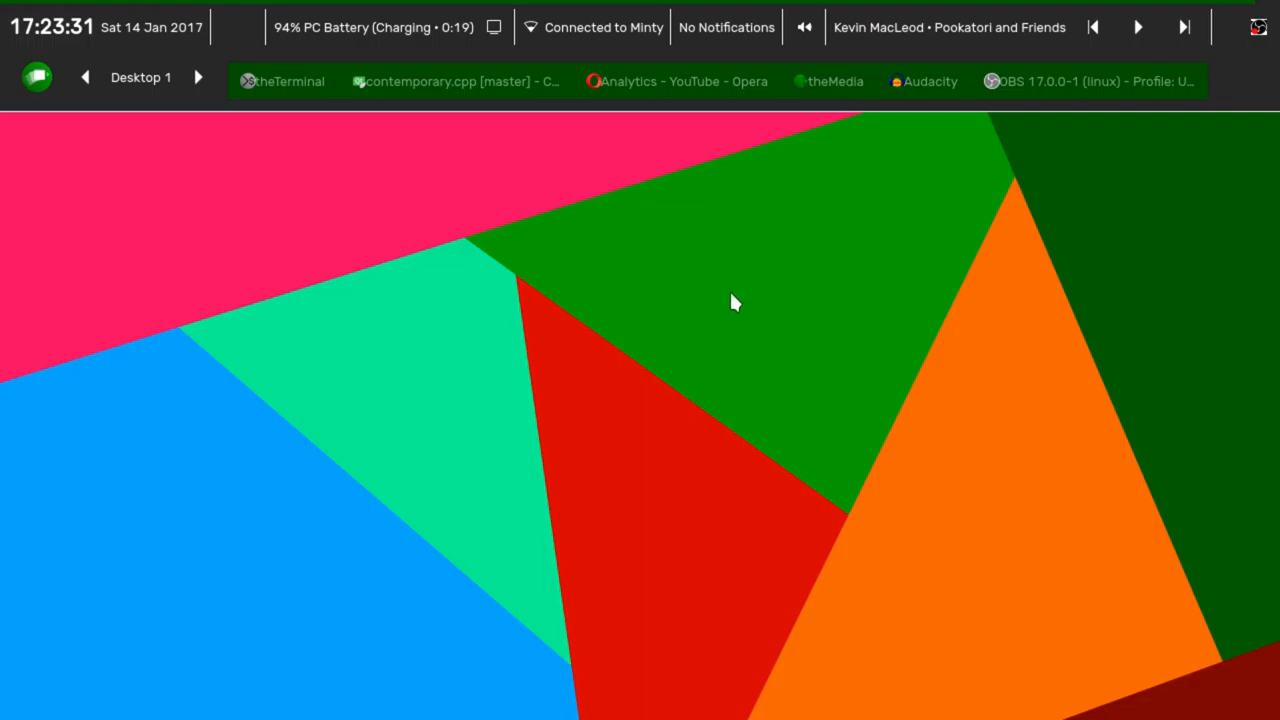
pyautogui.moveTo(680, 208)
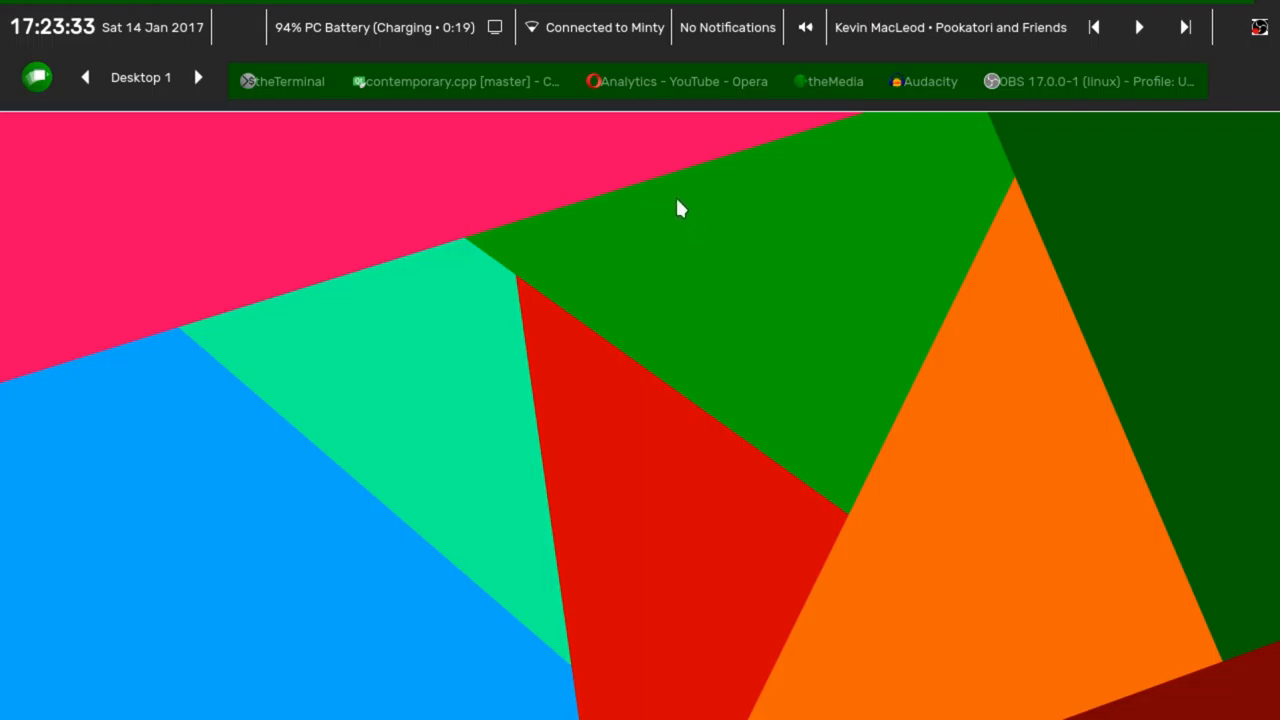
pyautogui.moveTo(518, 240)
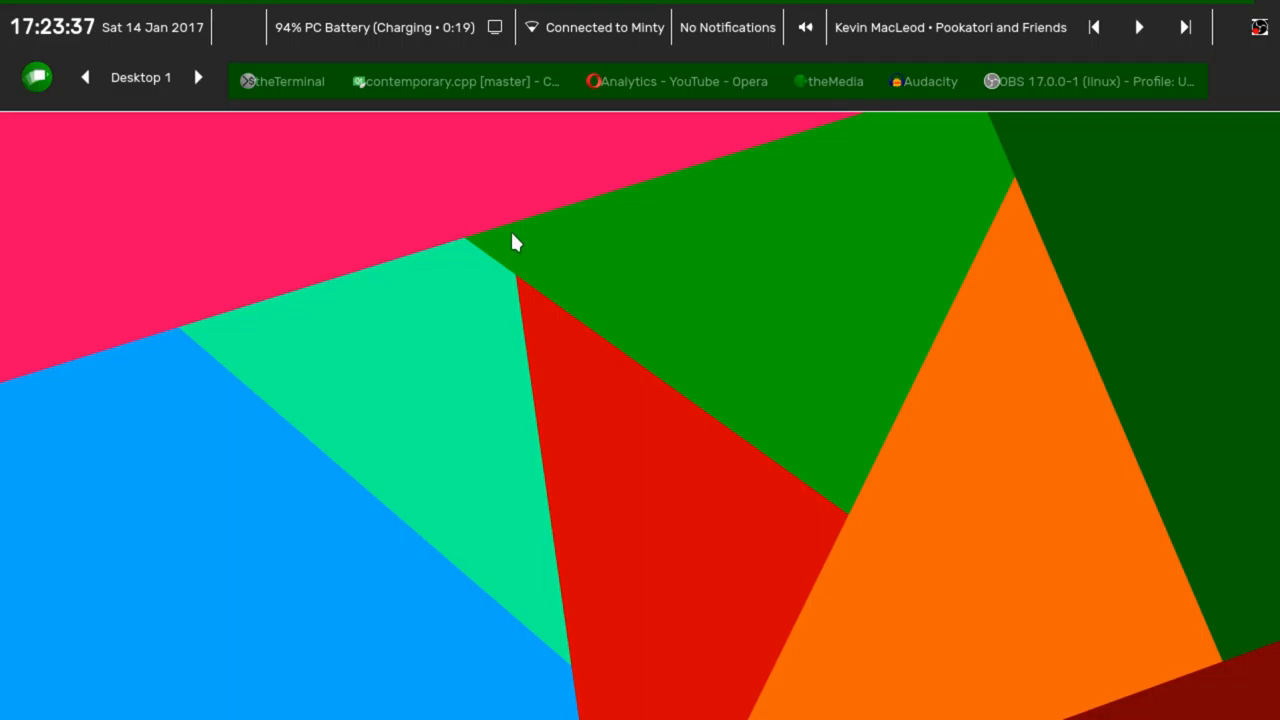
pyautogui.moveTo(520, 255)
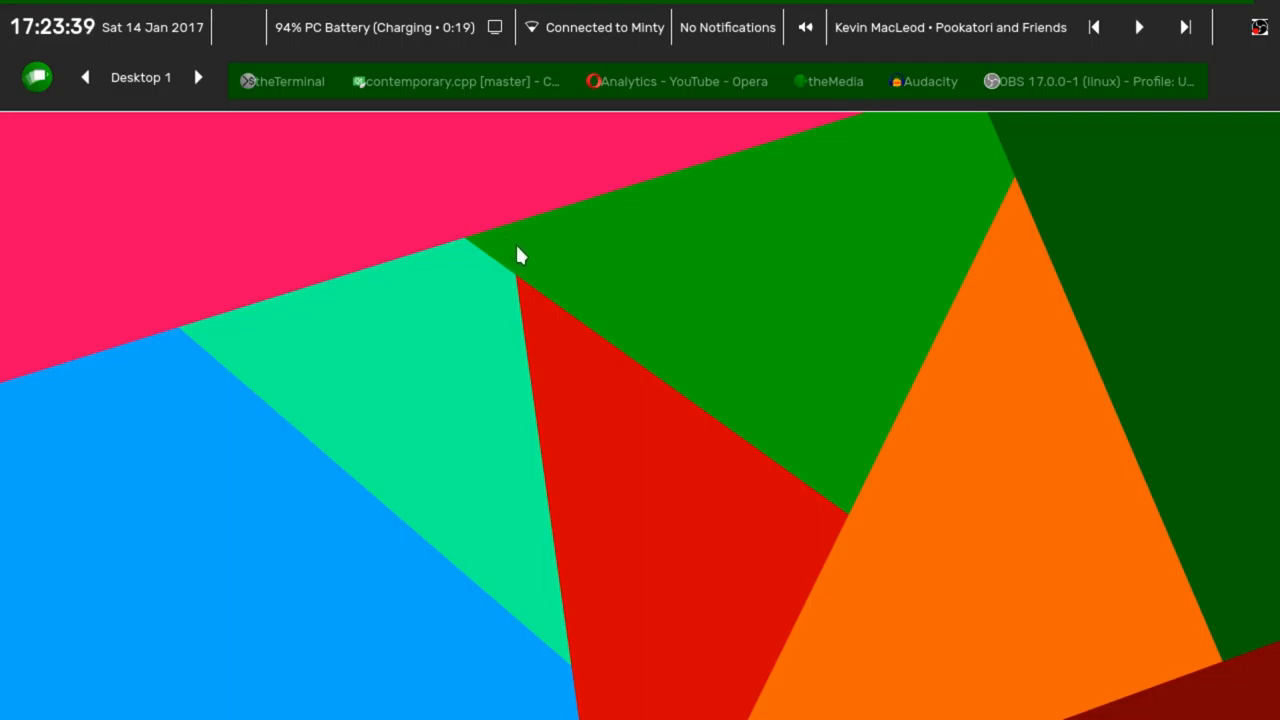
pyautogui.moveTo(535, 262)
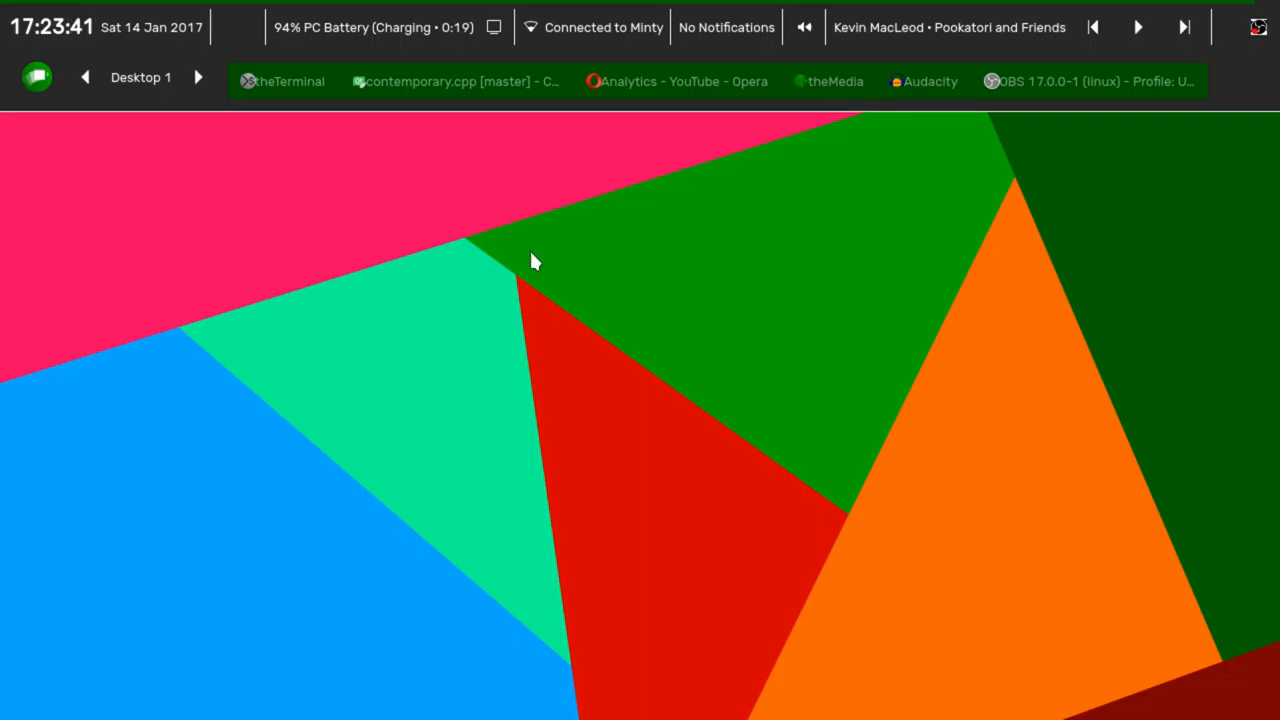
pyautogui.moveTo(567, 270)
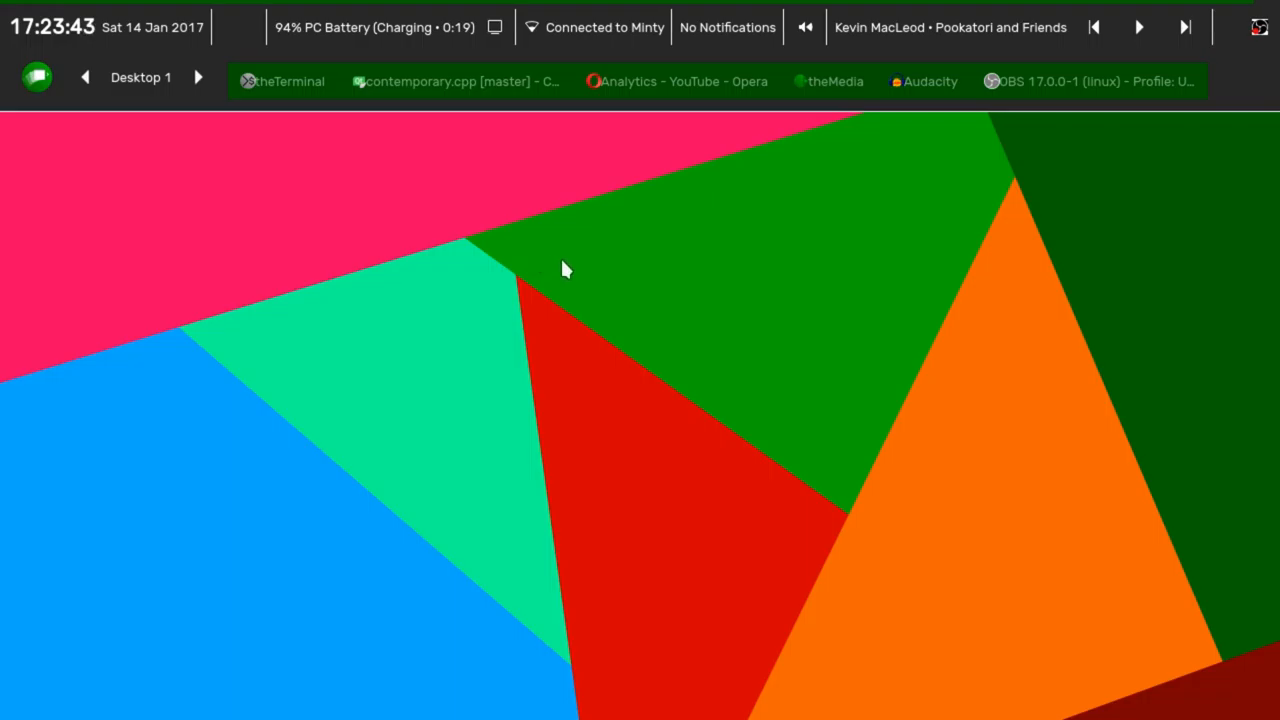
pyautogui.moveTo(585, 291)
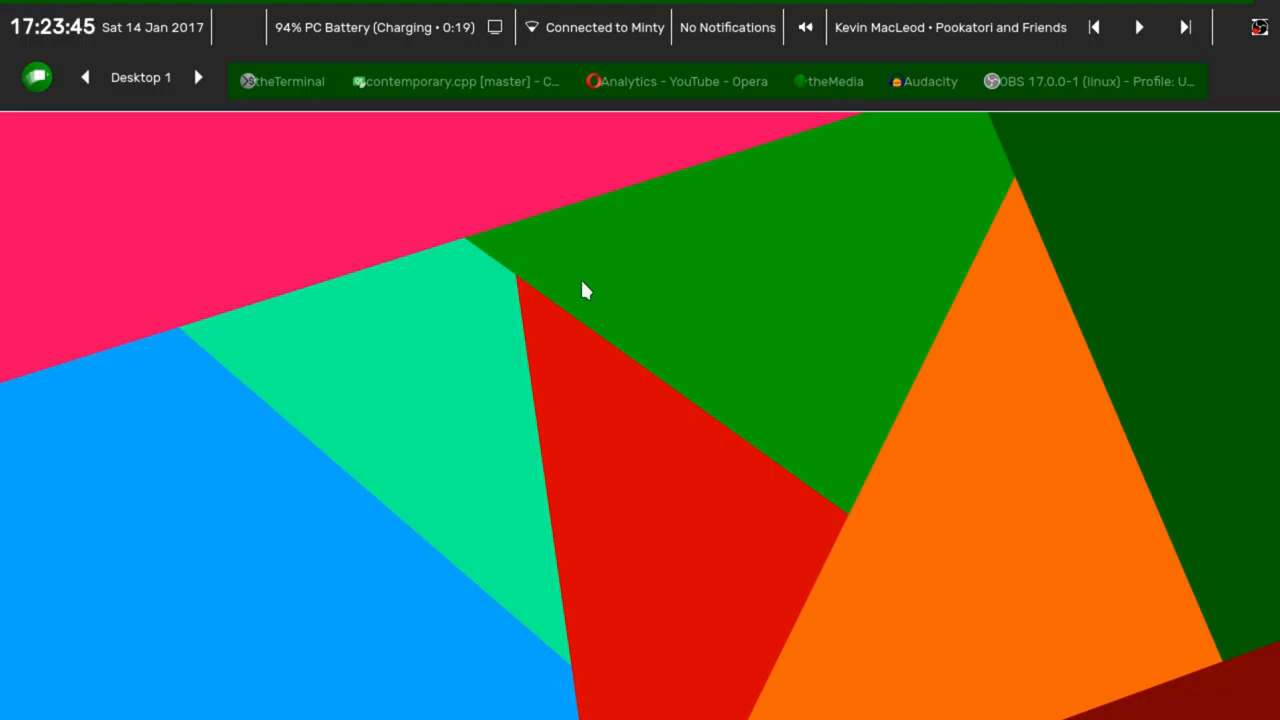